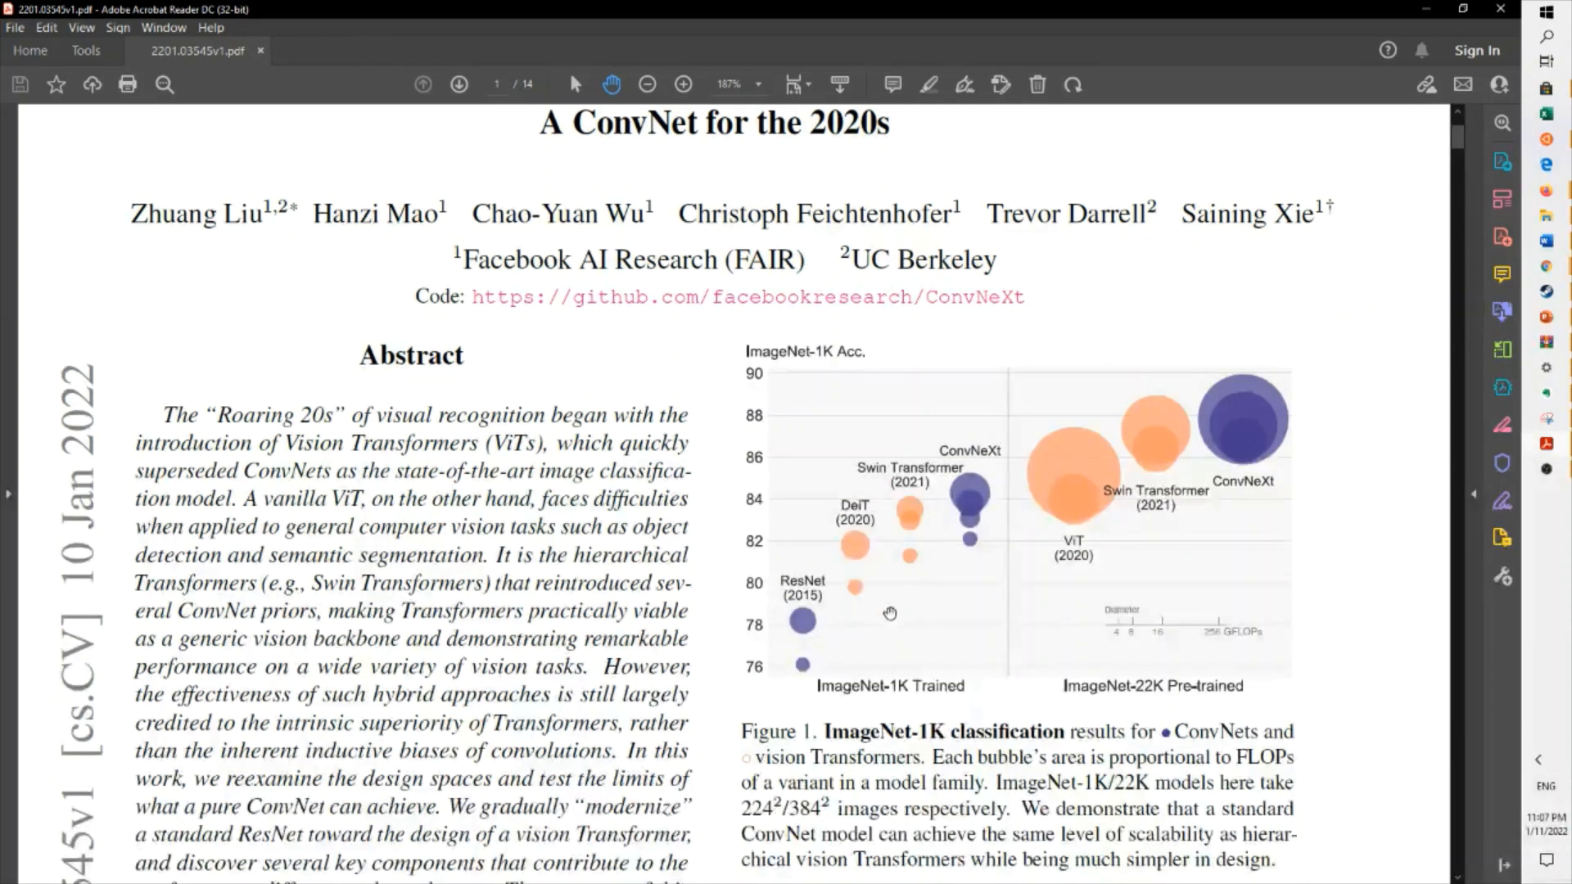
# Scroll from the title page down to section 2.5 Large Kernel Sizes on page 4
pyautogui.scroll(-3)
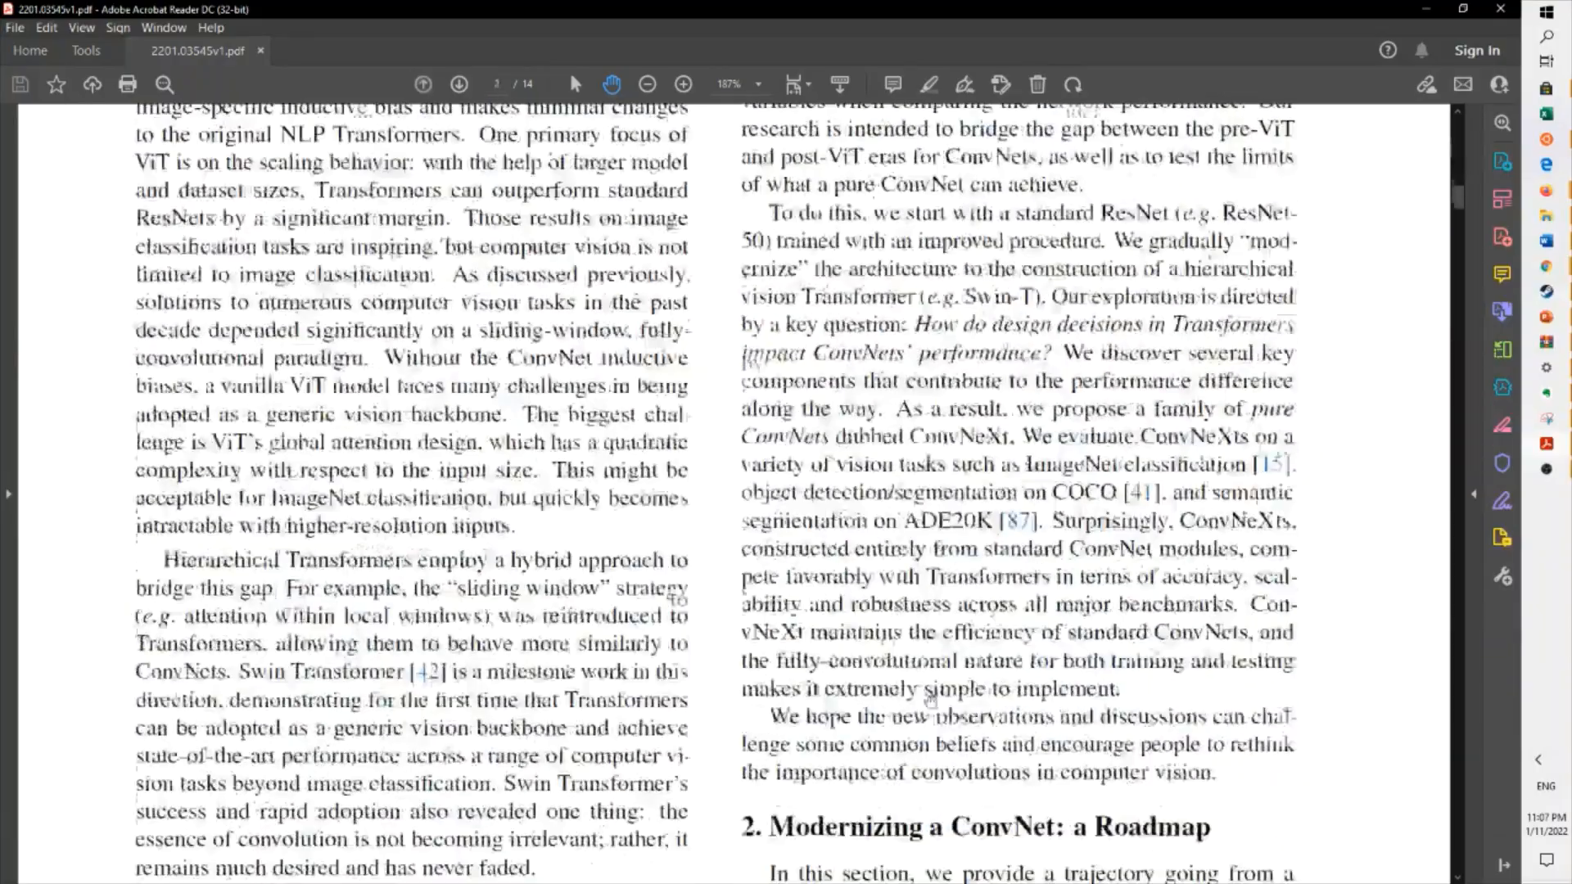
pyautogui.scroll(-3)
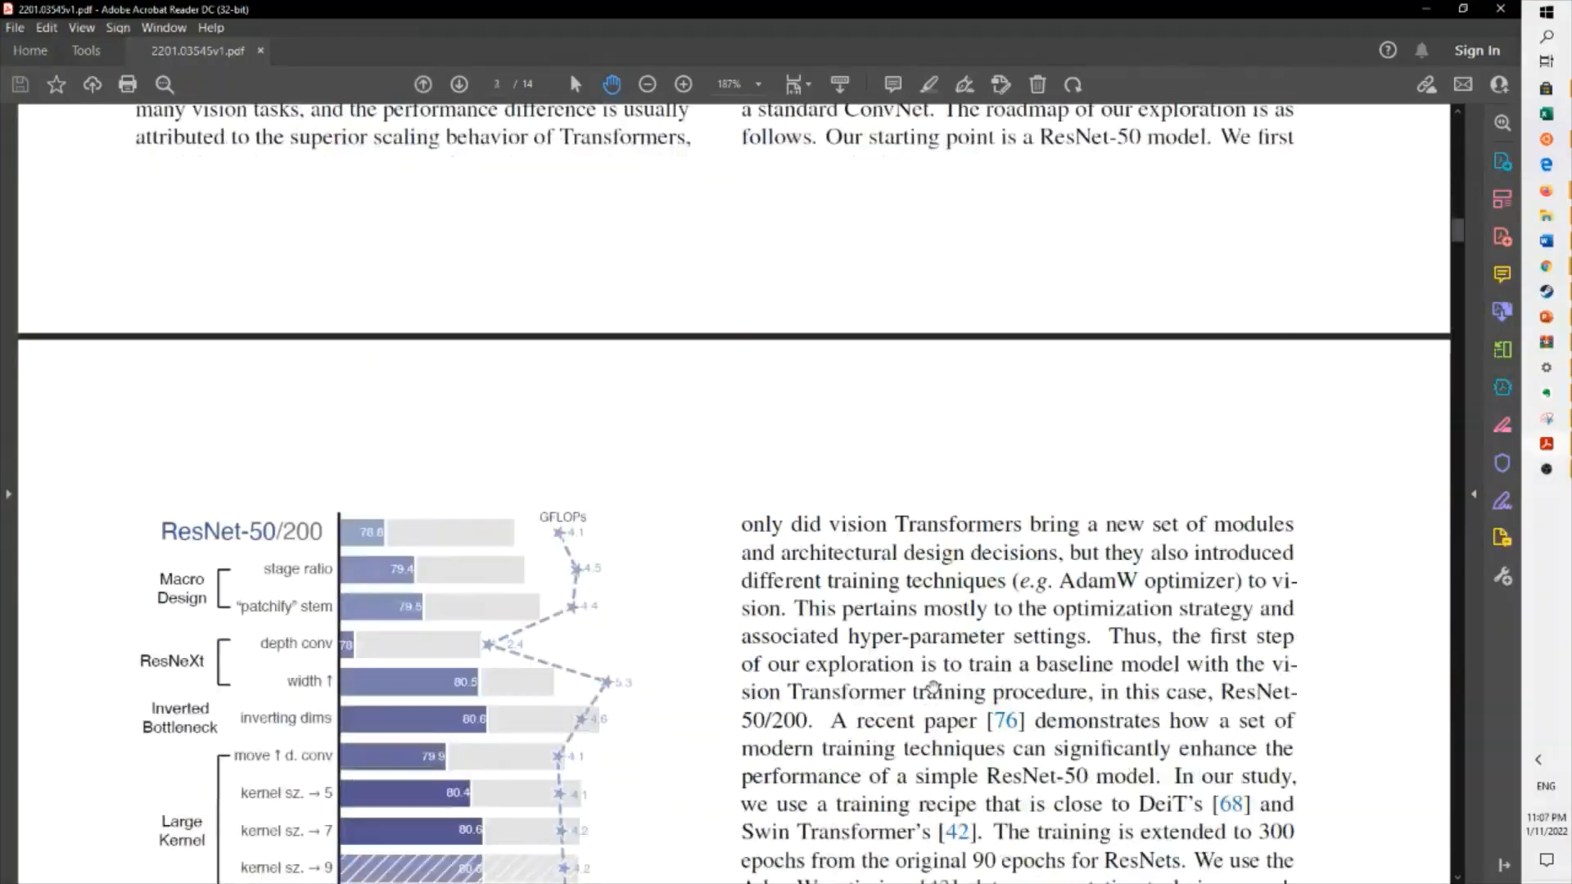
pyautogui.scroll(-3)
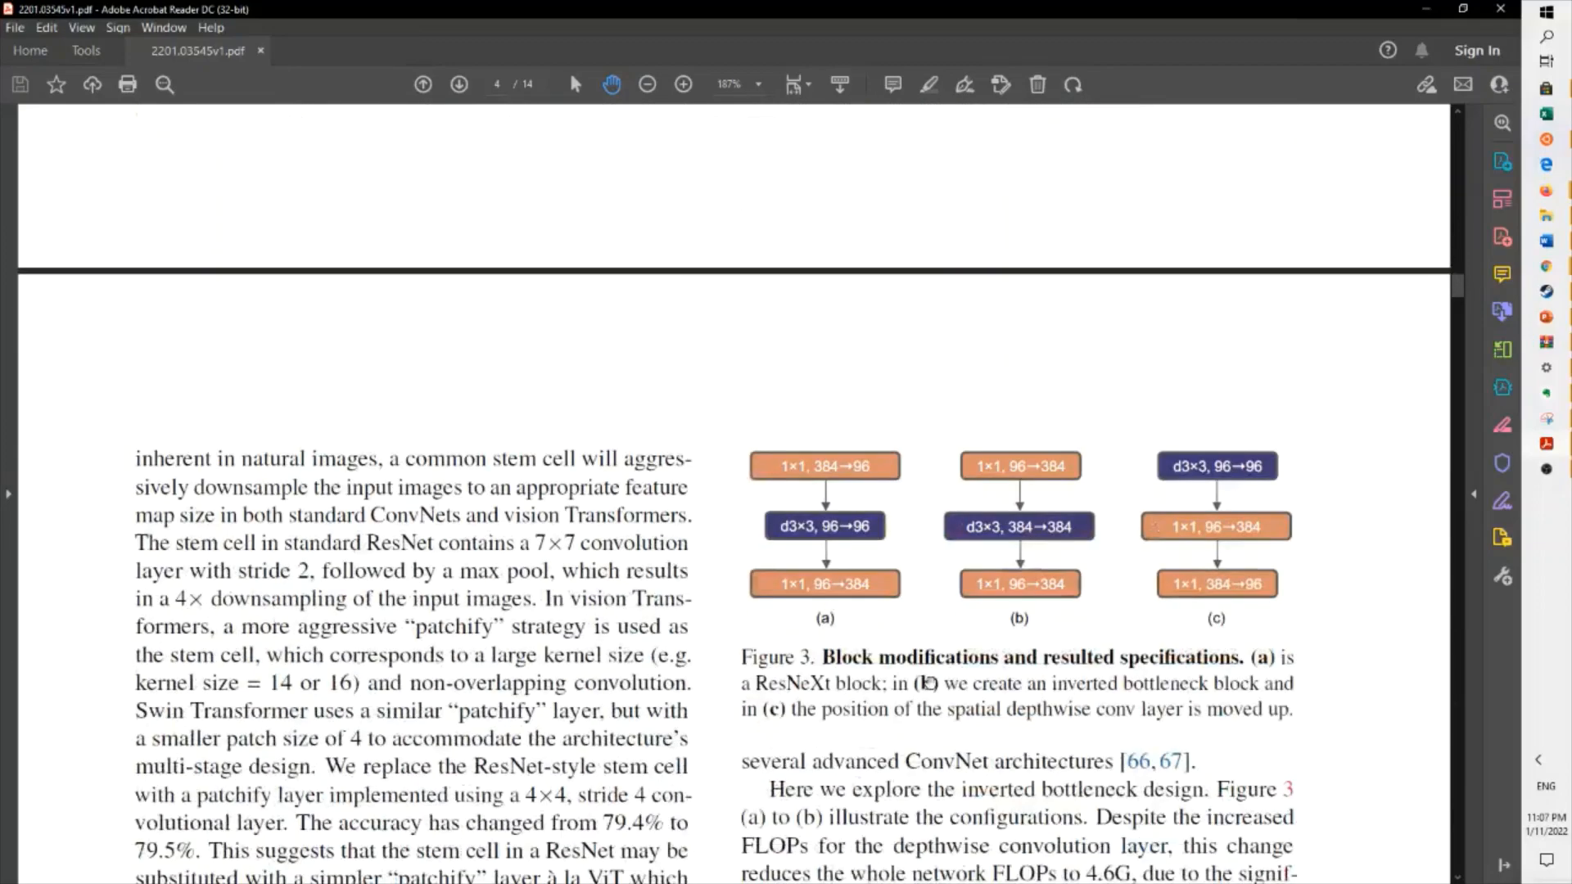
pyautogui.scroll(-3)
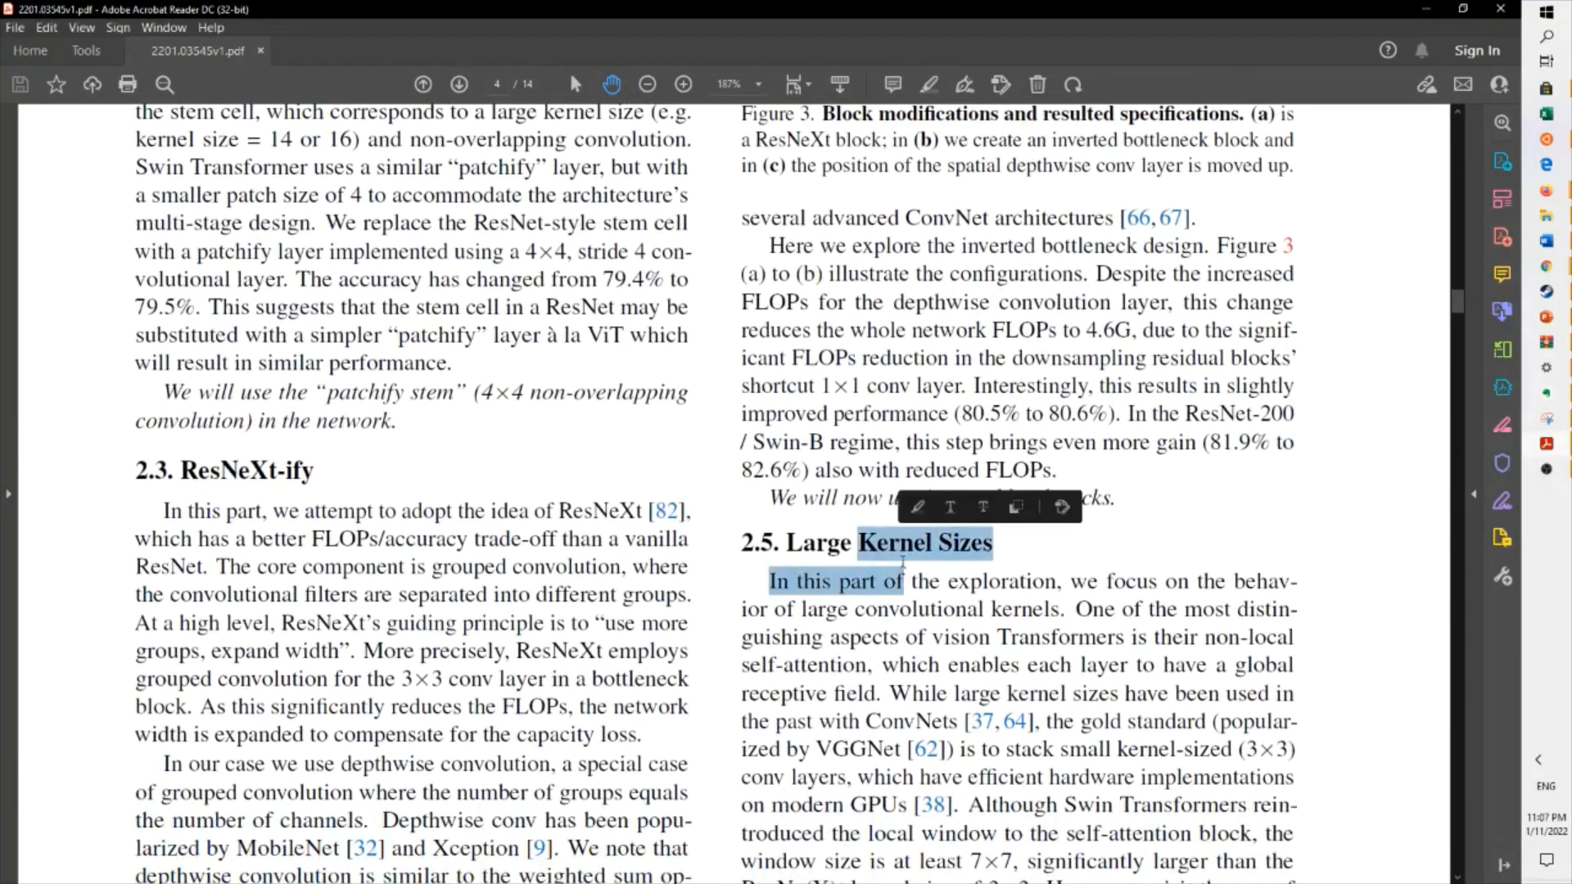
pyautogui.scroll(-3)
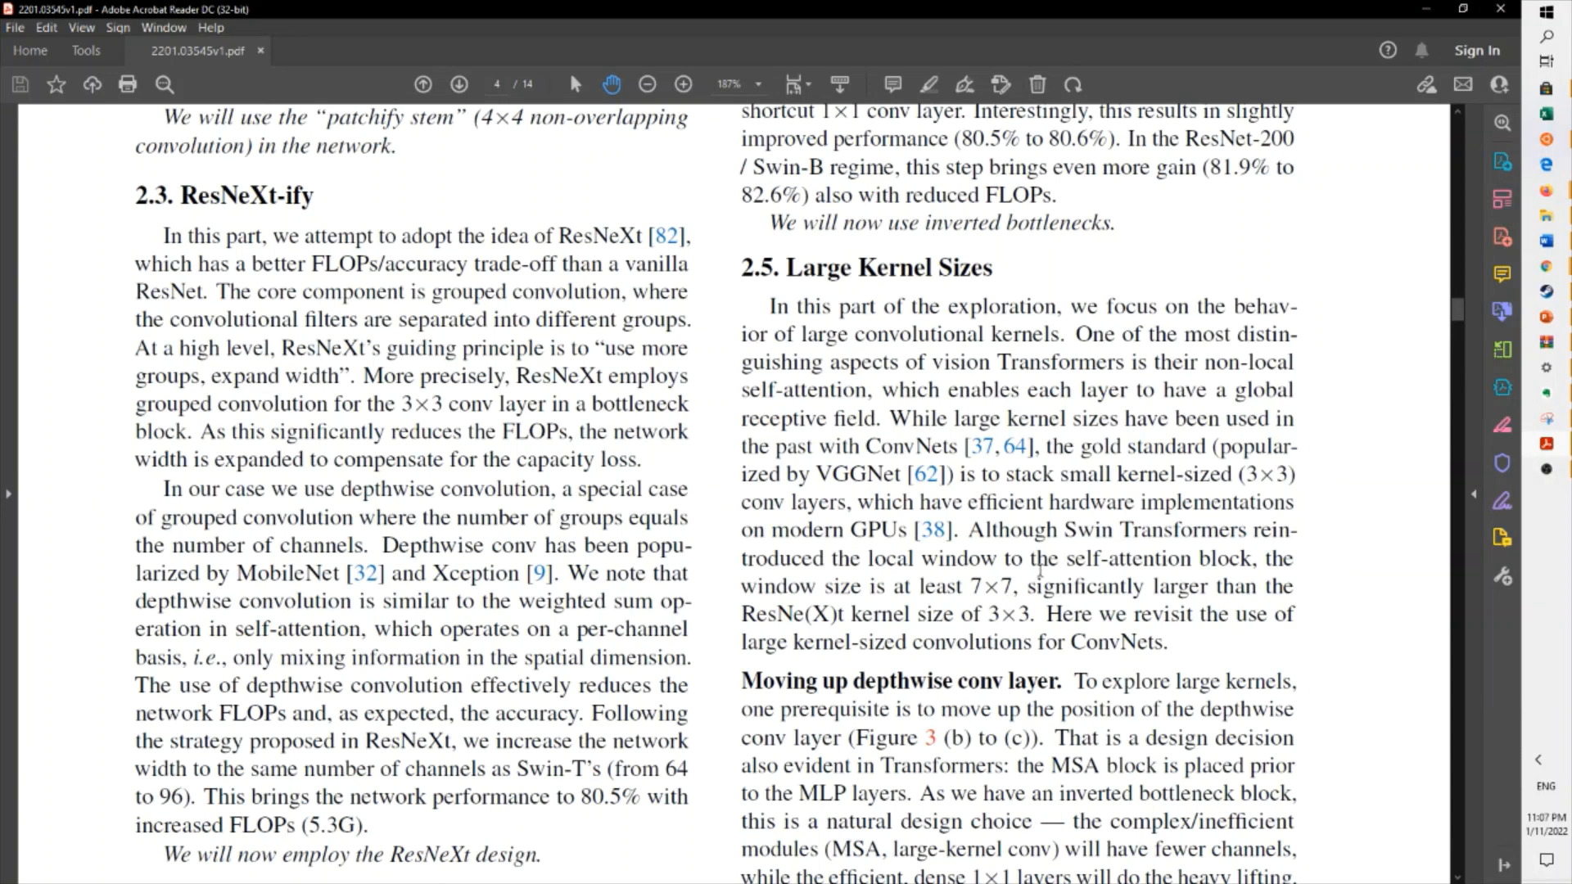
pyautogui.moveTo(1079, 563)
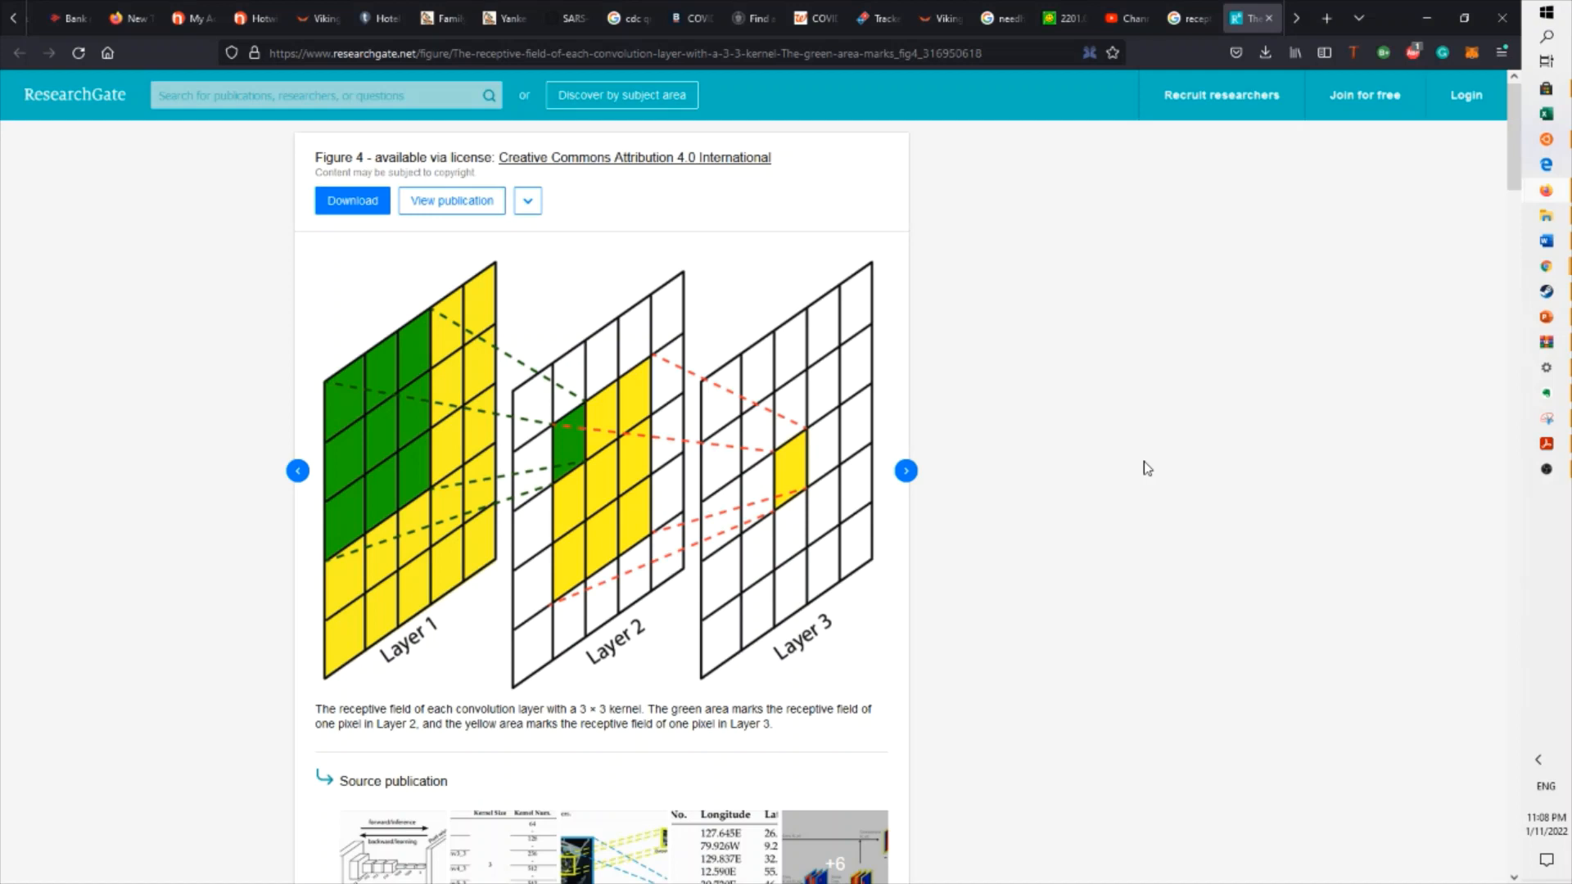
pyautogui.moveTo(783, 487)
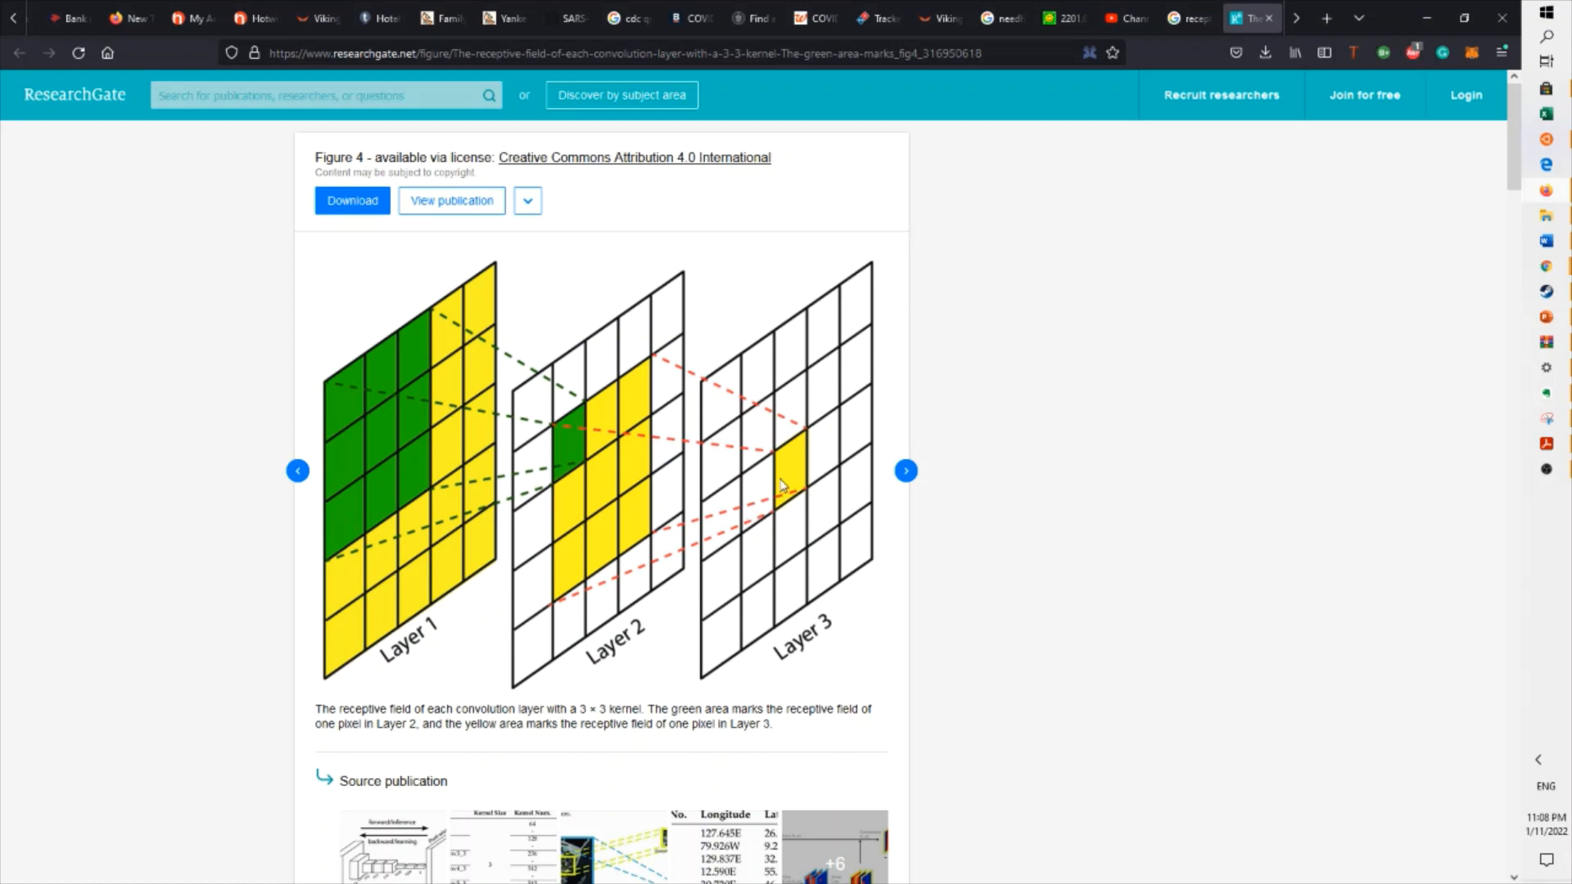
pyautogui.moveTo(789, 506)
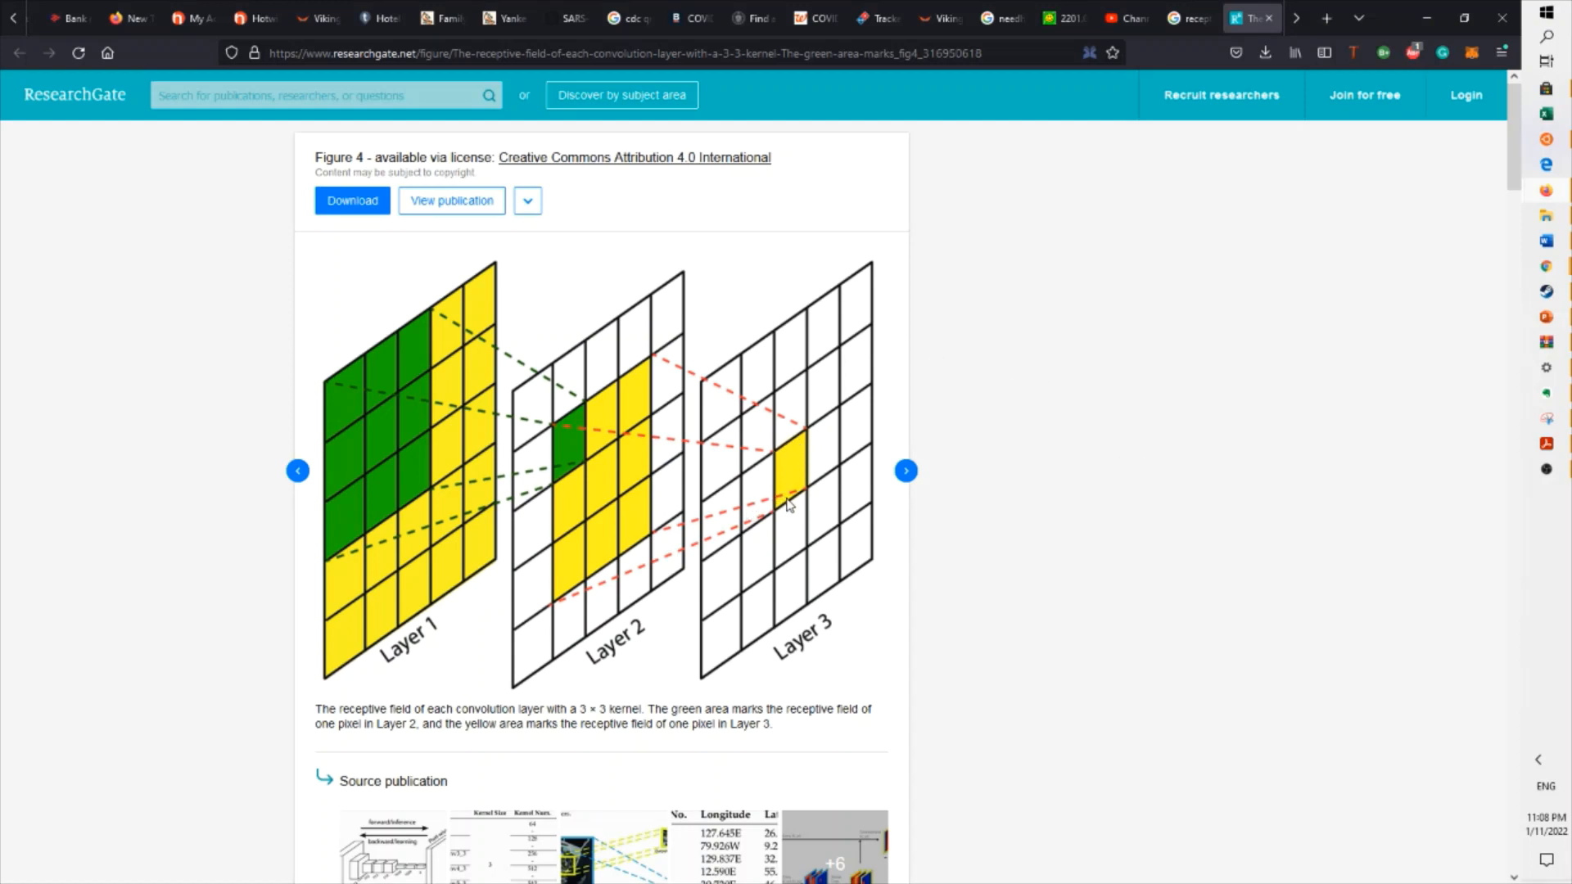
pyautogui.moveTo(550, 446)
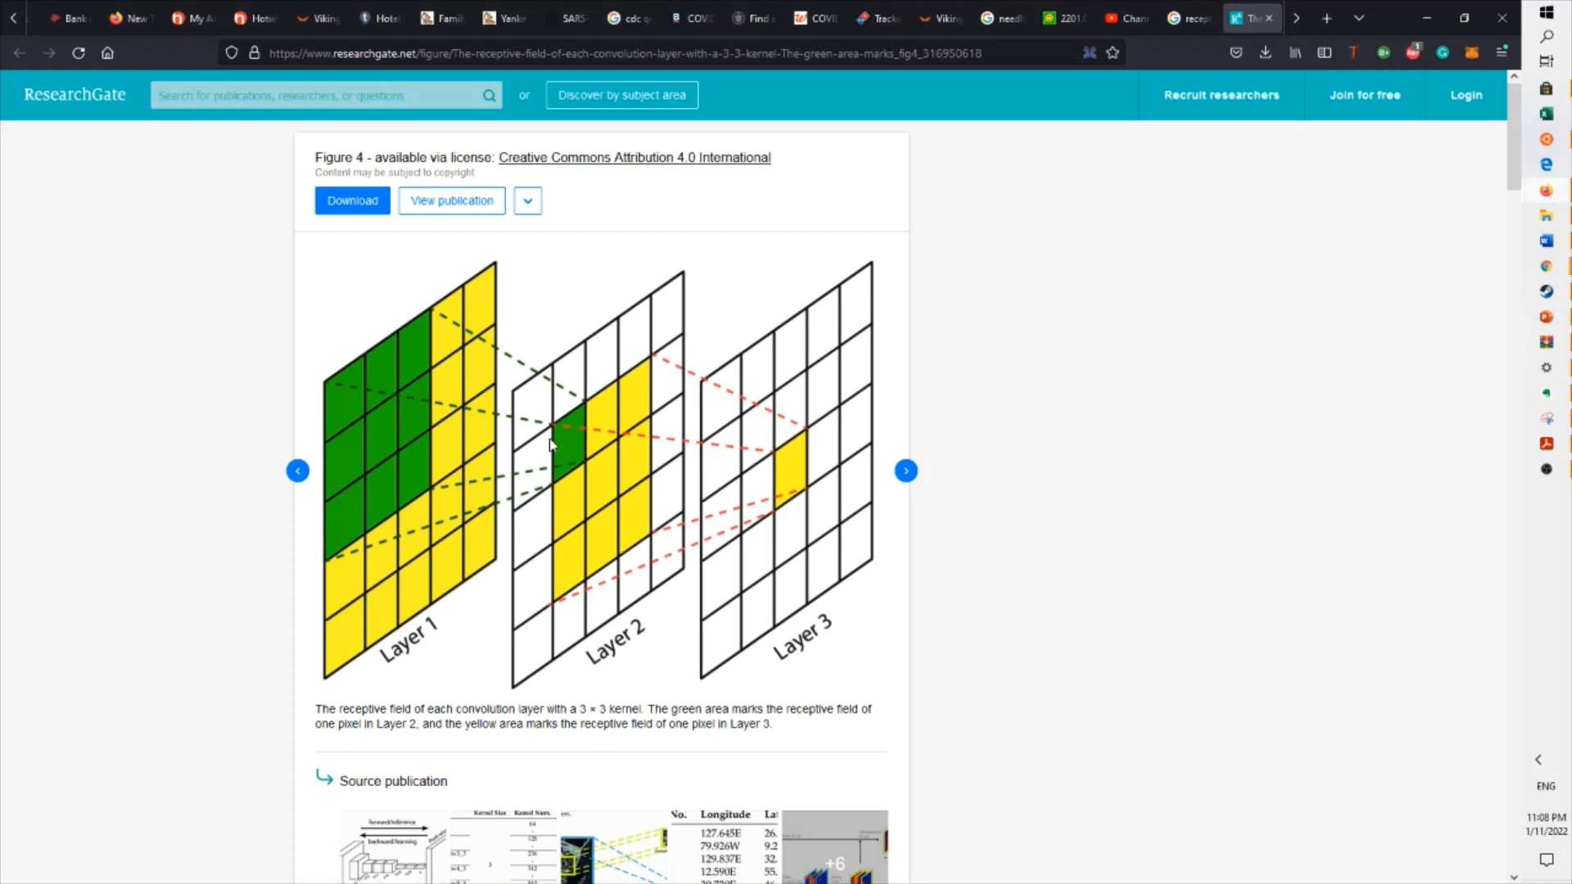
pyautogui.moveTo(427, 342)
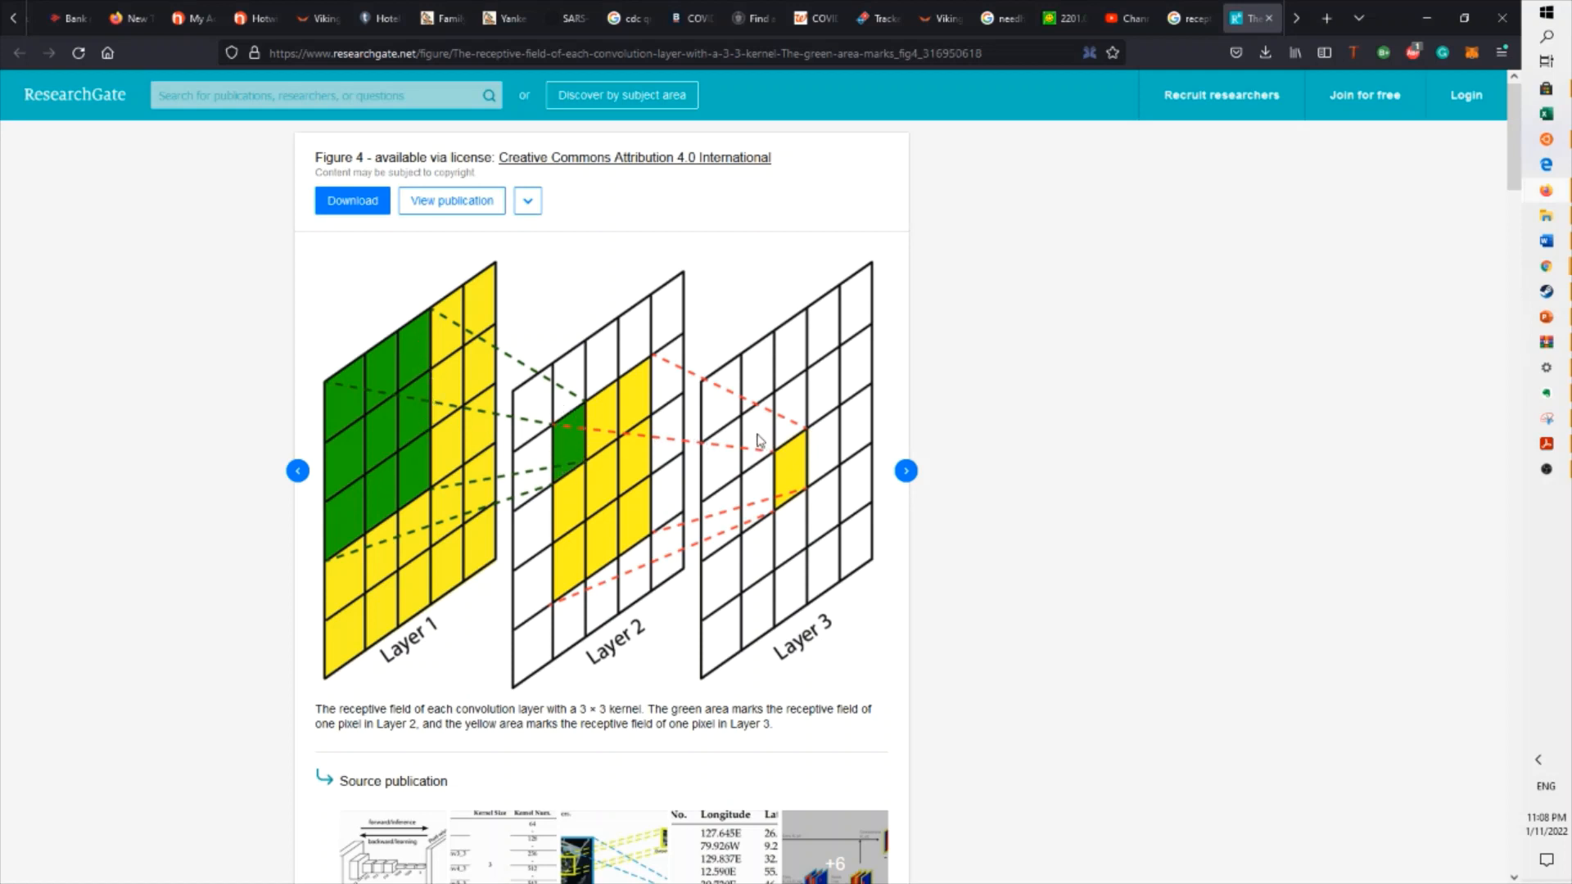
pyautogui.moveTo(567, 564)
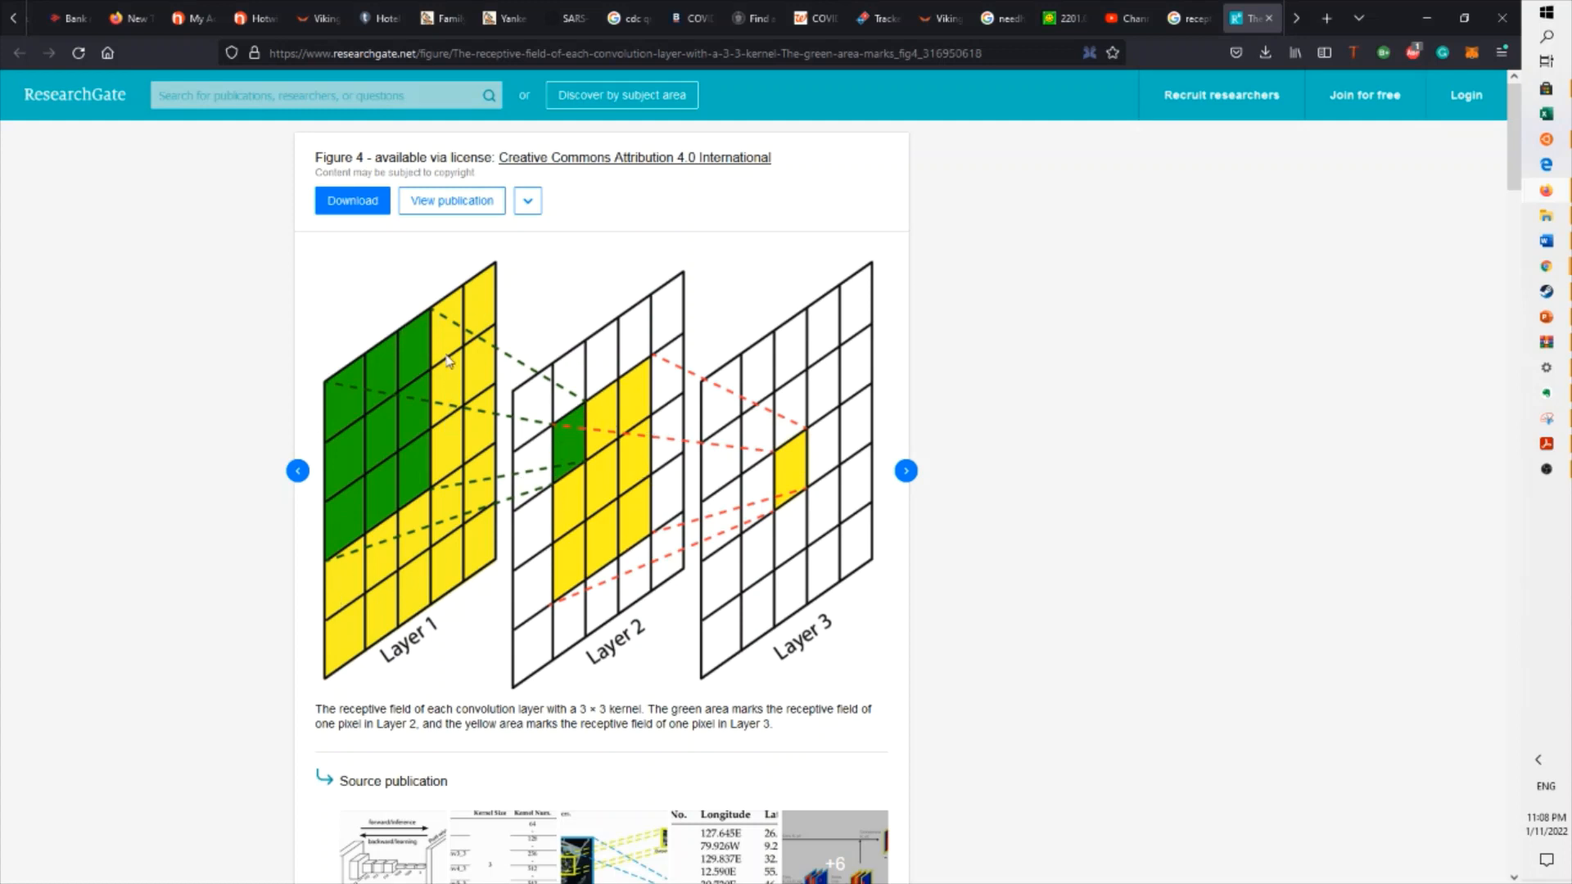
pyautogui.moveTo(505, 394)
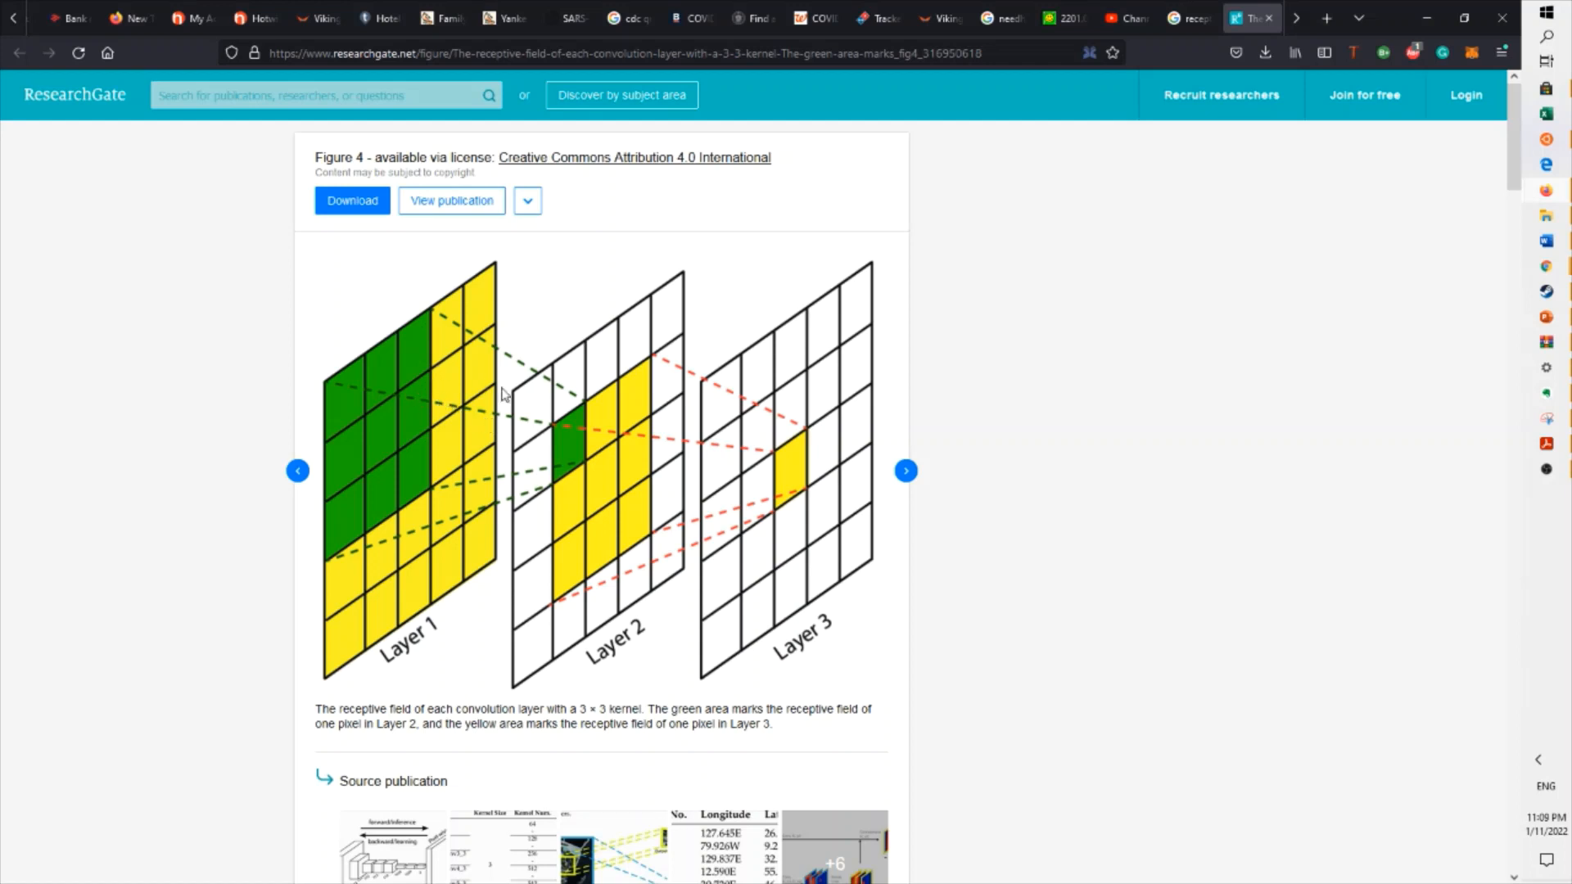
pyautogui.moveTo(521, 431)
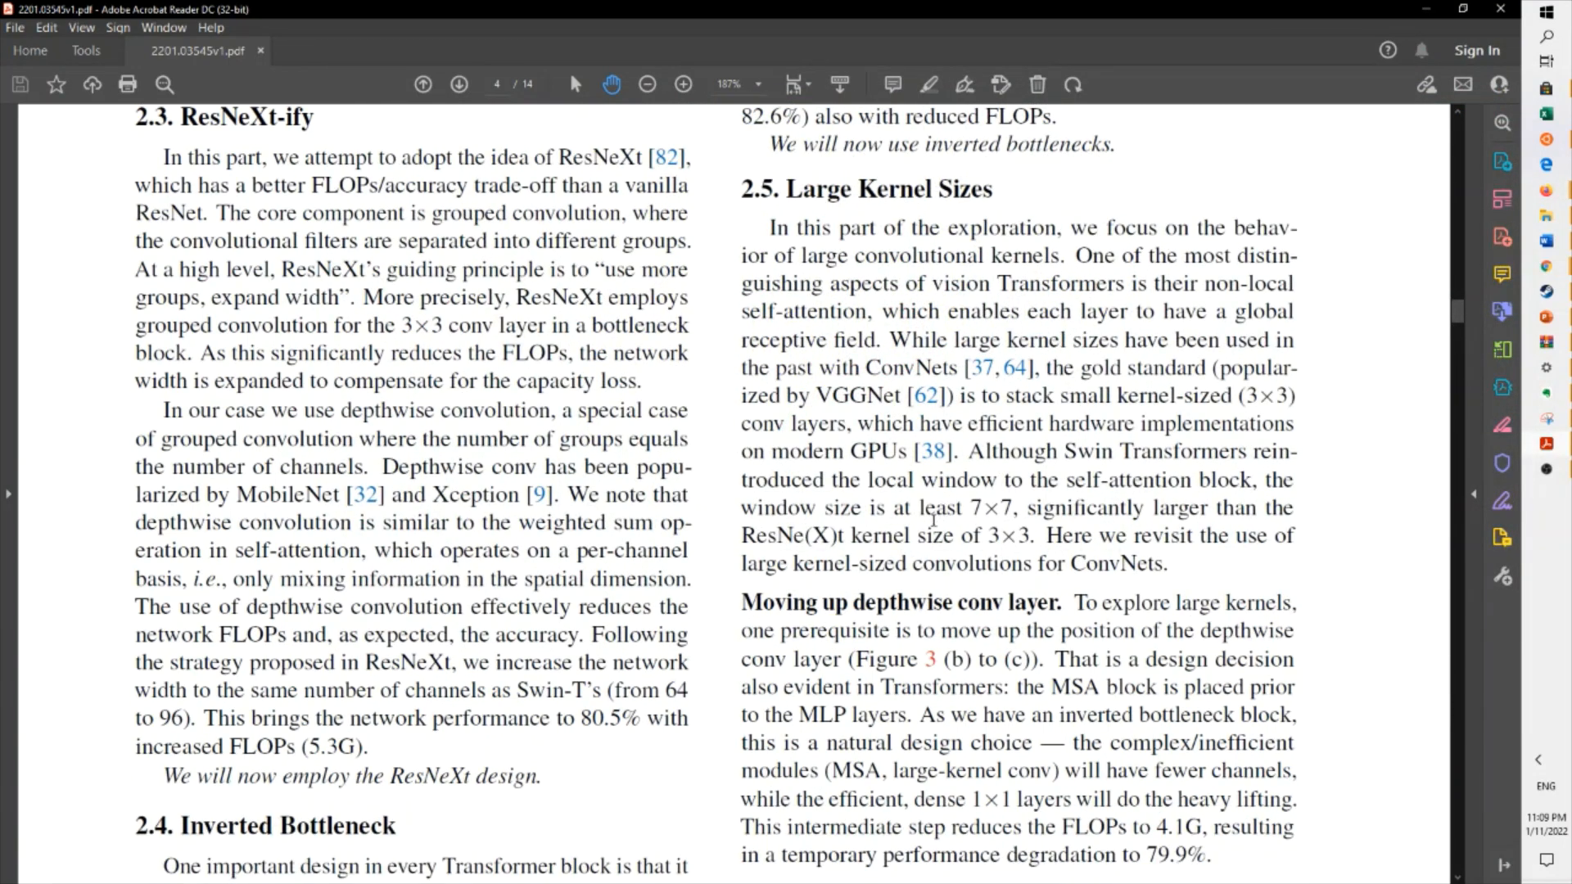
pyautogui.moveTo(940, 525)
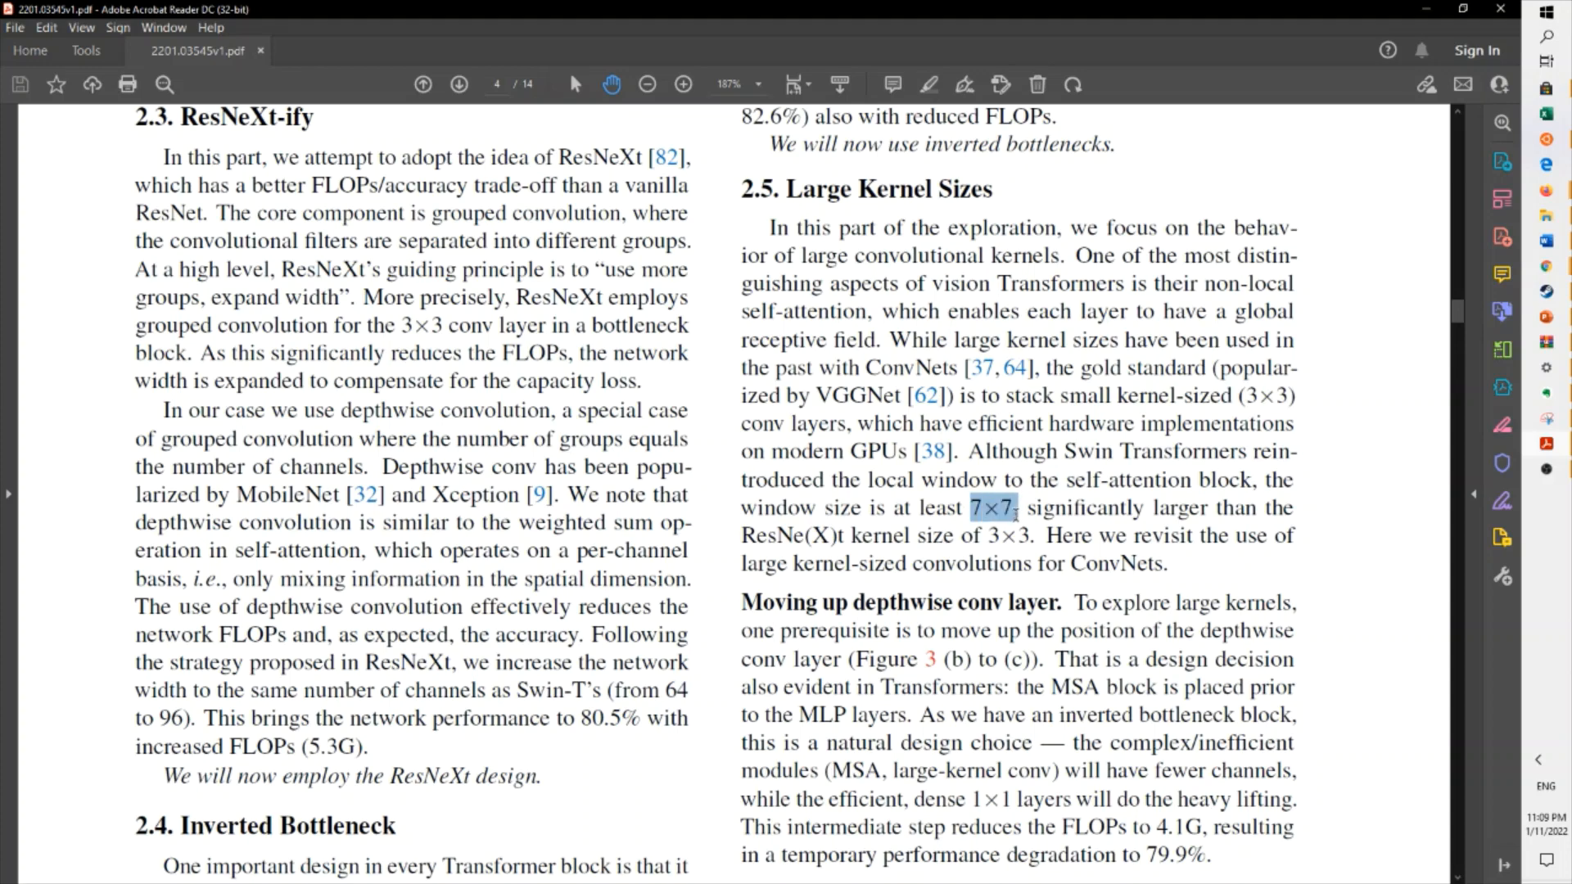
# Scroll page 4 to the 'Increasing the kernel size' paragraph and deselect the highlighted Swin 7×7 passage
pyautogui.scroll(3)
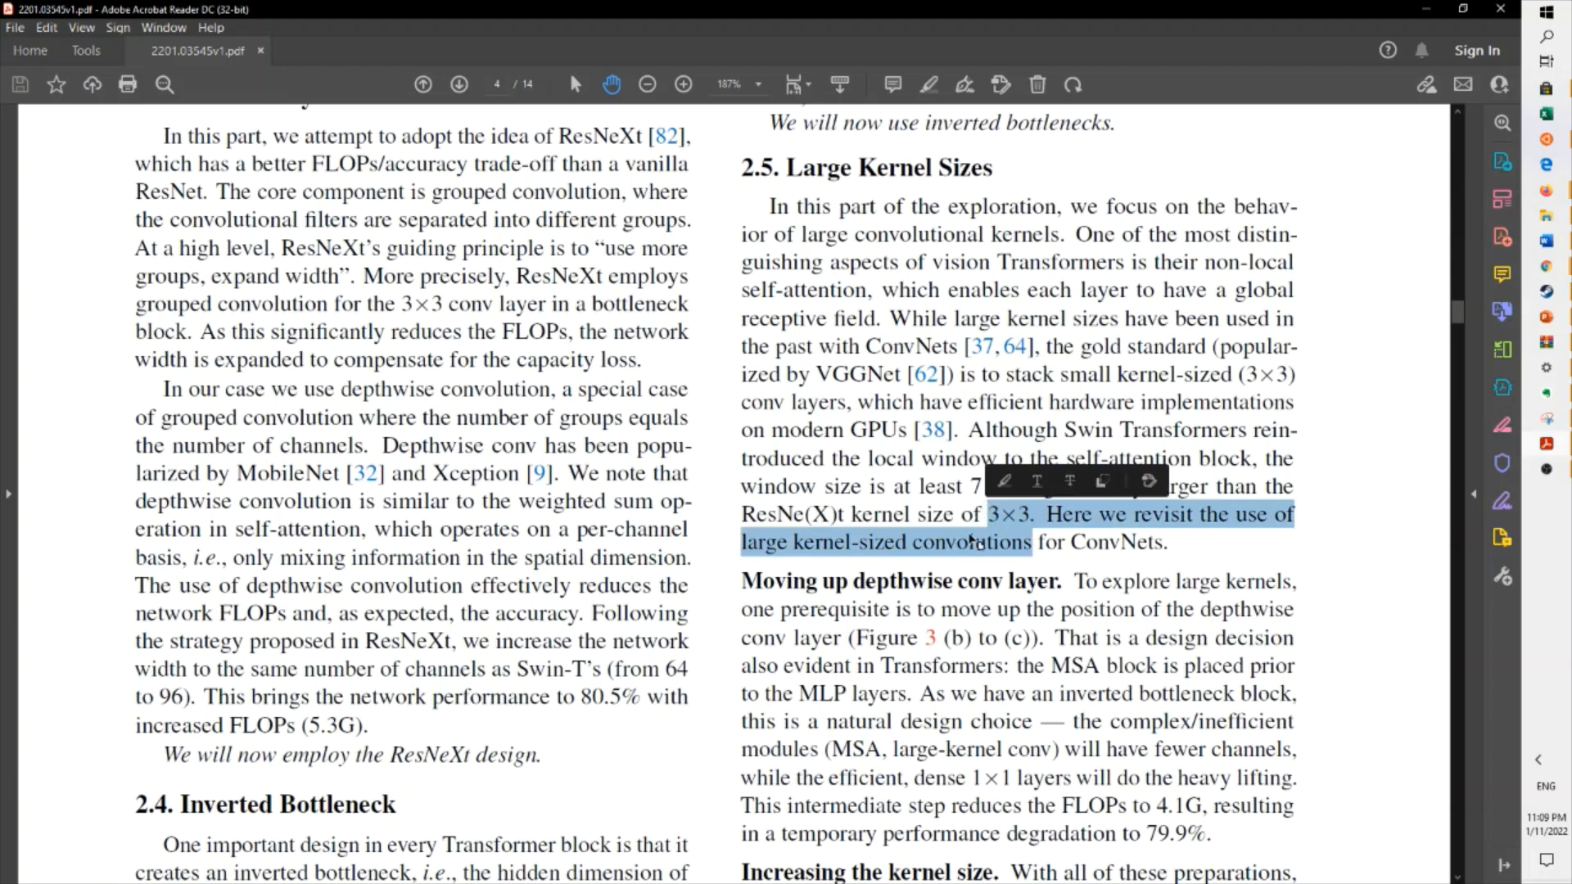
pyautogui.click(936, 565)
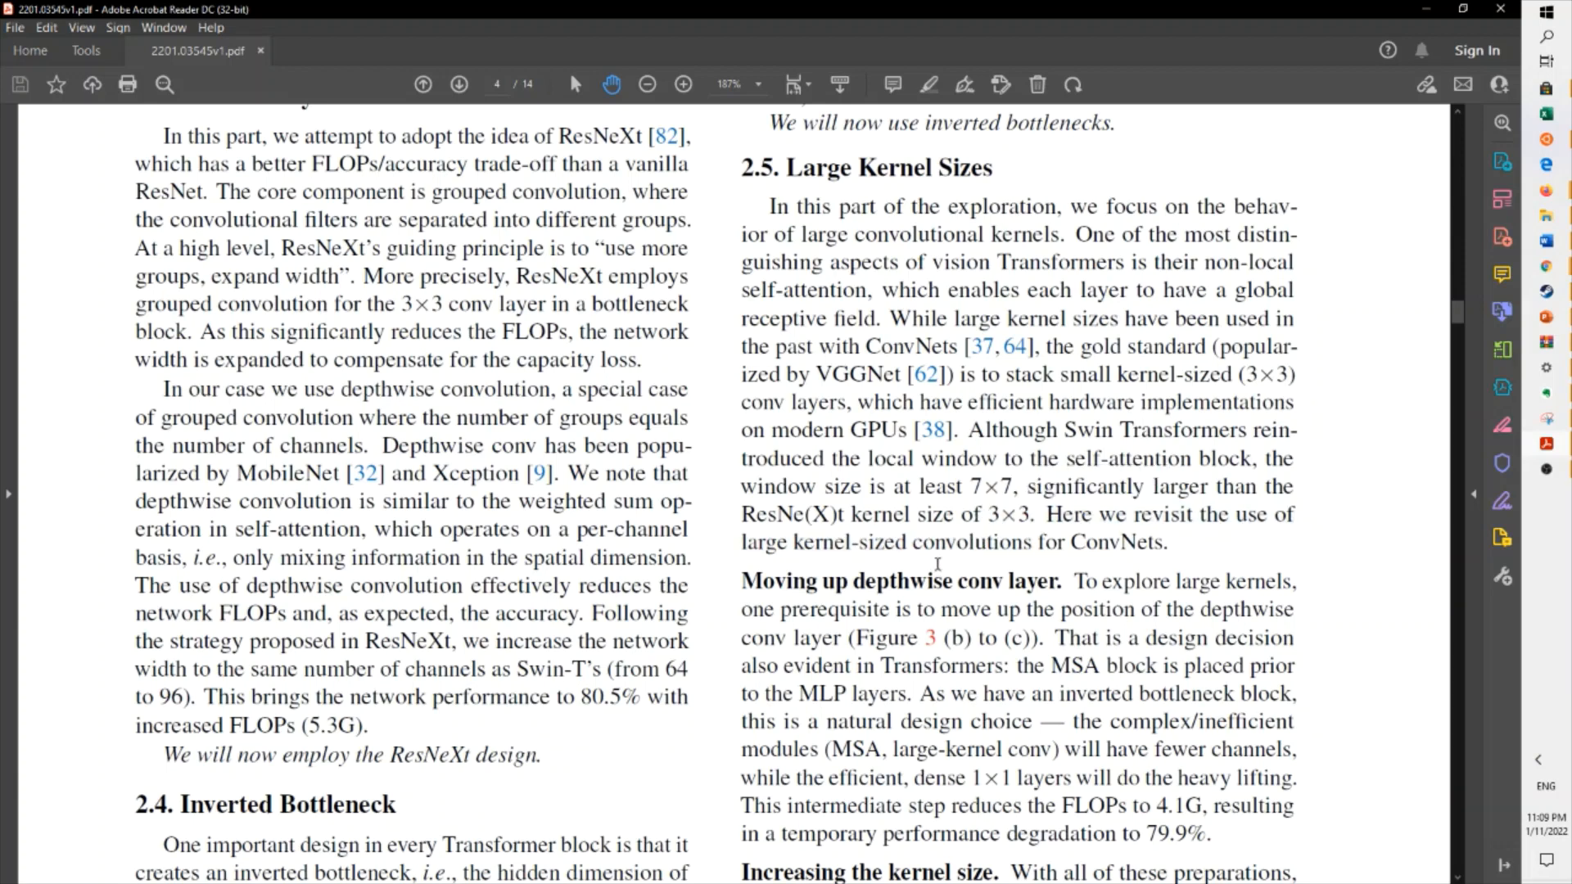
pyautogui.moveTo(936, 564)
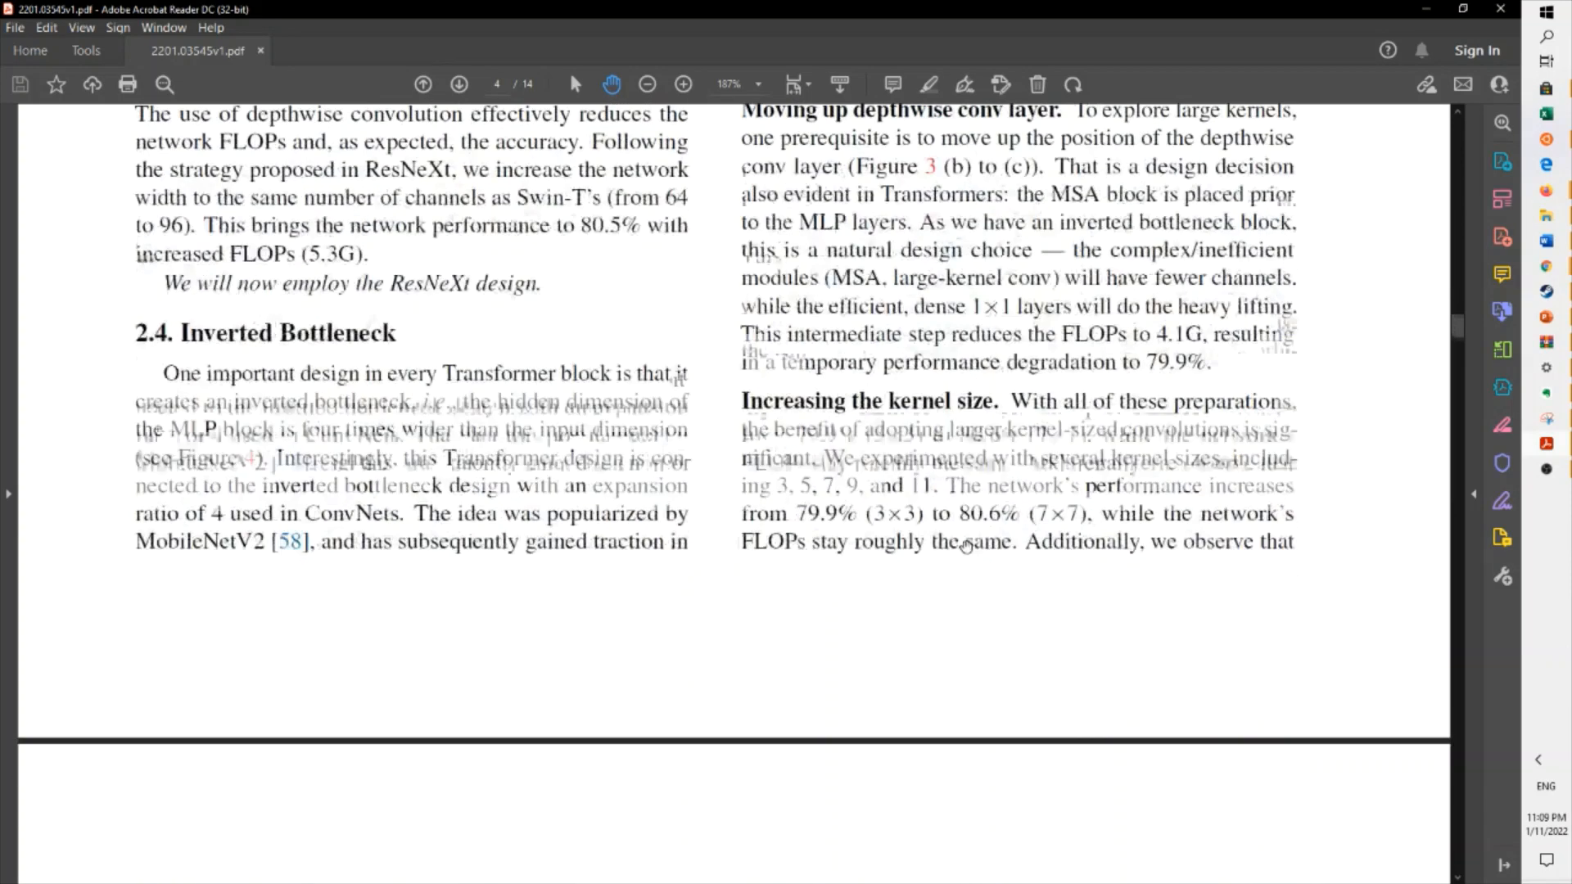
# Scroll past Figure 4's block designs and through the Micro Design text
pyautogui.scroll(-3)
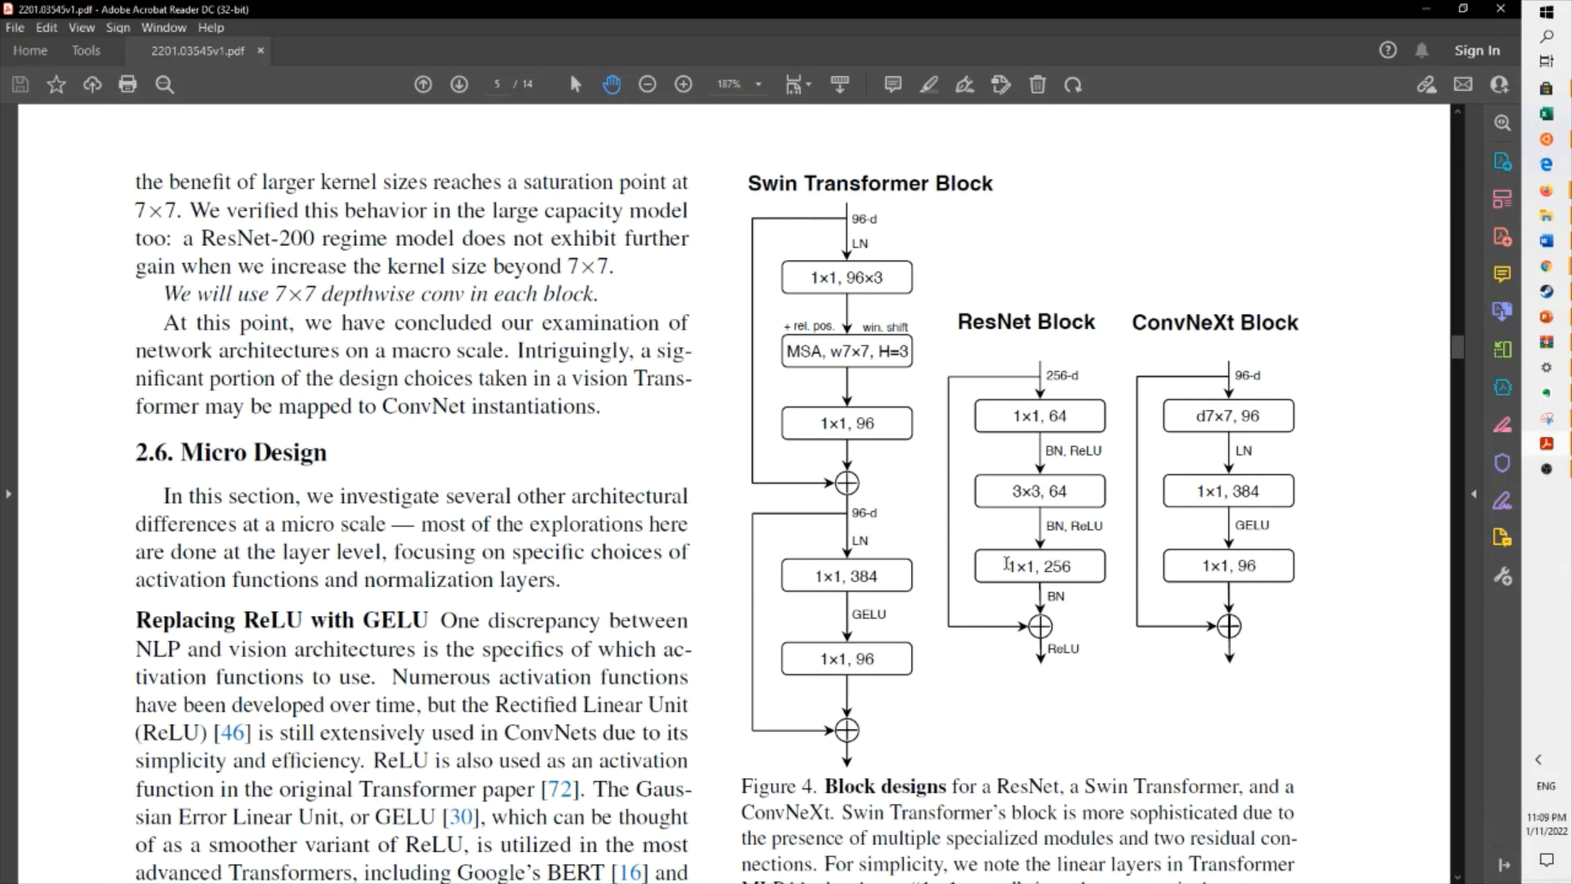
pyautogui.moveTo(1268, 421)
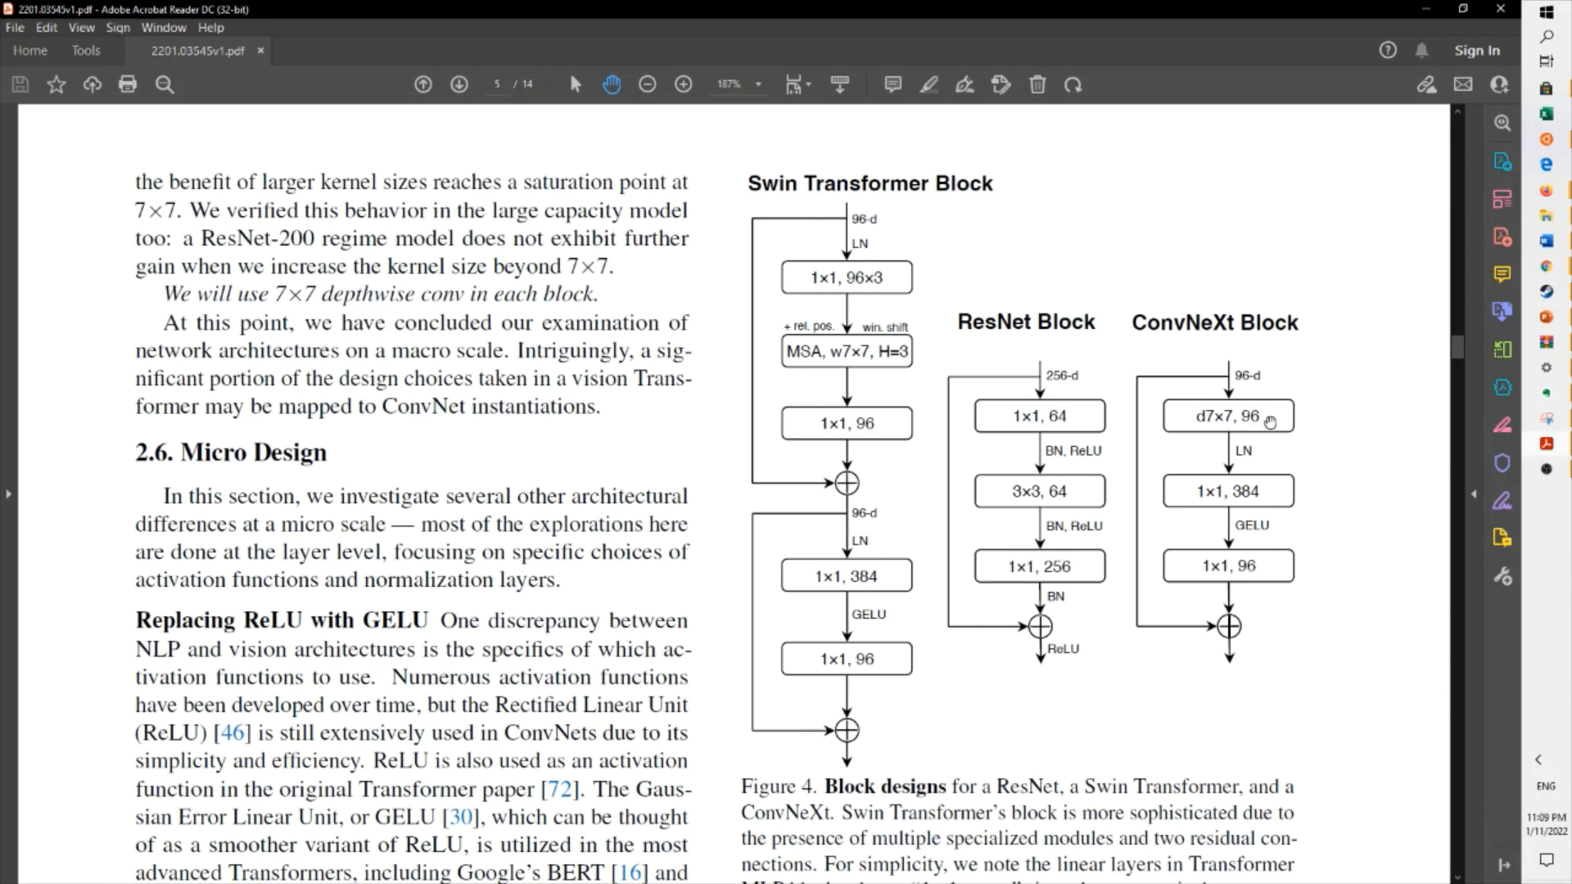
pyautogui.scroll(-3)
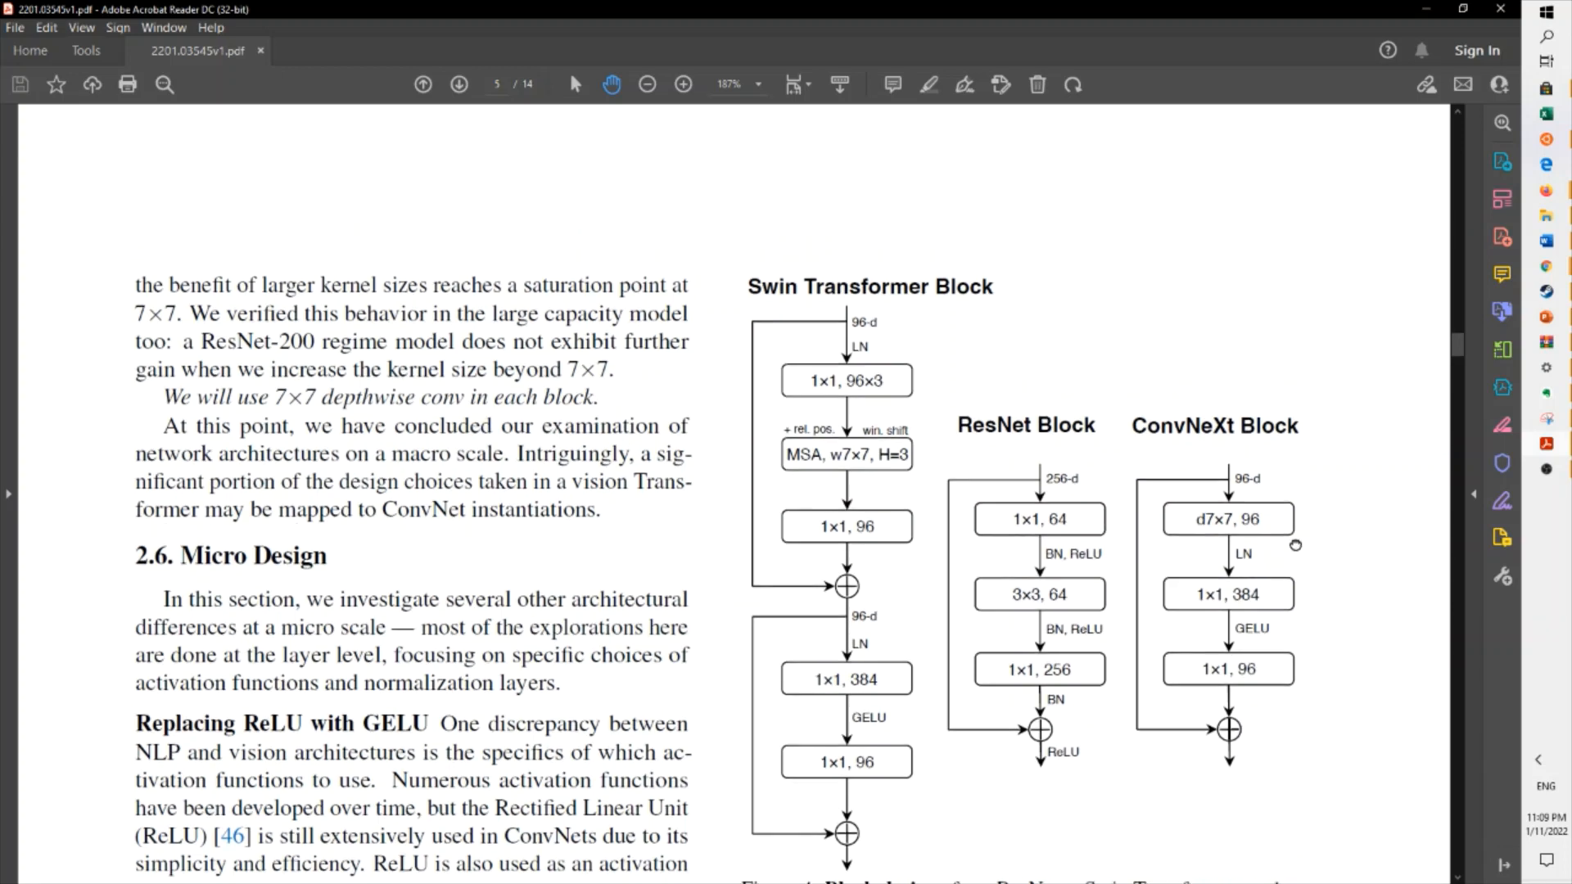
pyautogui.scroll(-3)
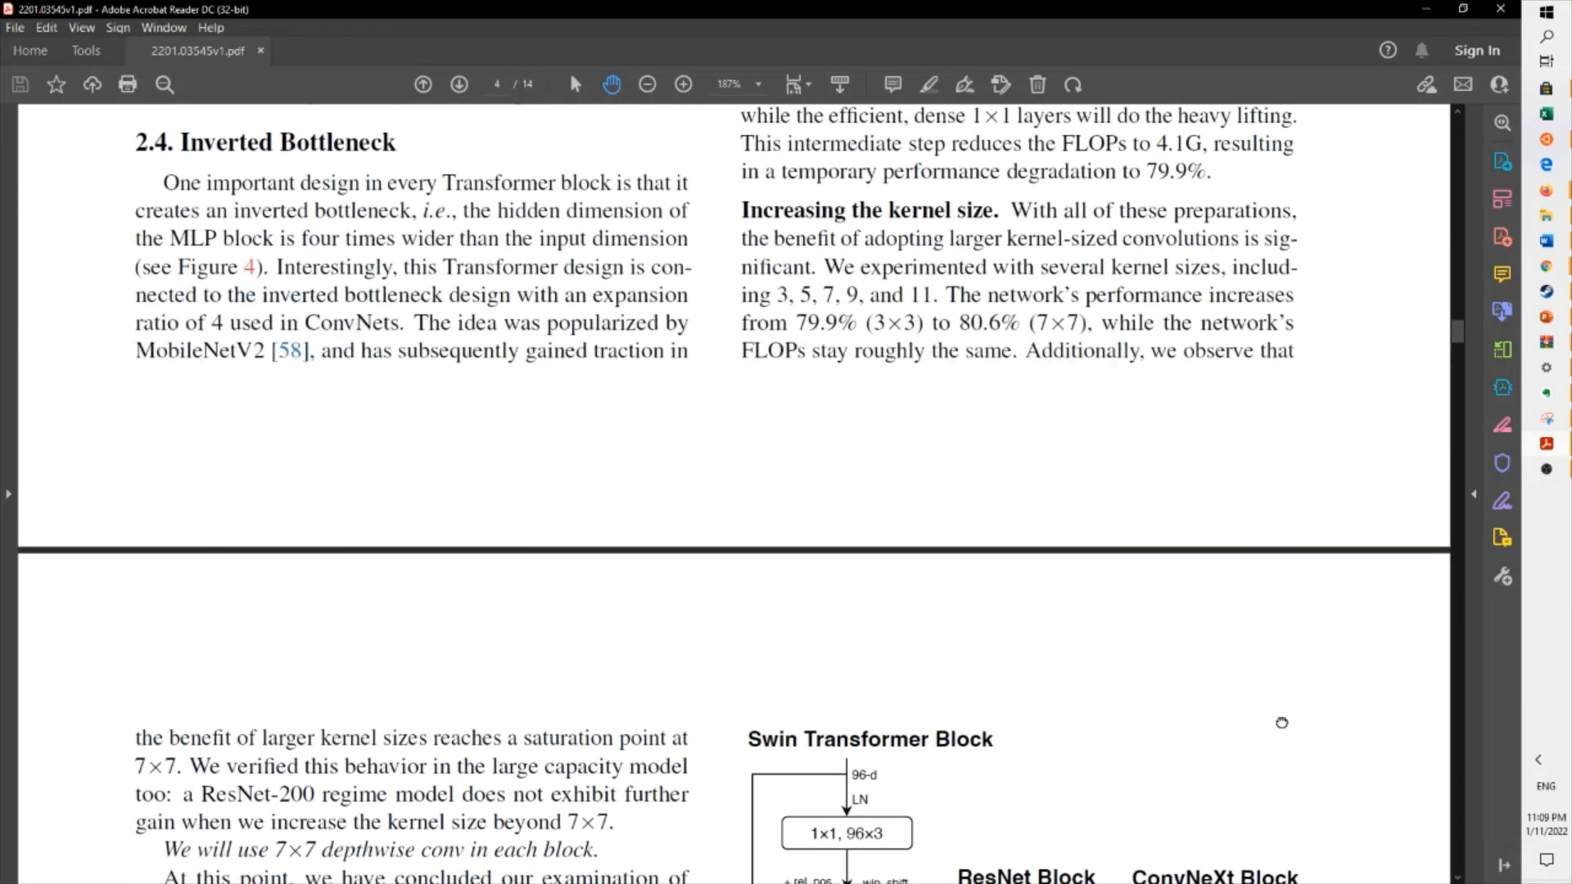
pyautogui.scroll(-3)
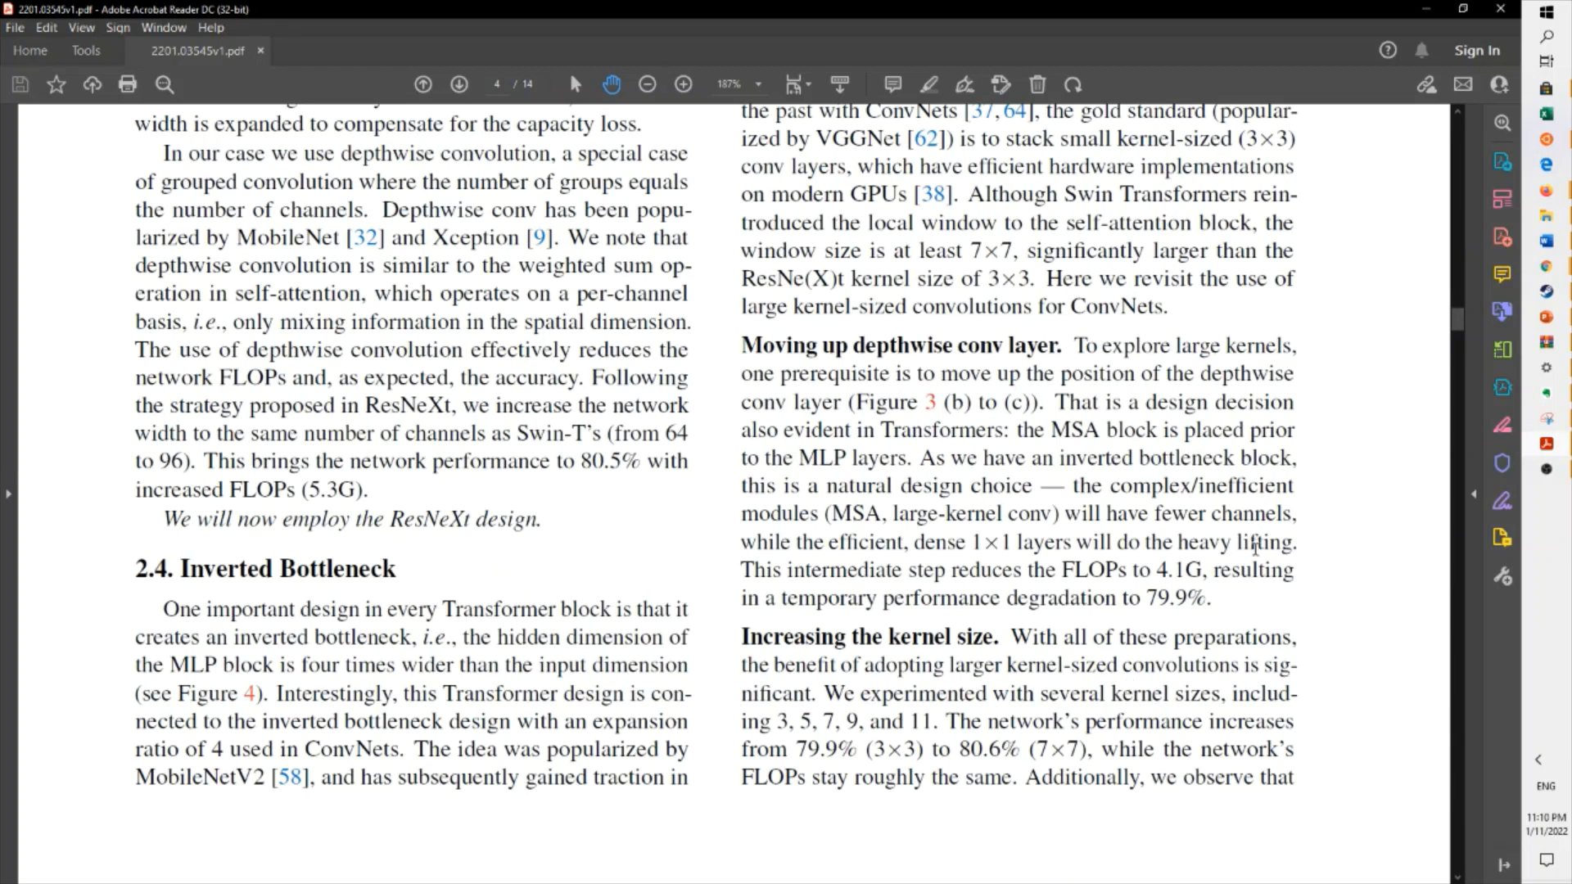
pyautogui.moveTo(1251, 557)
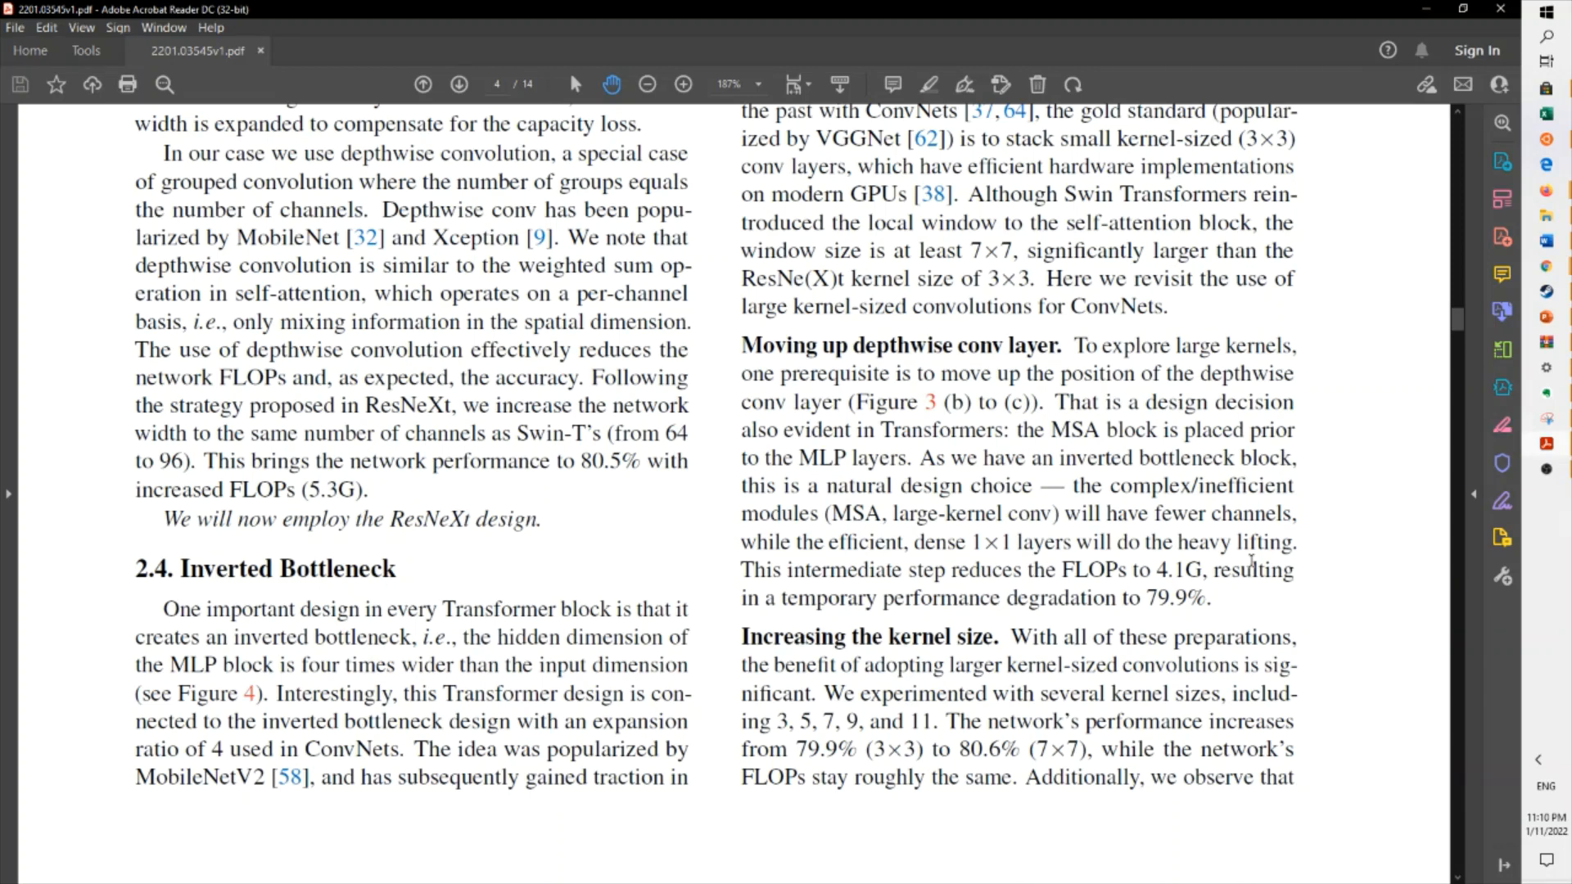
pyautogui.scroll(-3)
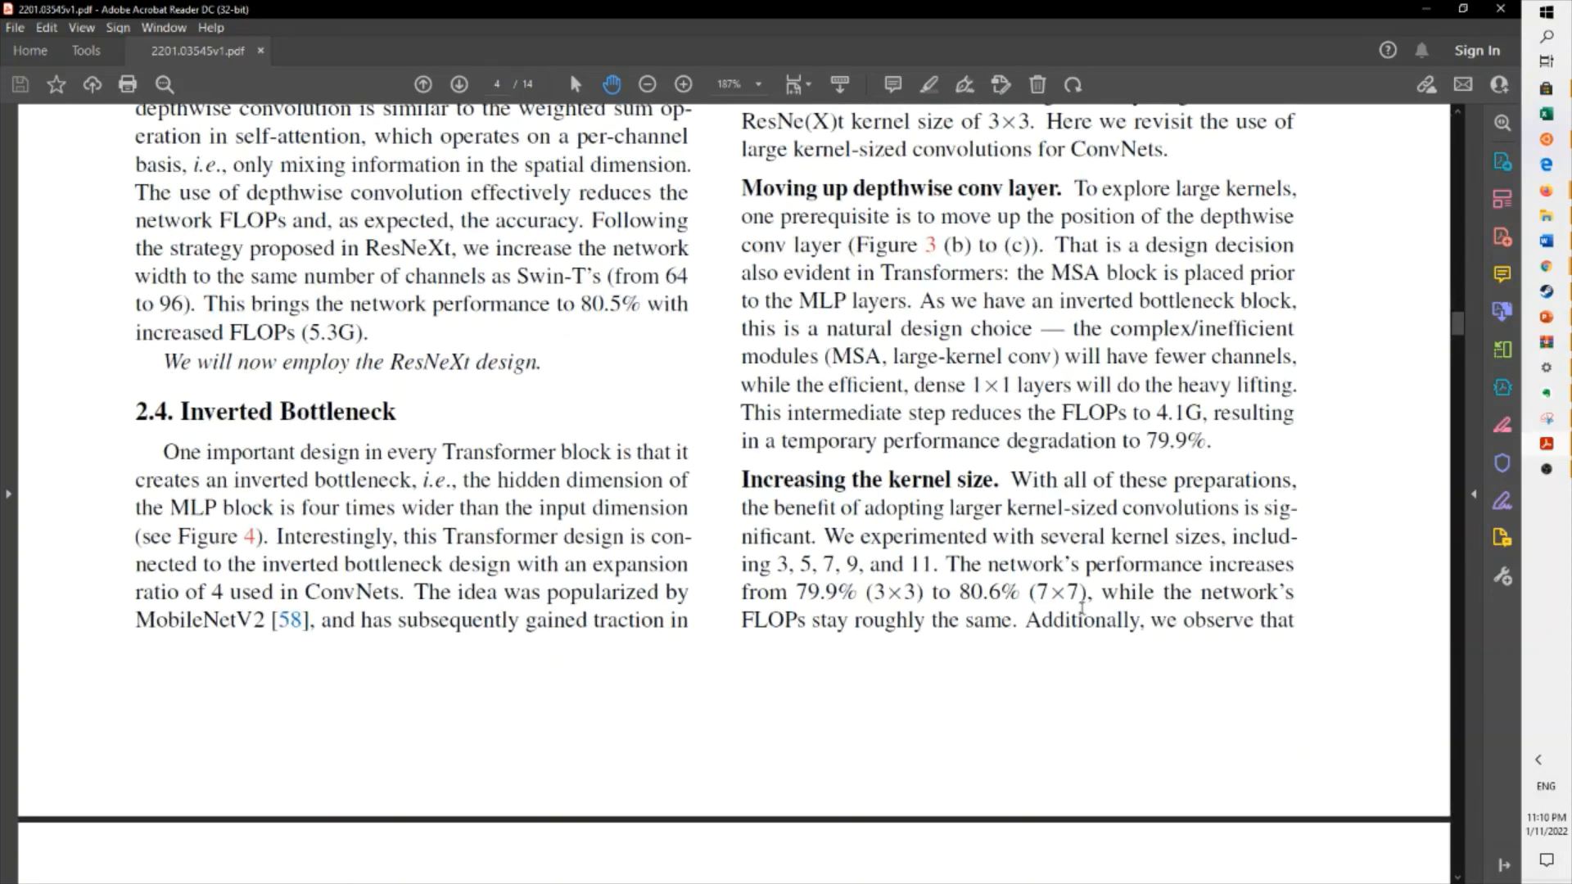
pyautogui.scroll(-3)
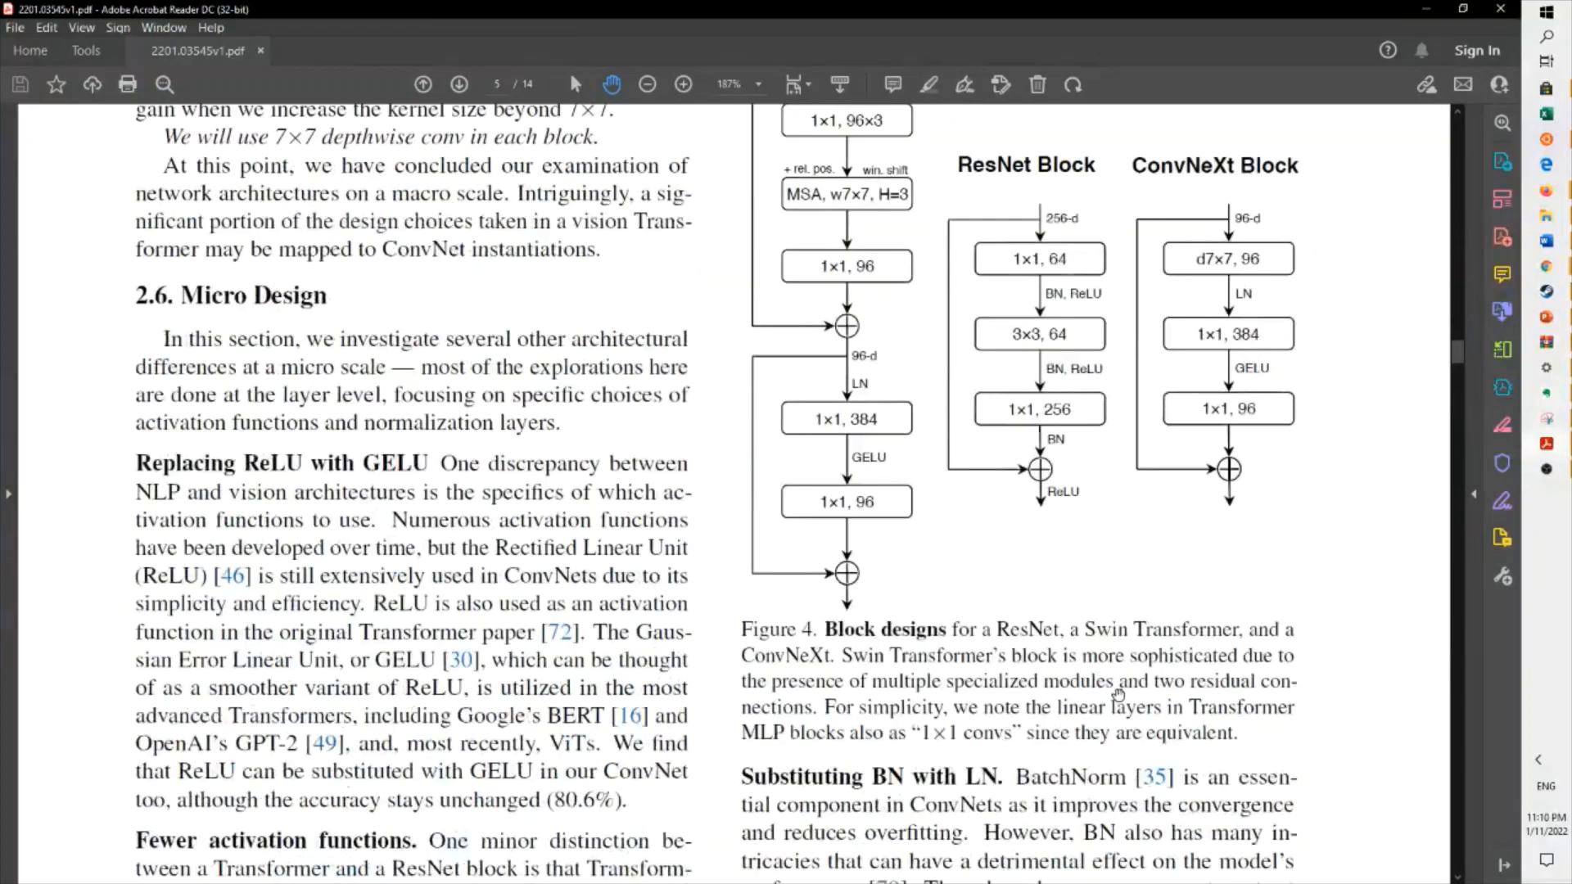
pyautogui.scroll(-3)
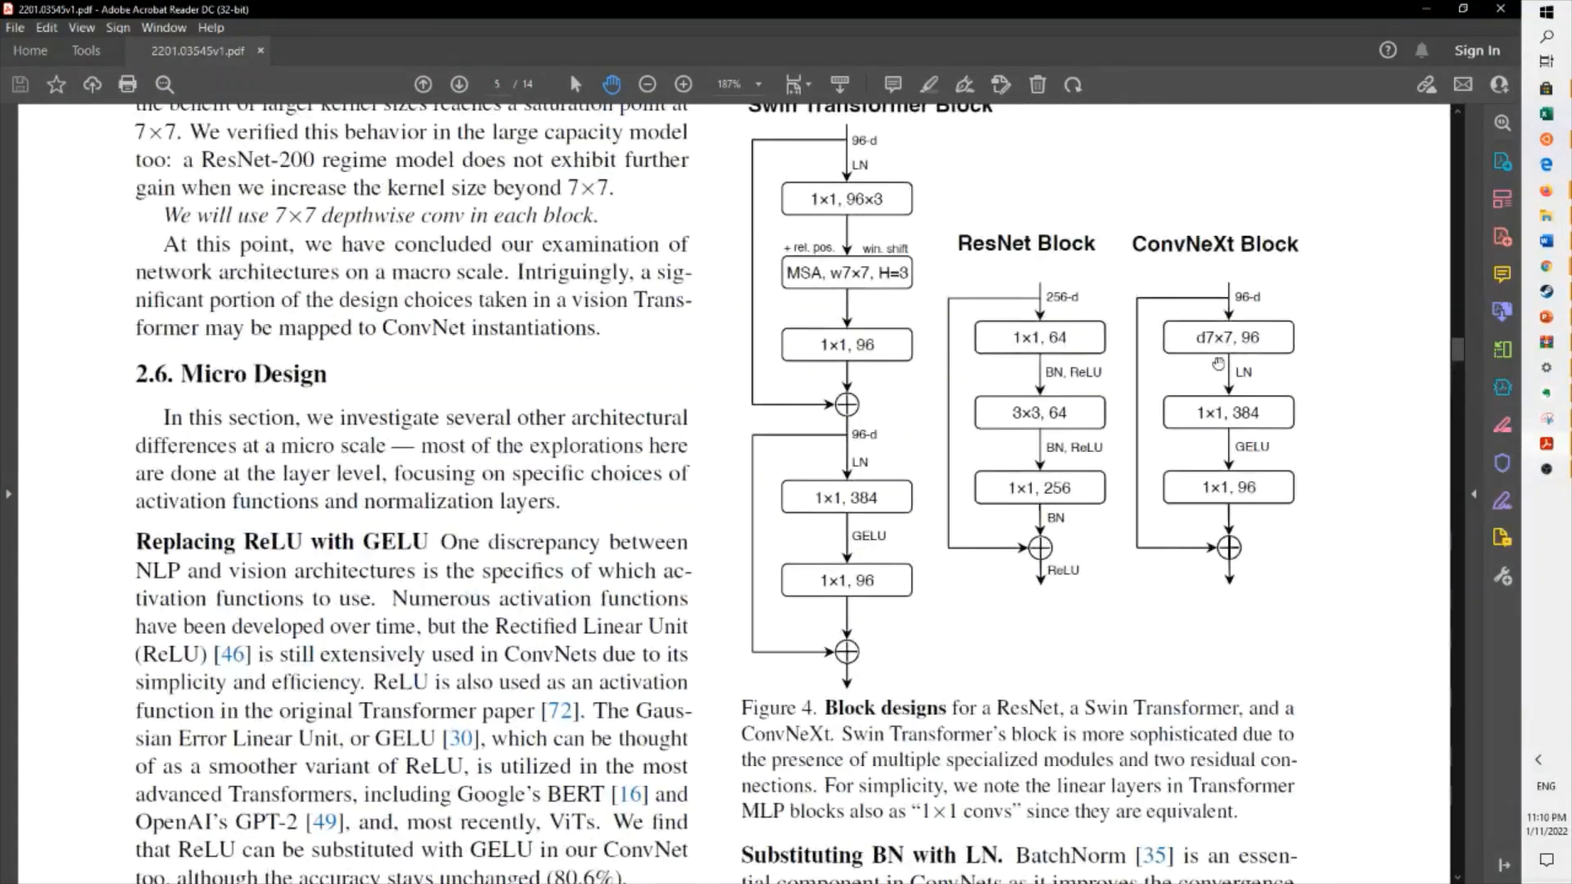
pyautogui.moveTo(1143, 374)
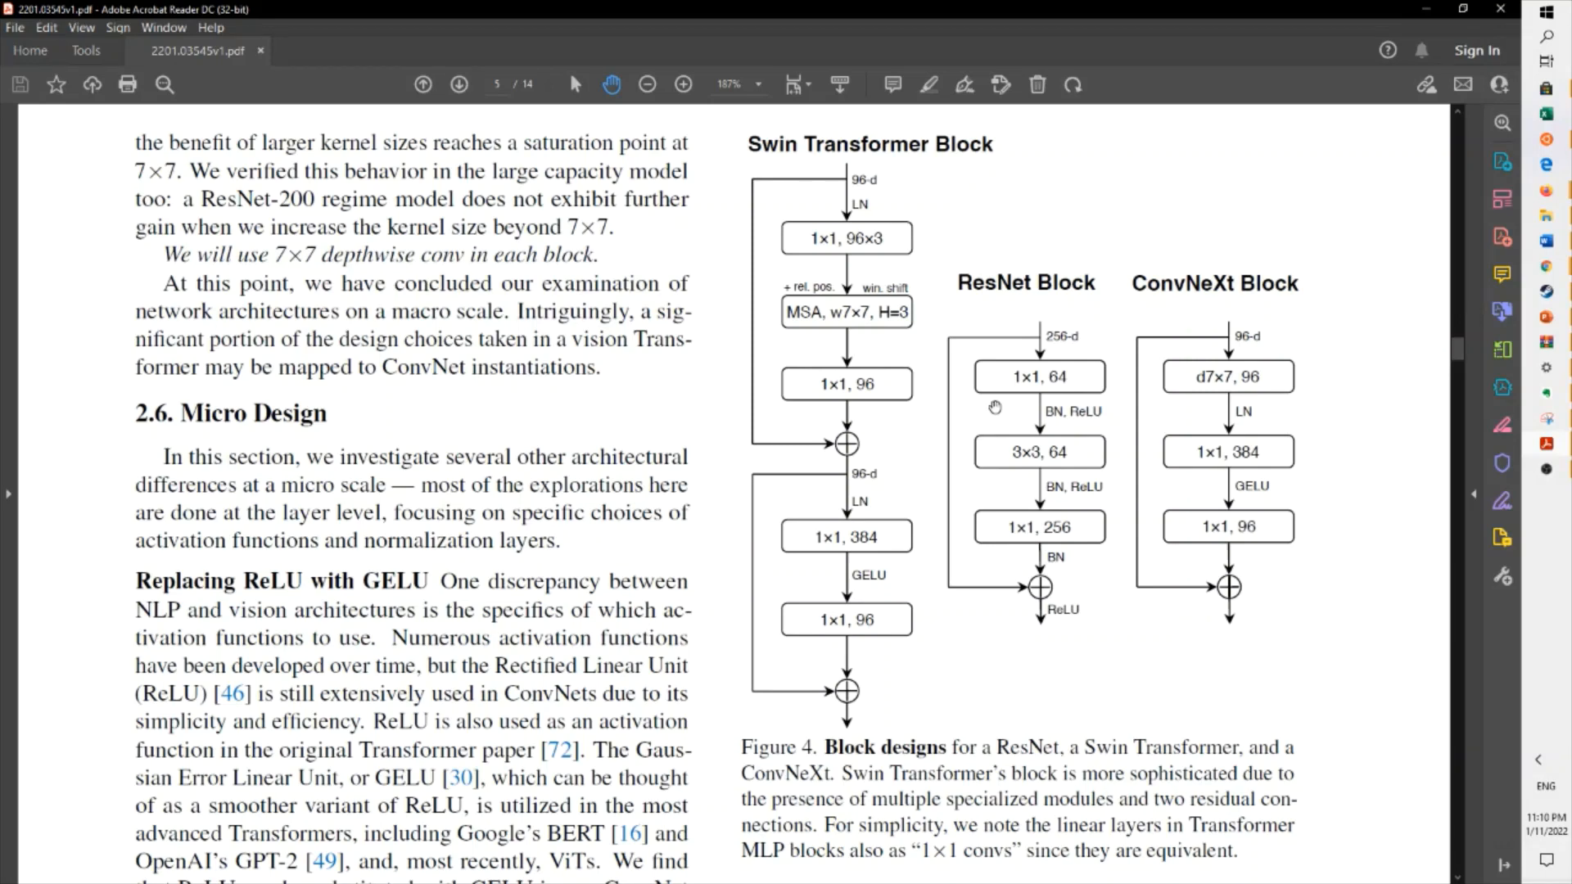
pyautogui.moveTo(1292, 326)
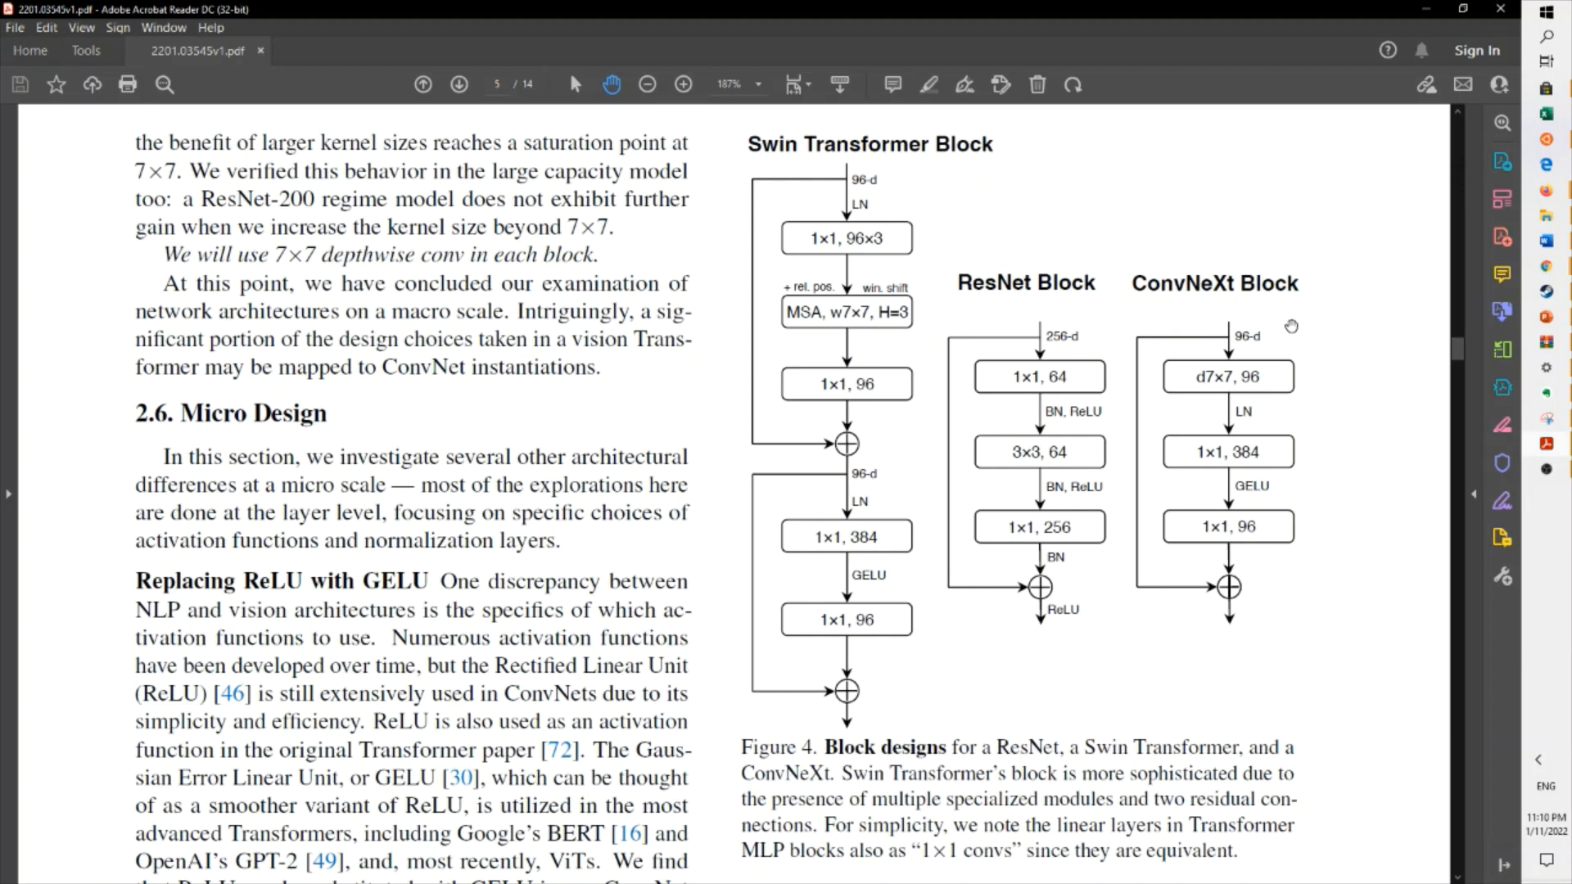
# Continue down to section 3.1 Settings on page 6 with the ImageNet-1K training setup
pyautogui.scroll(-3)
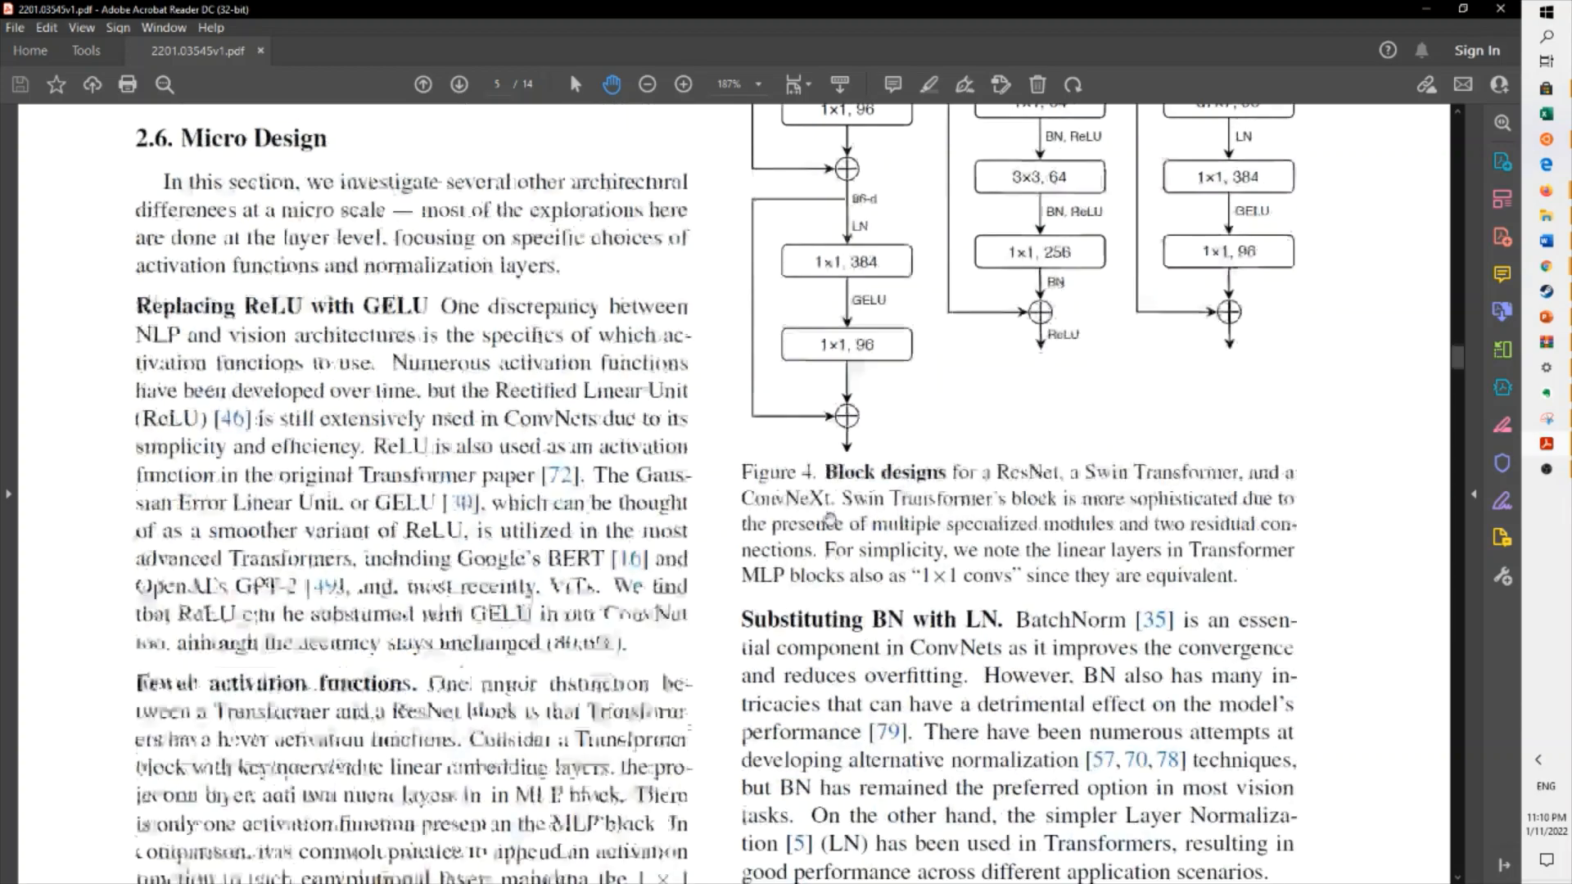
pyautogui.scroll(-3)
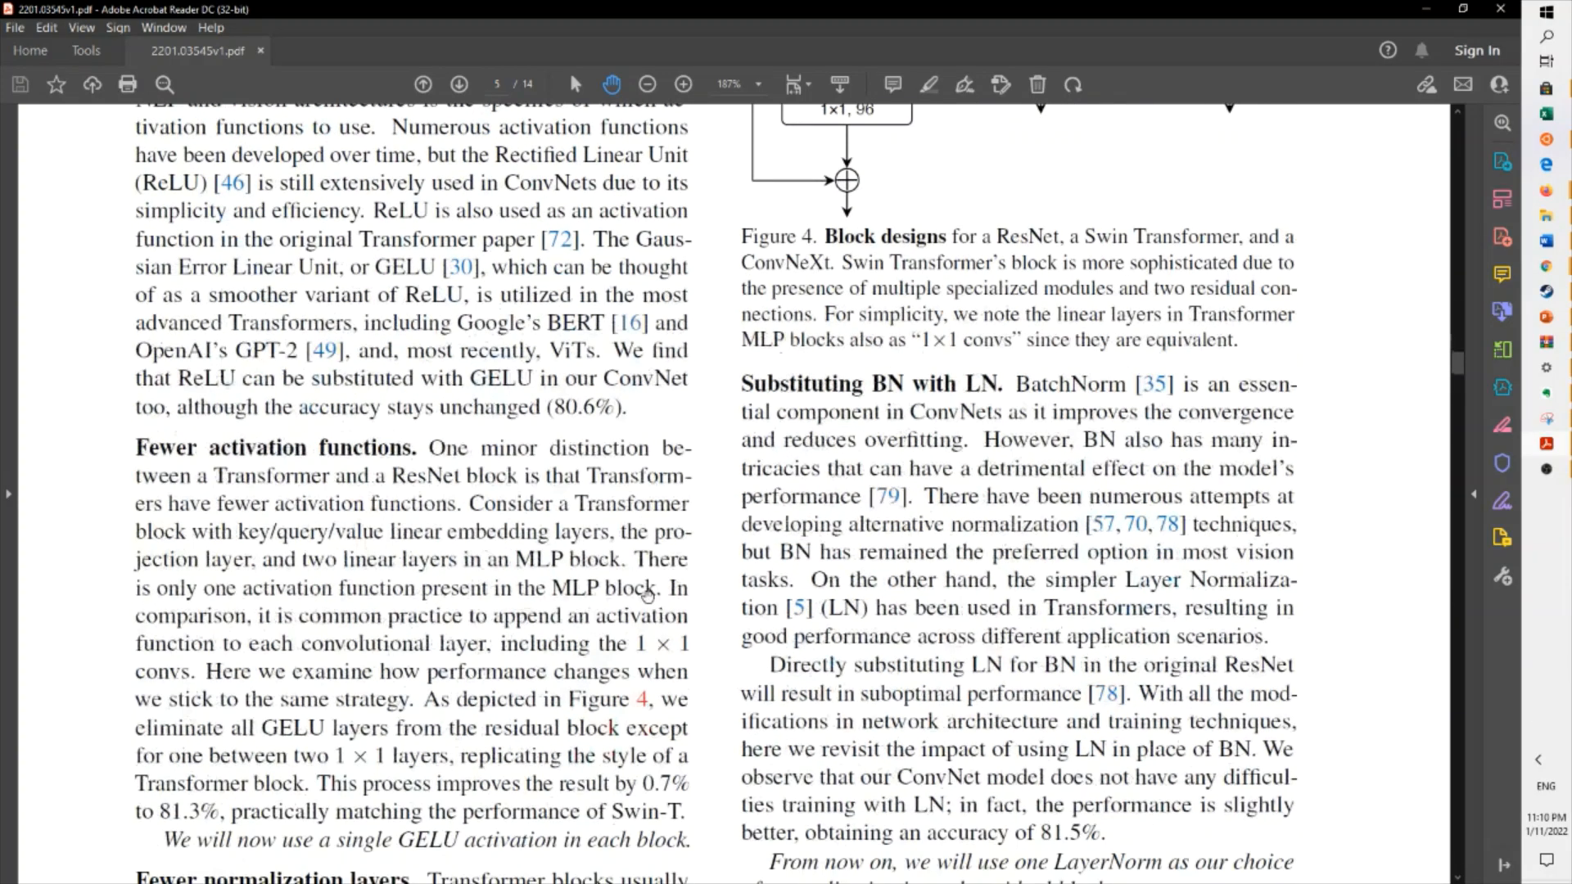
pyautogui.scroll(-3)
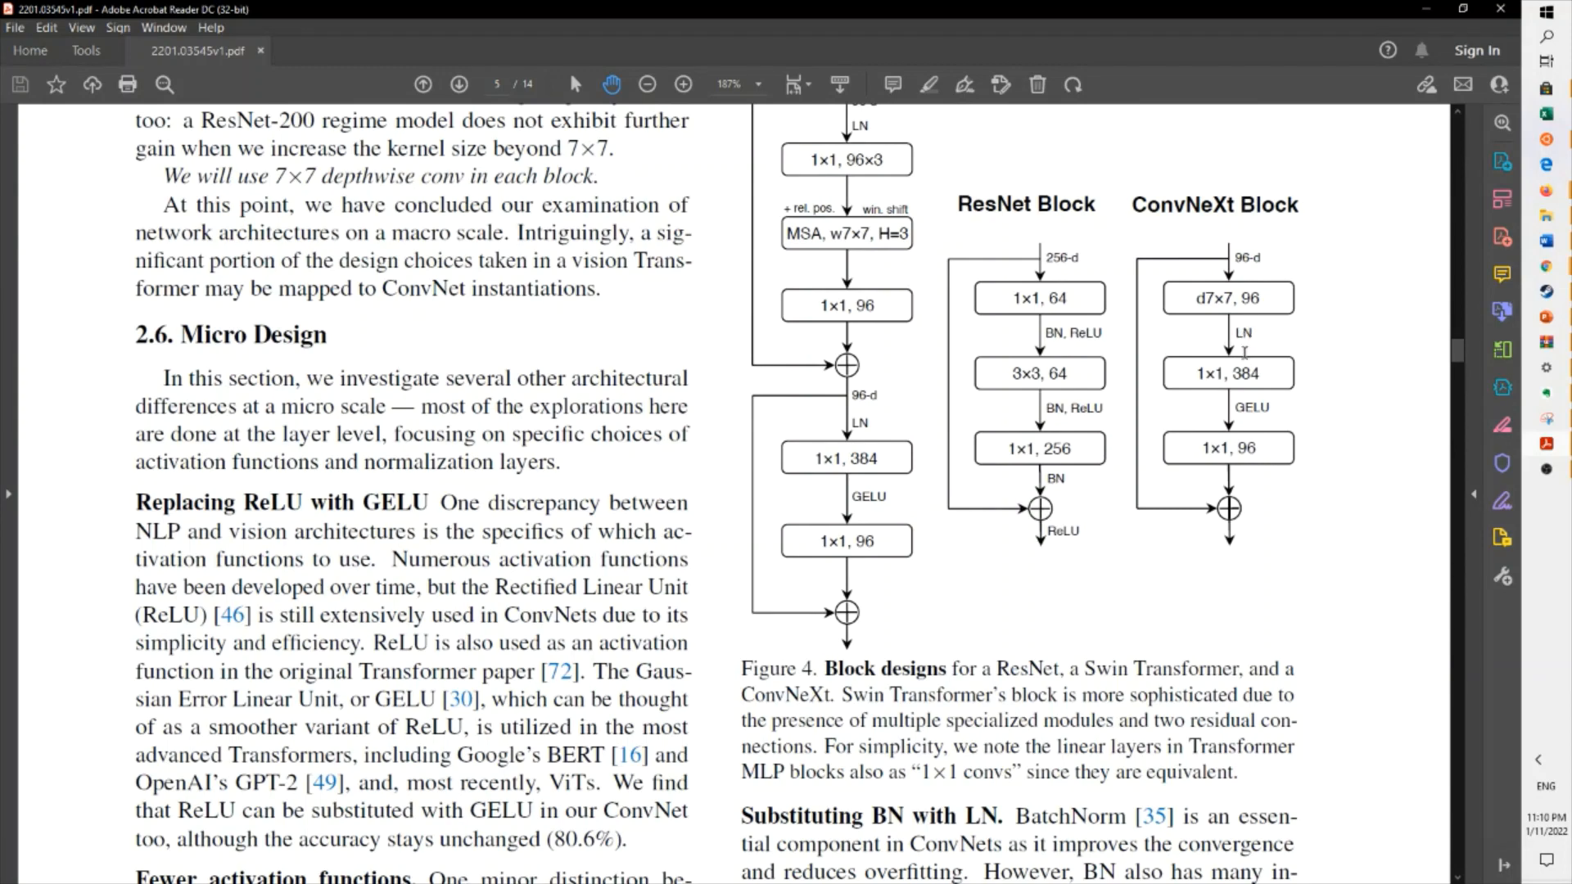
pyautogui.moveTo(1192, 293)
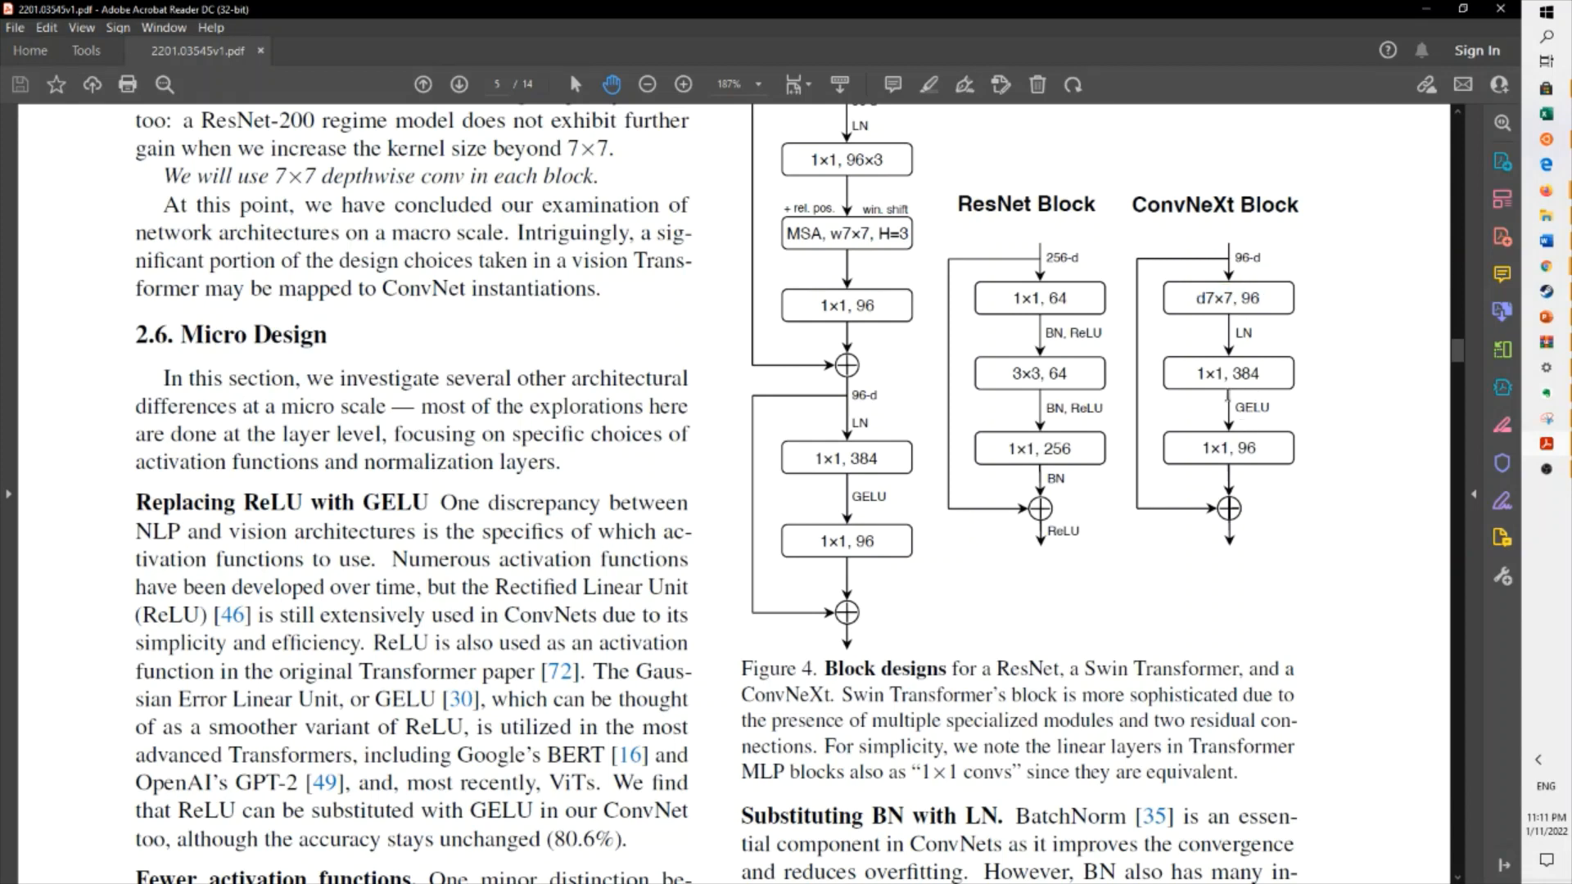
pyautogui.moveTo(1227, 444)
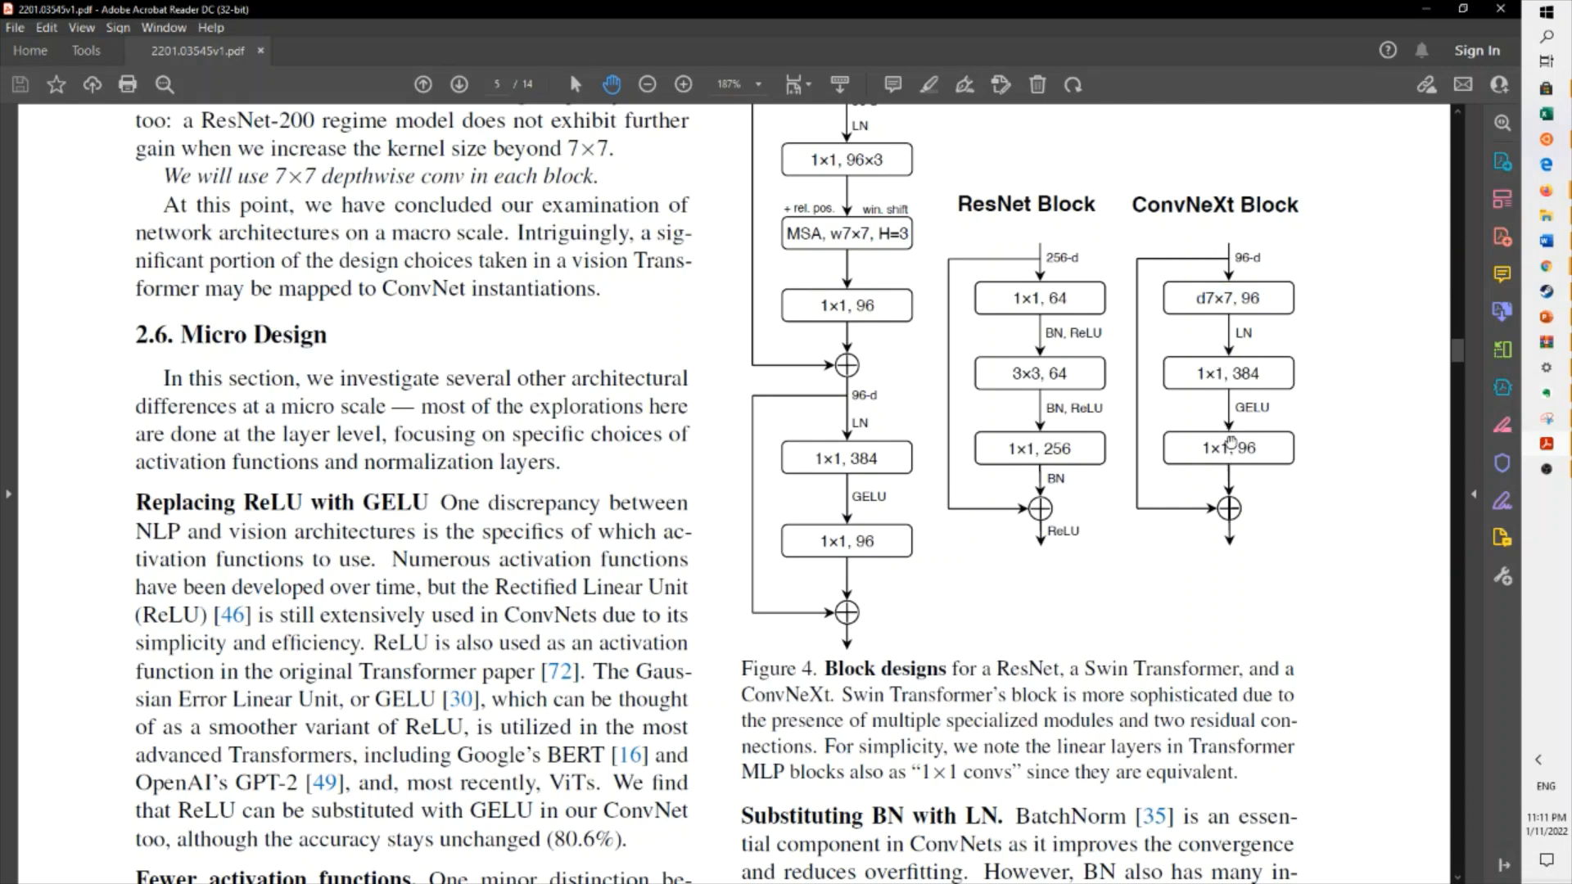
pyautogui.moveTo(1241, 396)
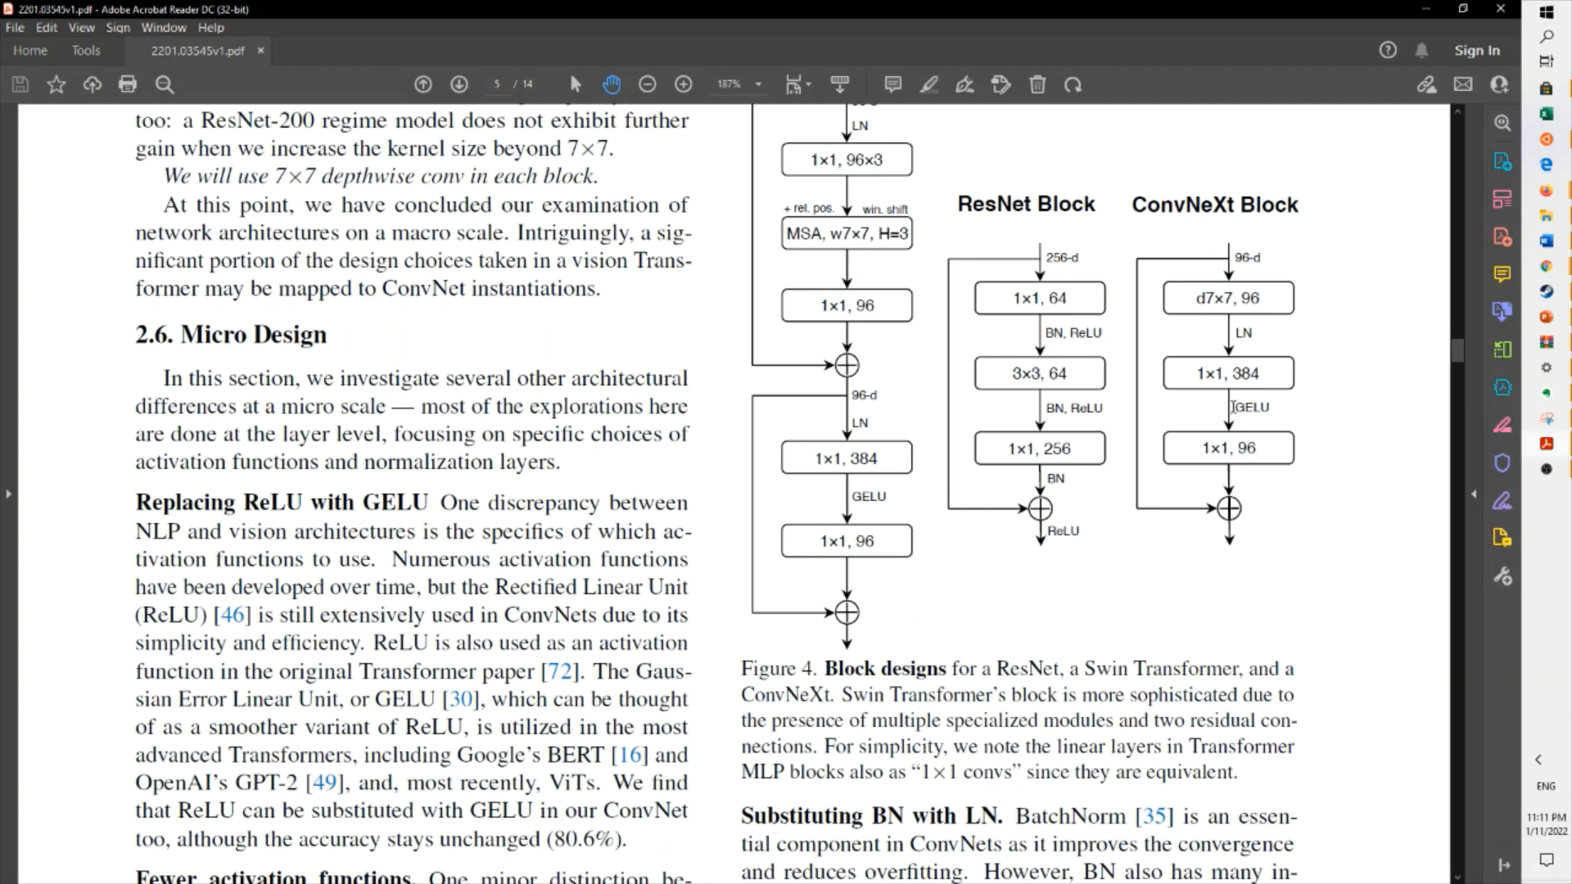
pyautogui.scroll(-3)
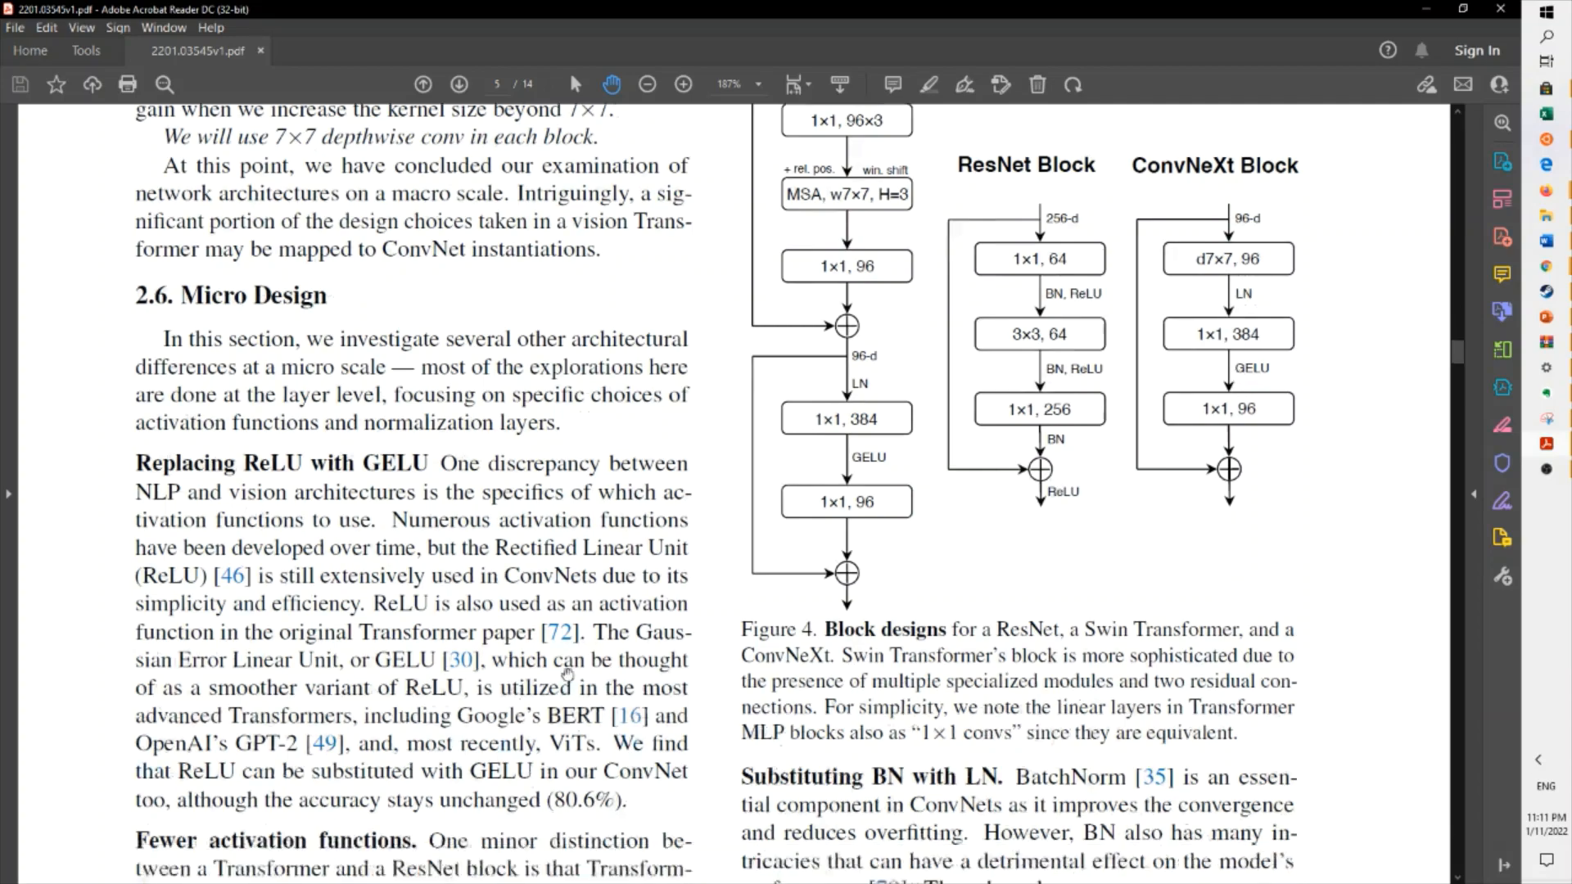
pyautogui.scroll(-3)
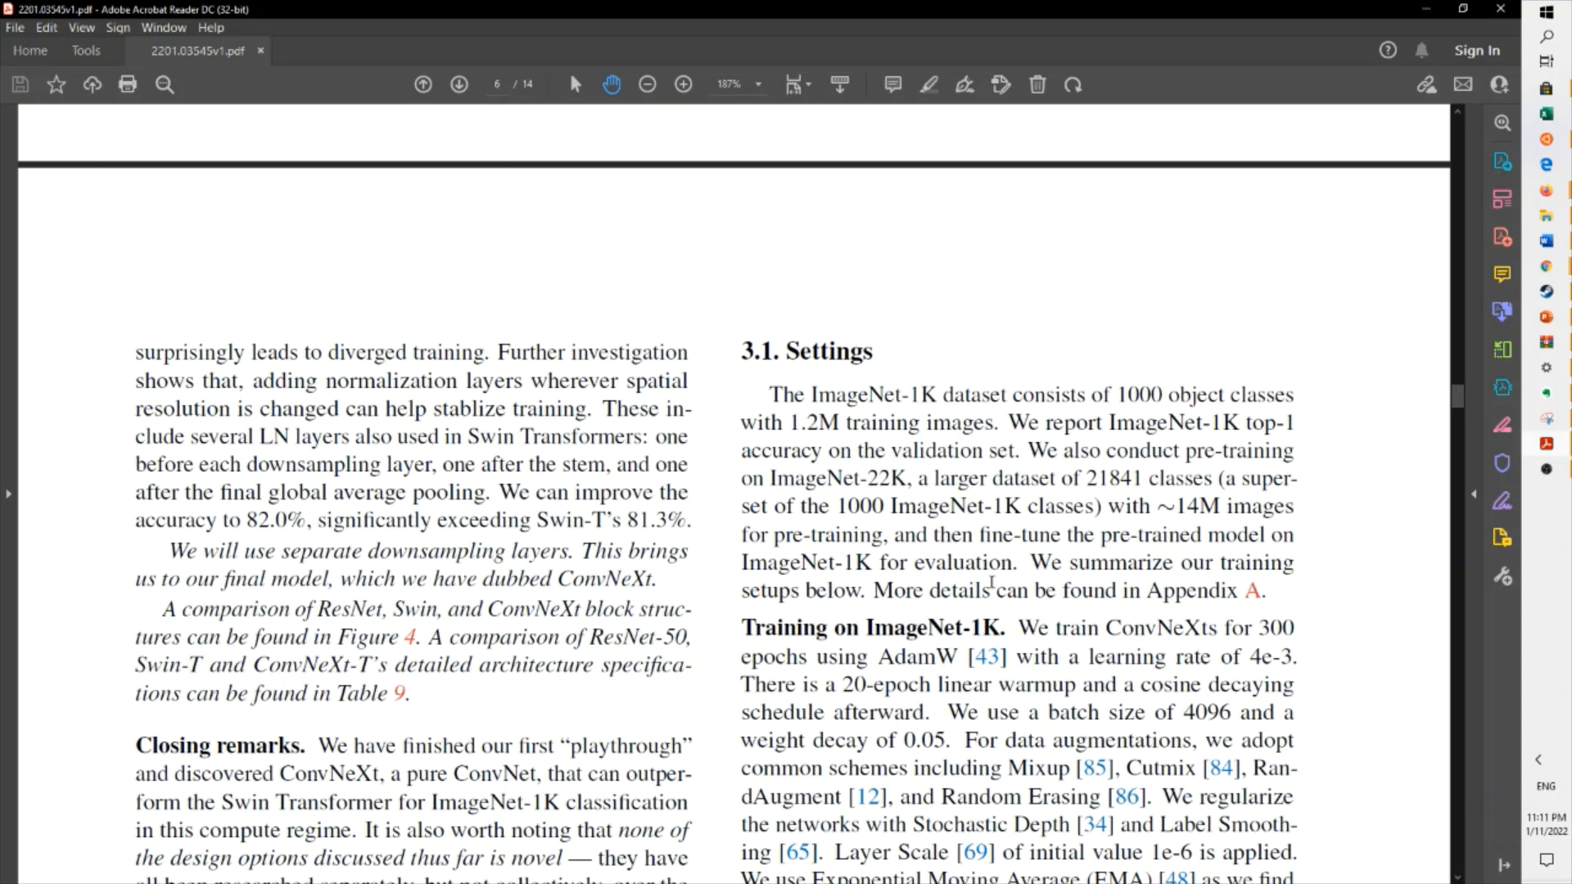
# Scroll through ImageNet Tables 1 and 2 down to page 8's COCO and ADE20K Tables 3 and 4
pyautogui.scroll(-3)
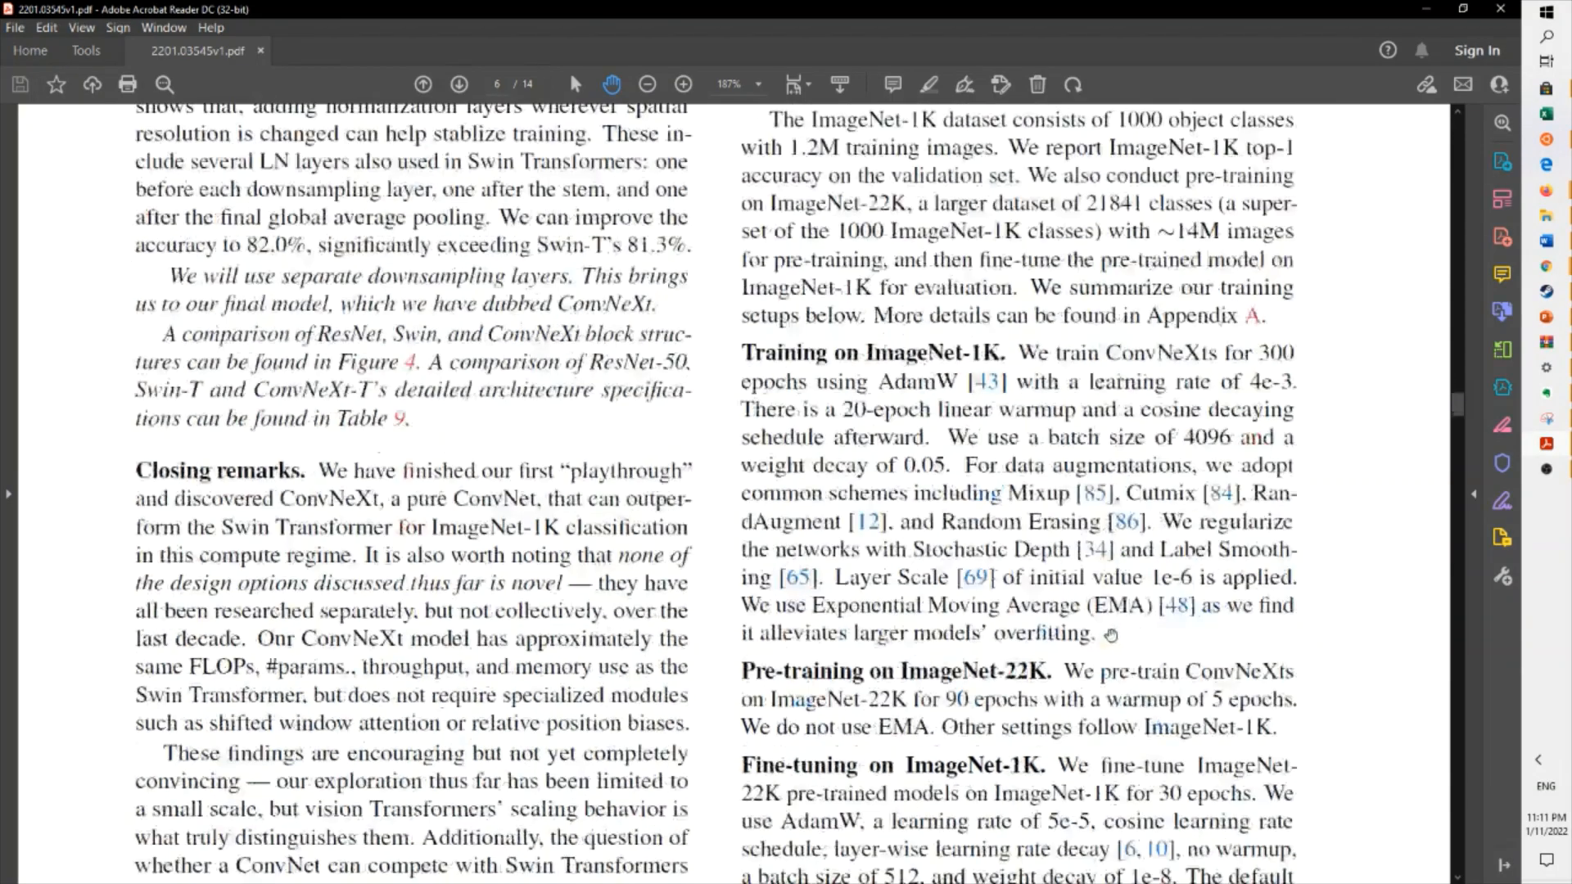
pyautogui.scroll(-3)
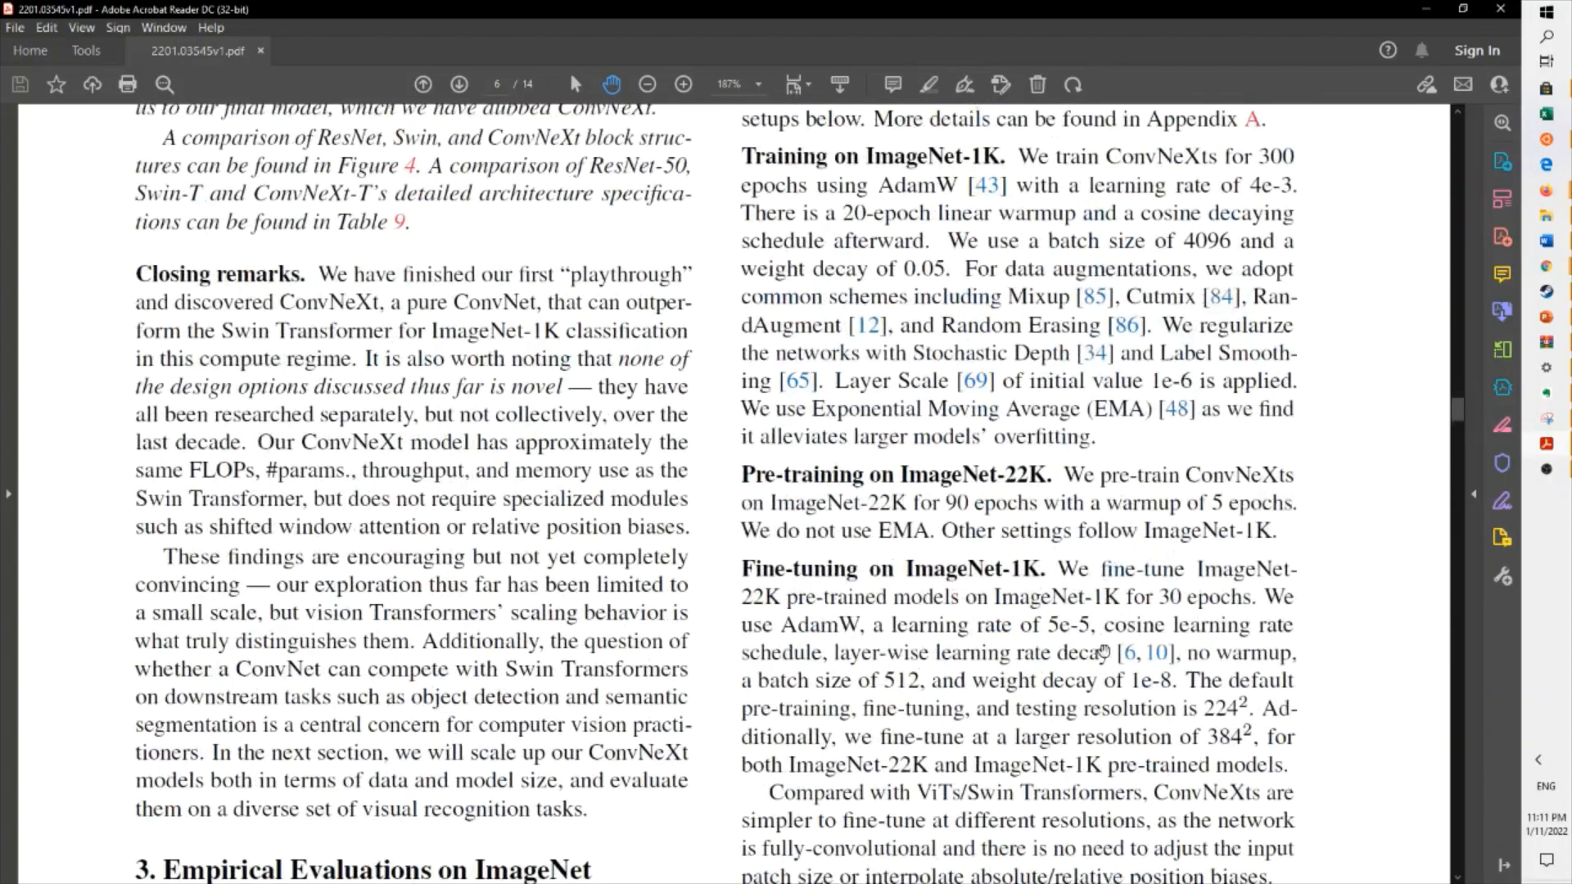
pyautogui.scroll(-3)
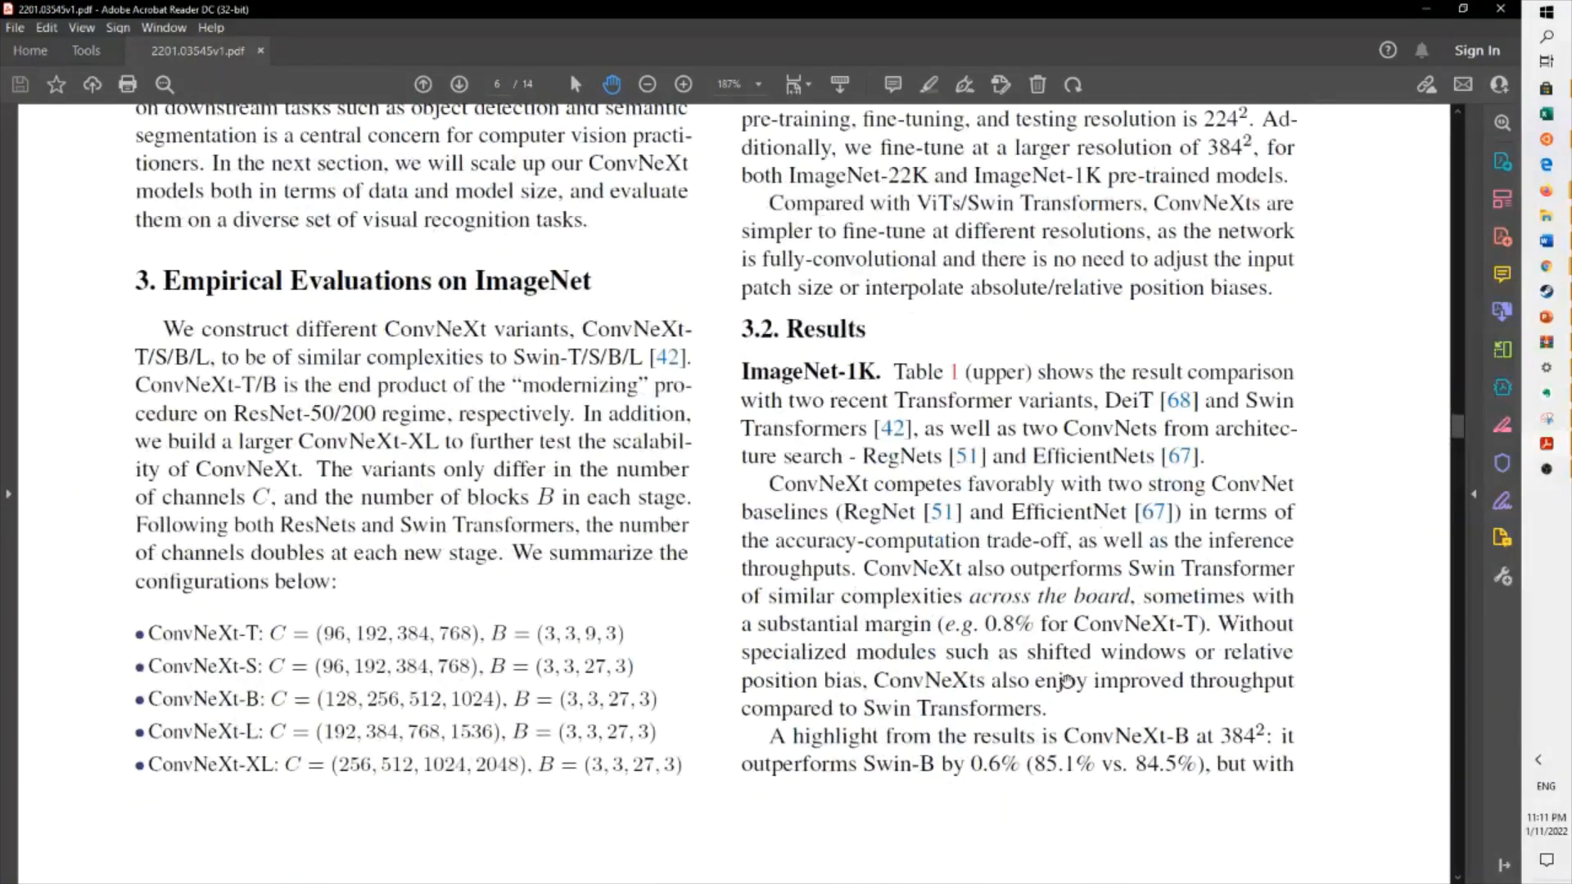
pyautogui.scroll(-3)
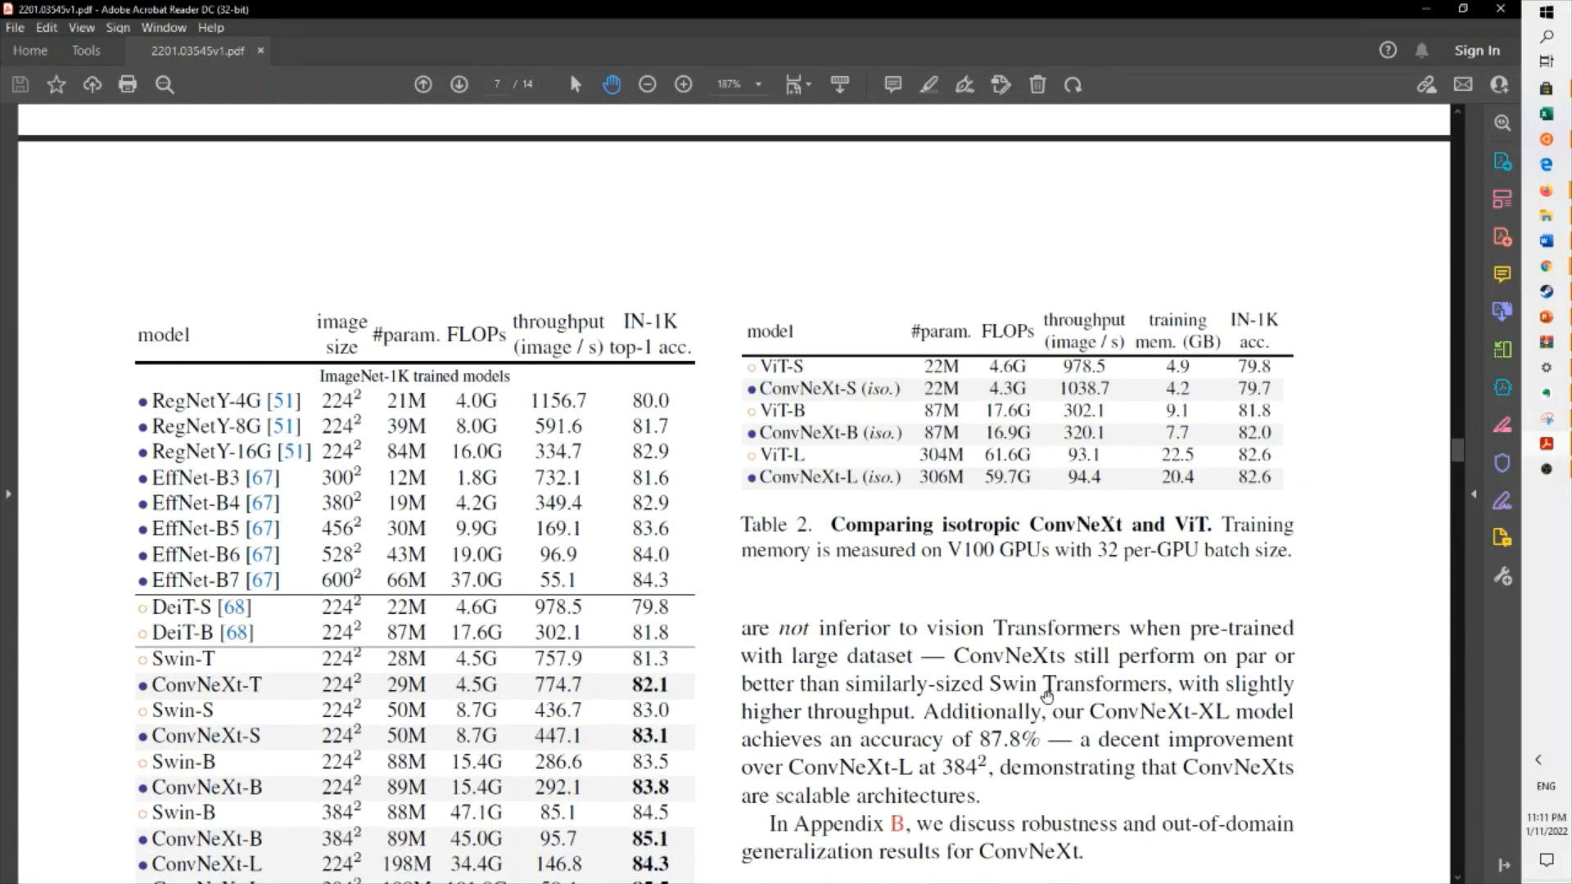
pyautogui.scroll(-3)
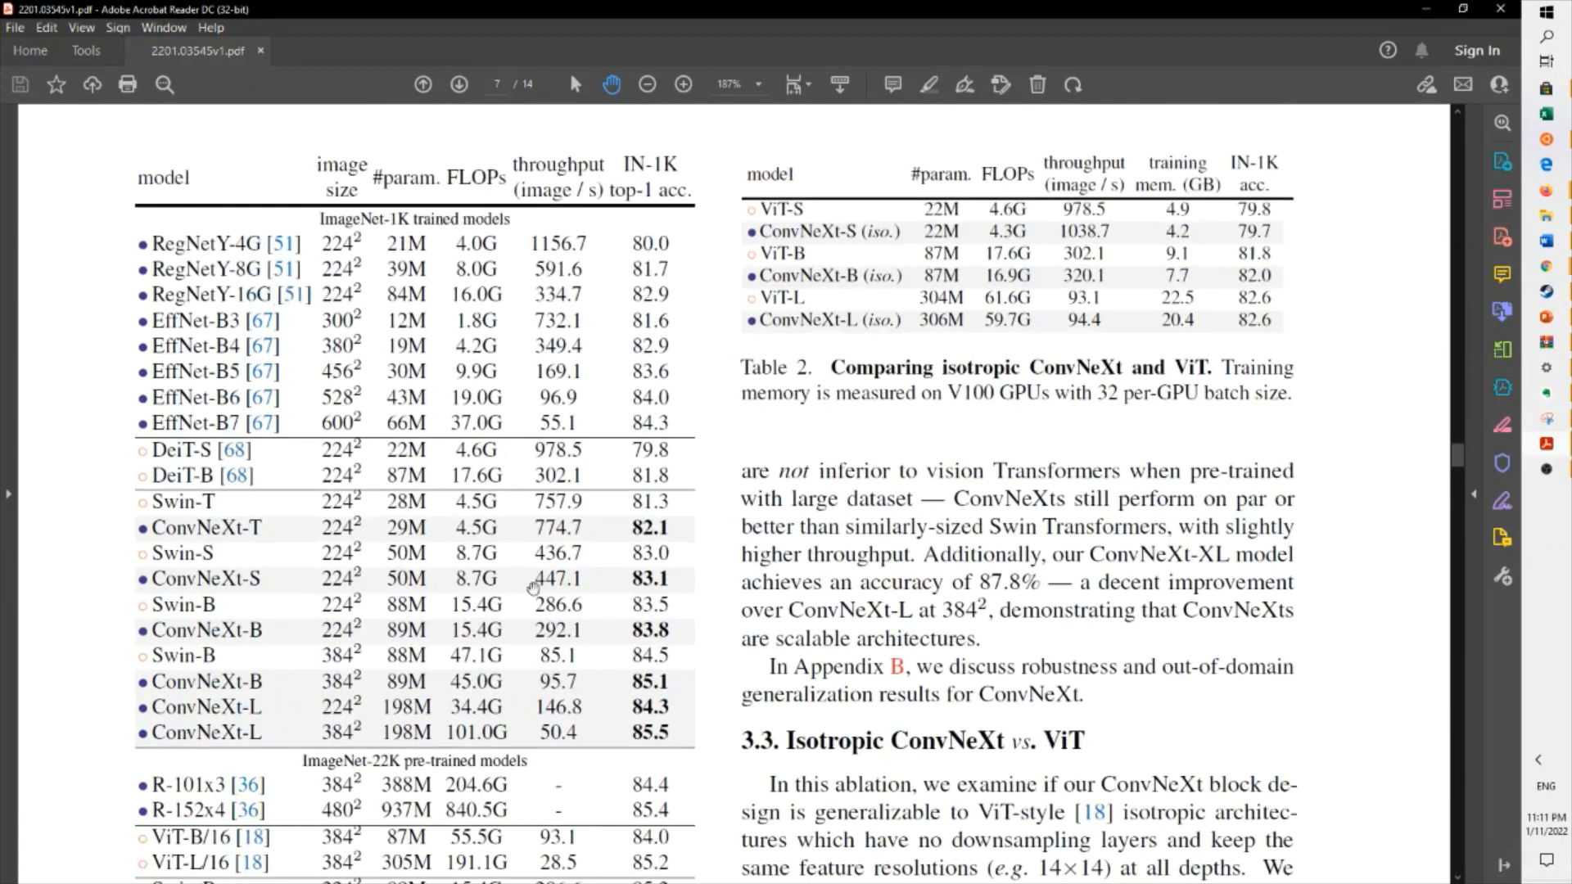
pyautogui.scroll(-3)
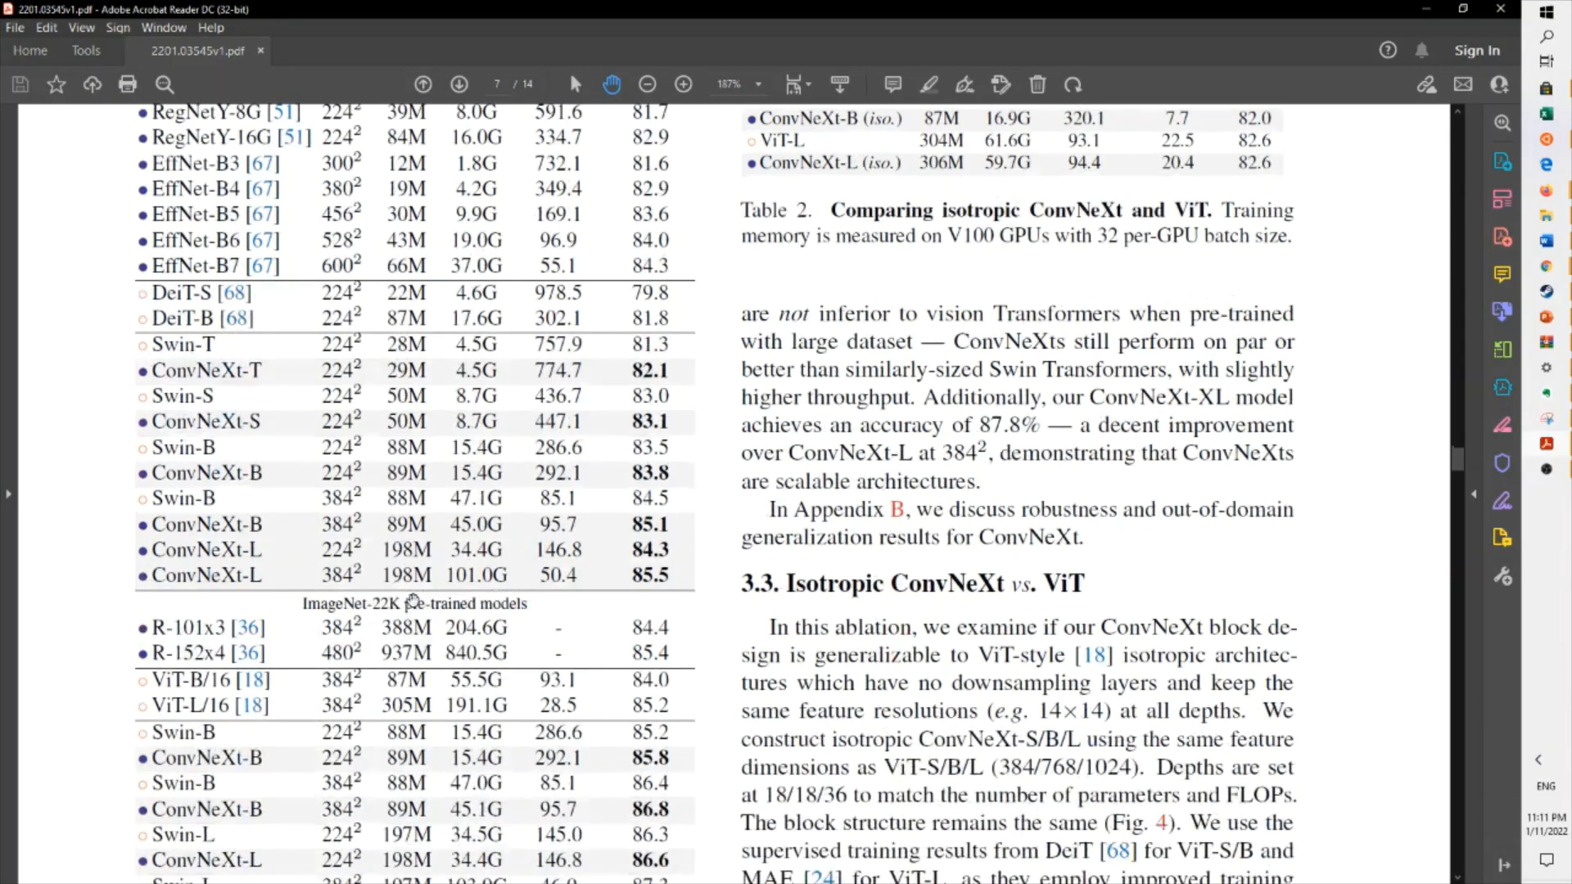
pyautogui.scroll(-3)
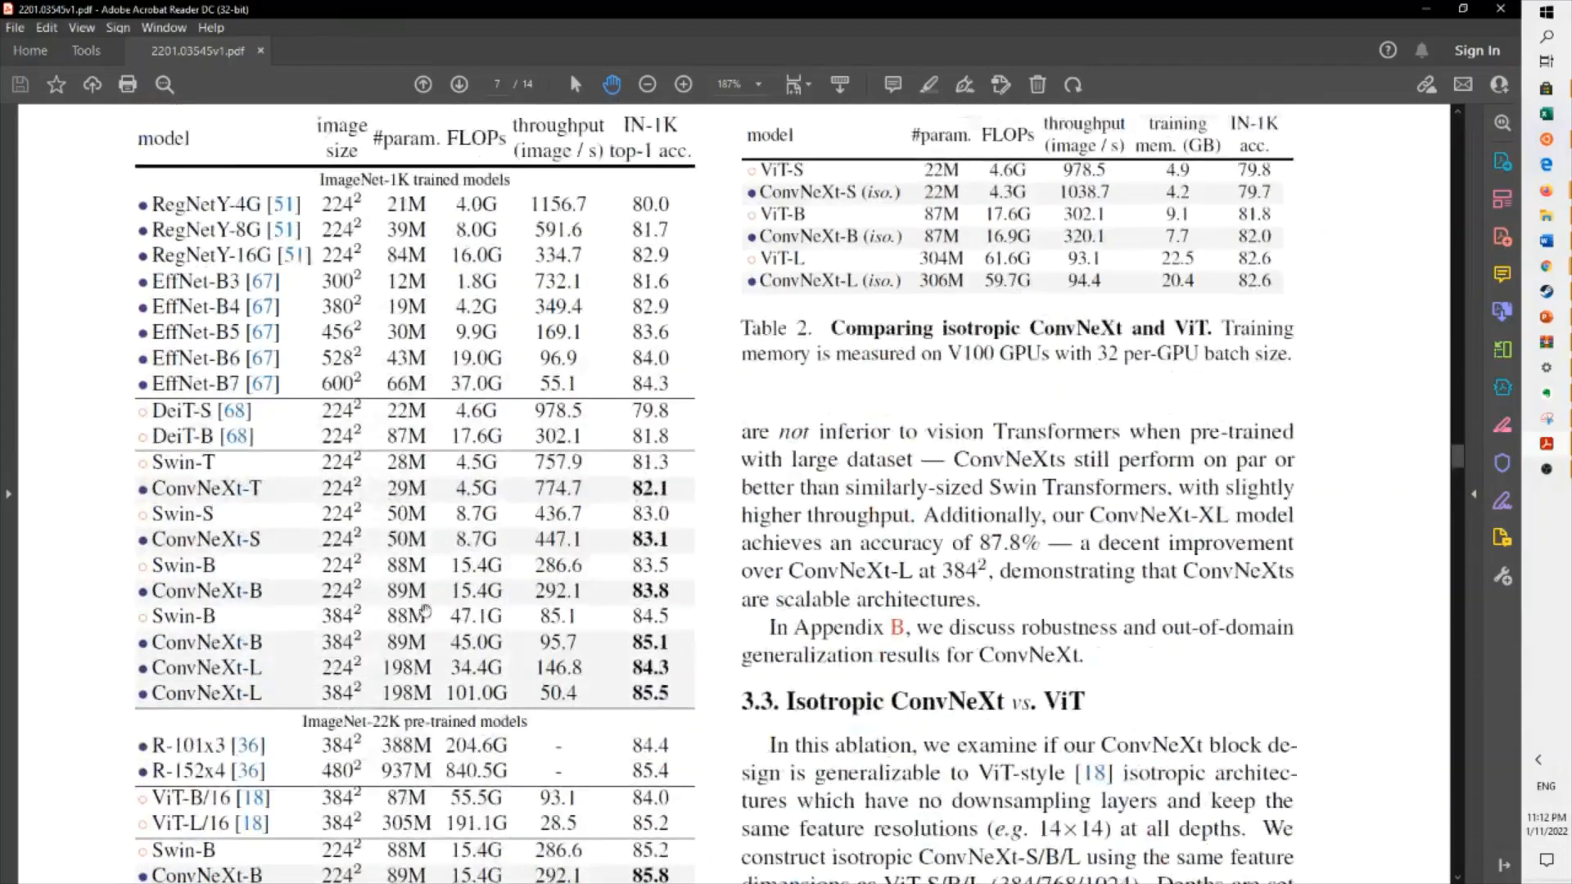
pyautogui.scroll(-3)
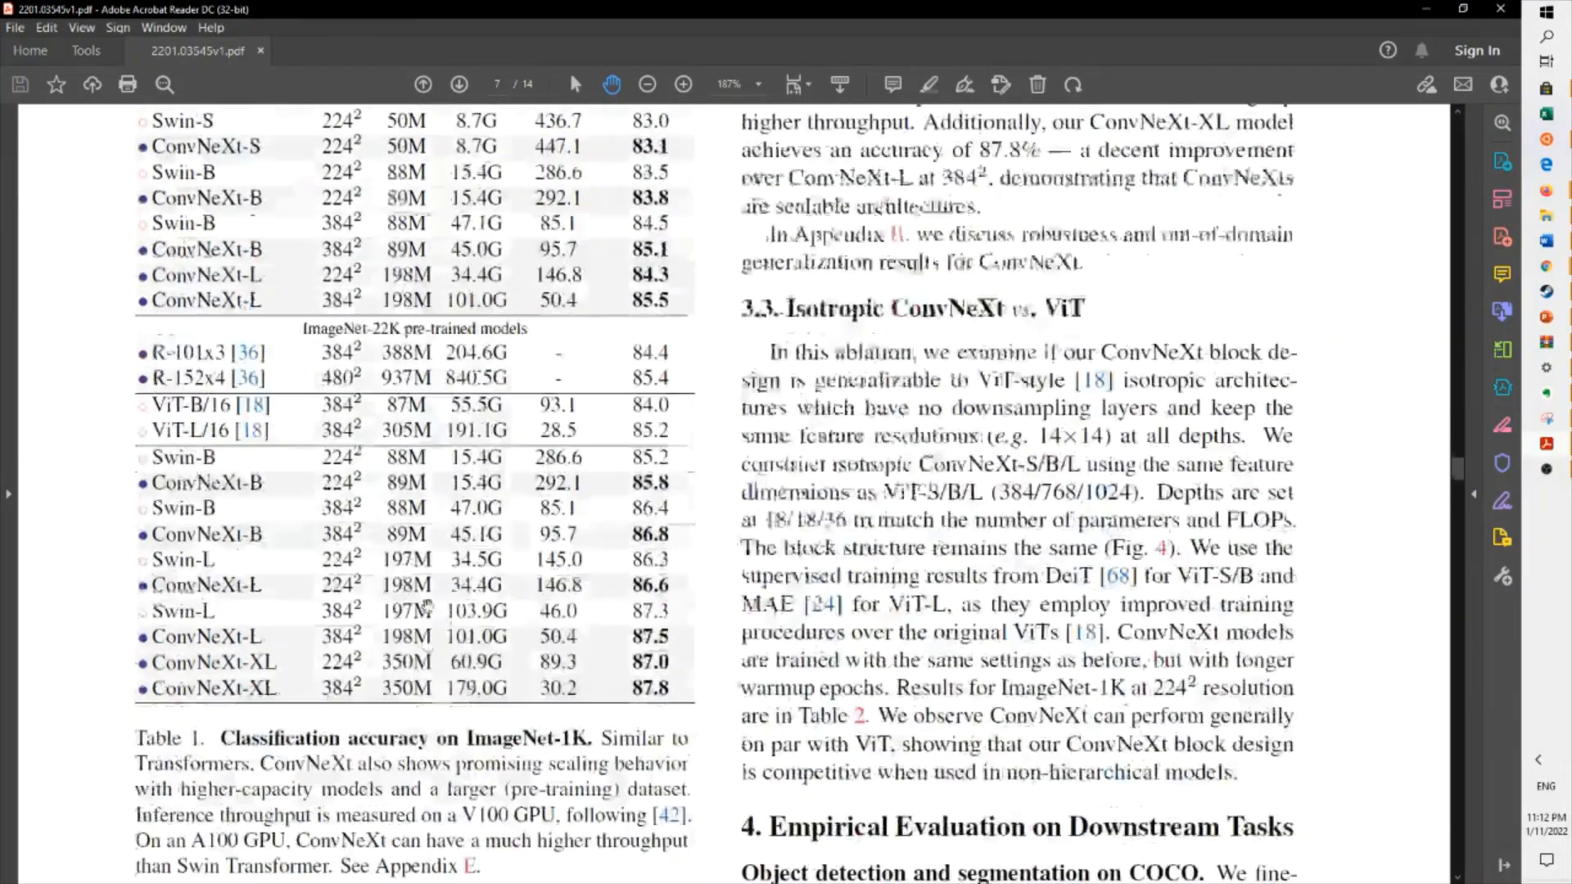
pyautogui.scroll(-3)
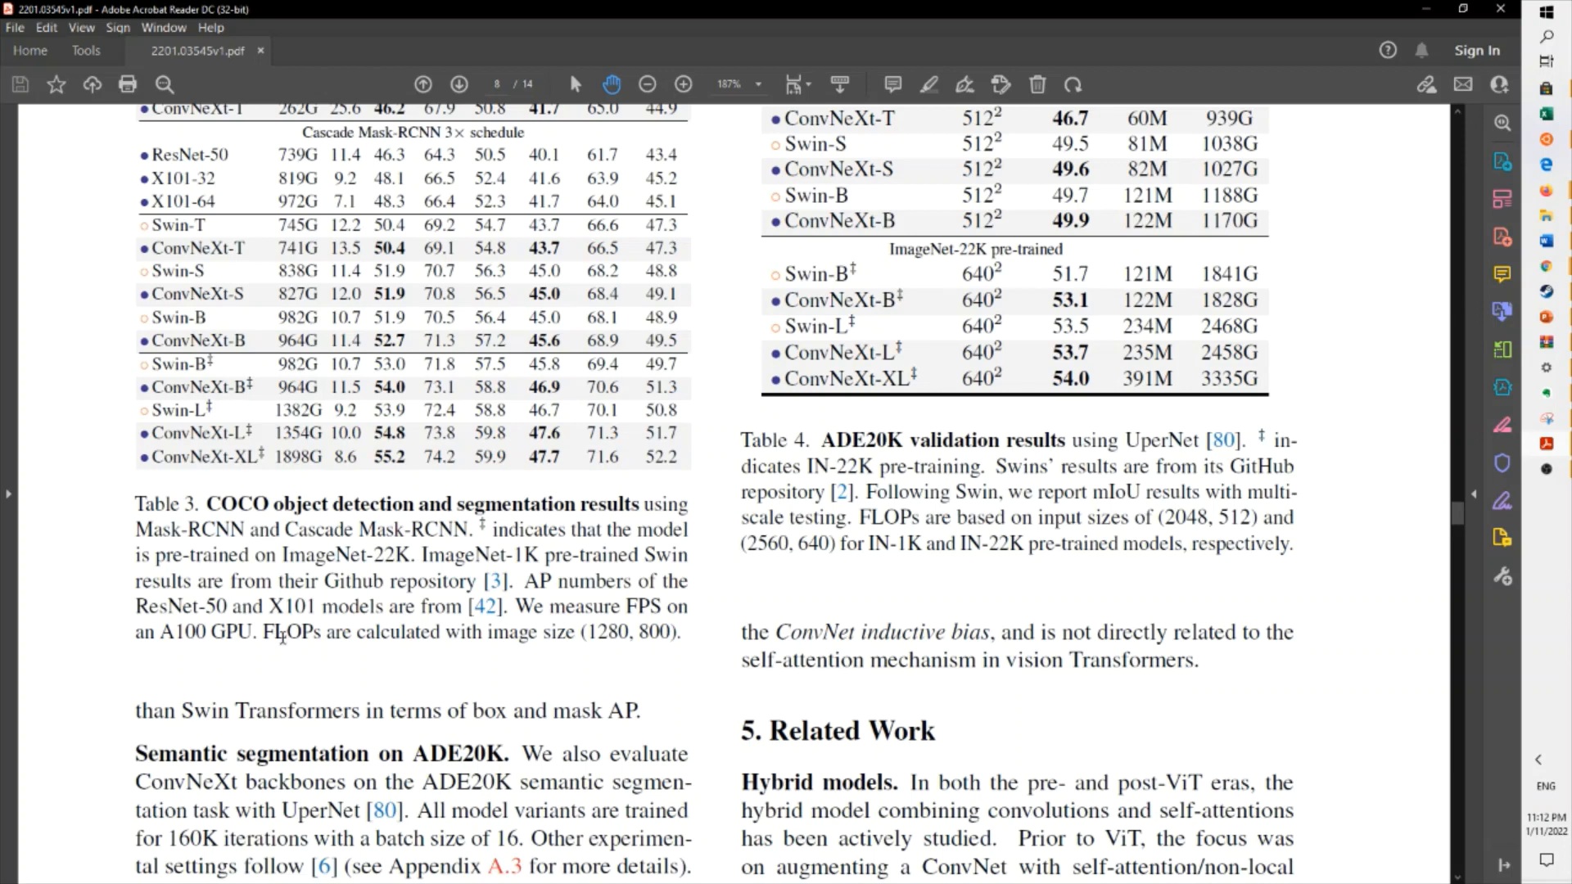
# Scroll through the Conclusions and Appendix A to page 10 with Table 7 and Robustness Evaluation
pyautogui.scroll(-3)
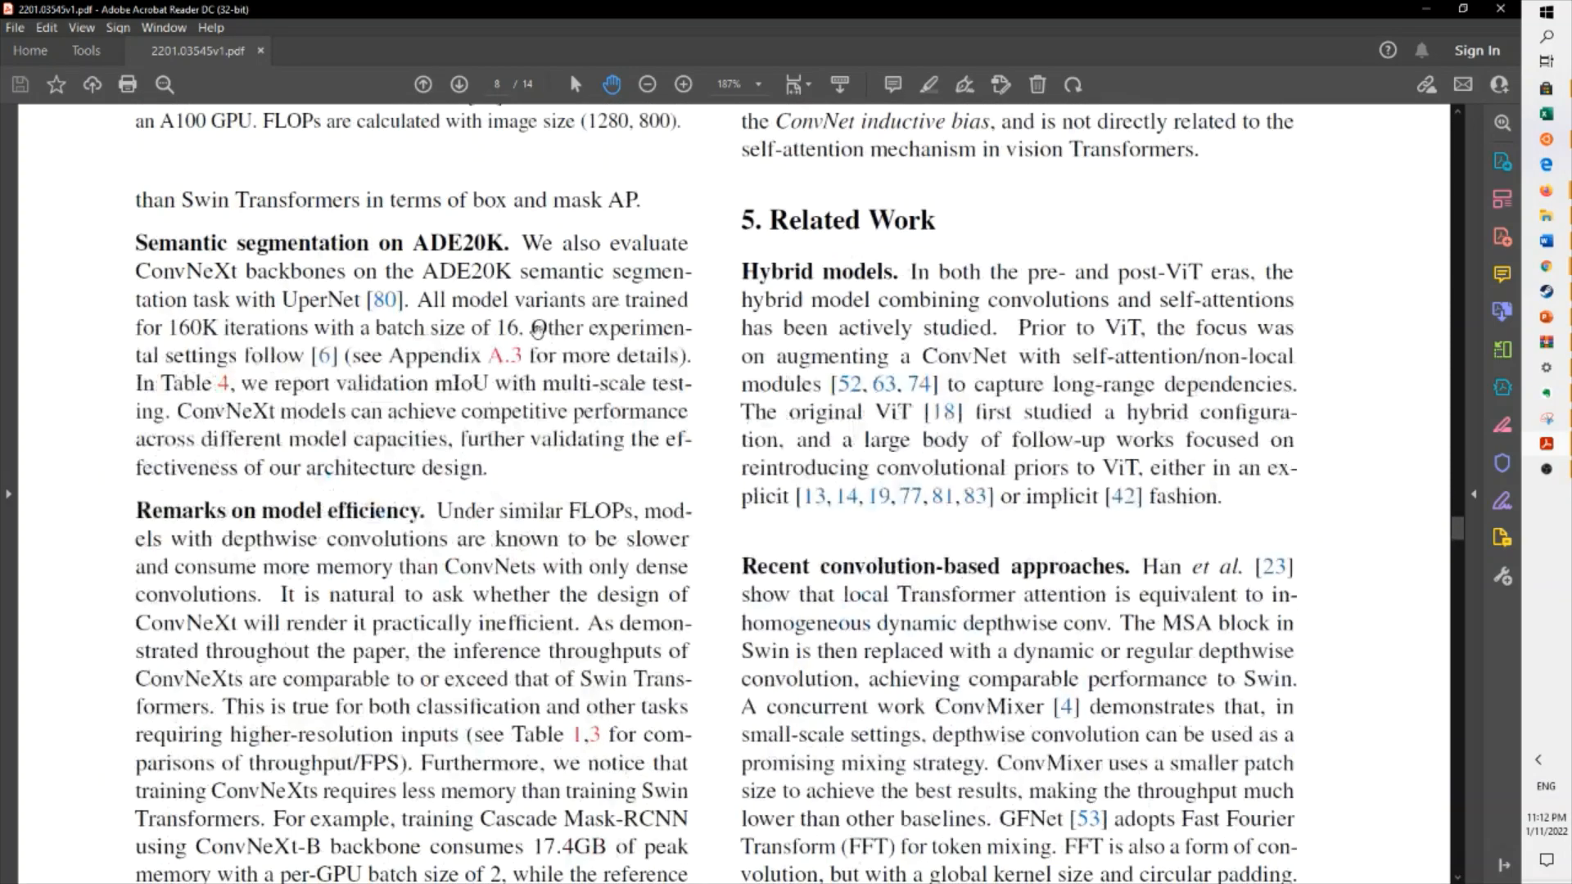
pyautogui.scroll(-3)
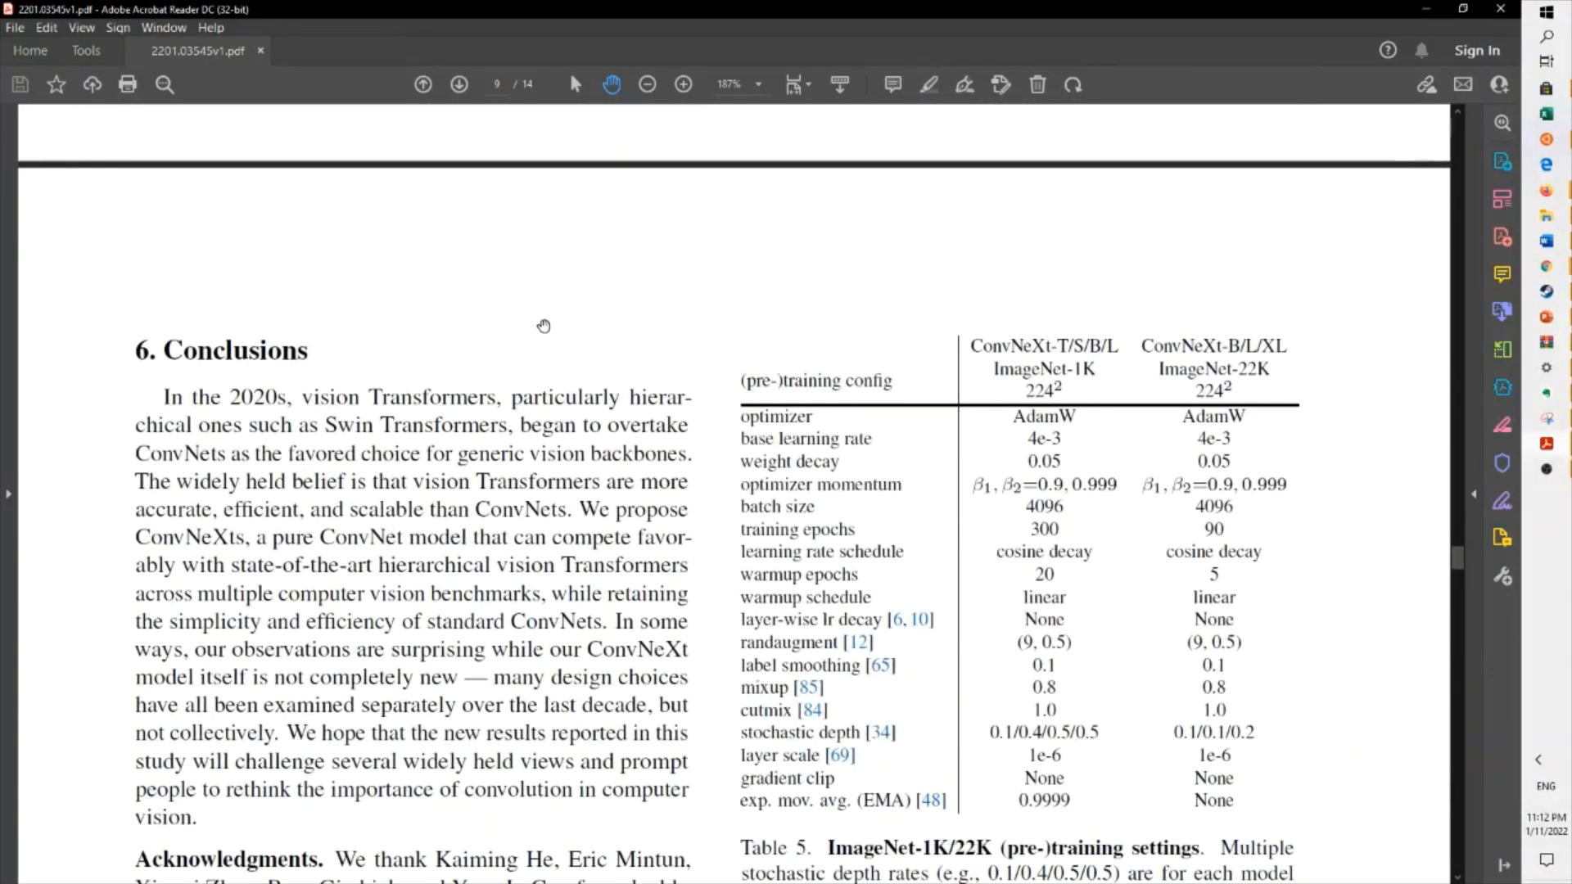
pyautogui.scroll(-3)
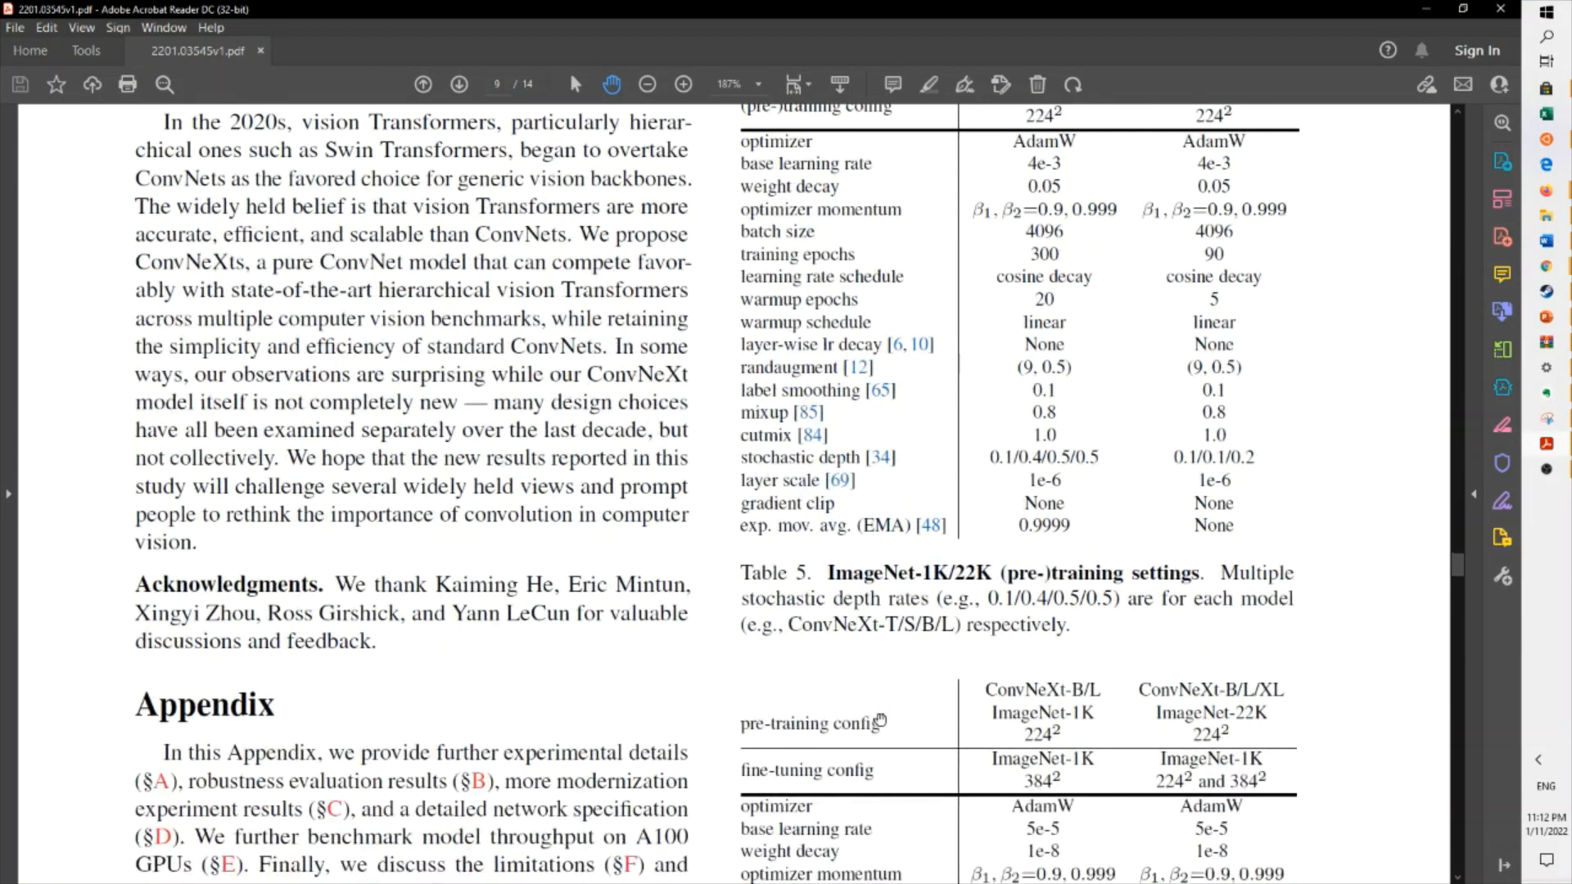
pyautogui.scroll(-3)
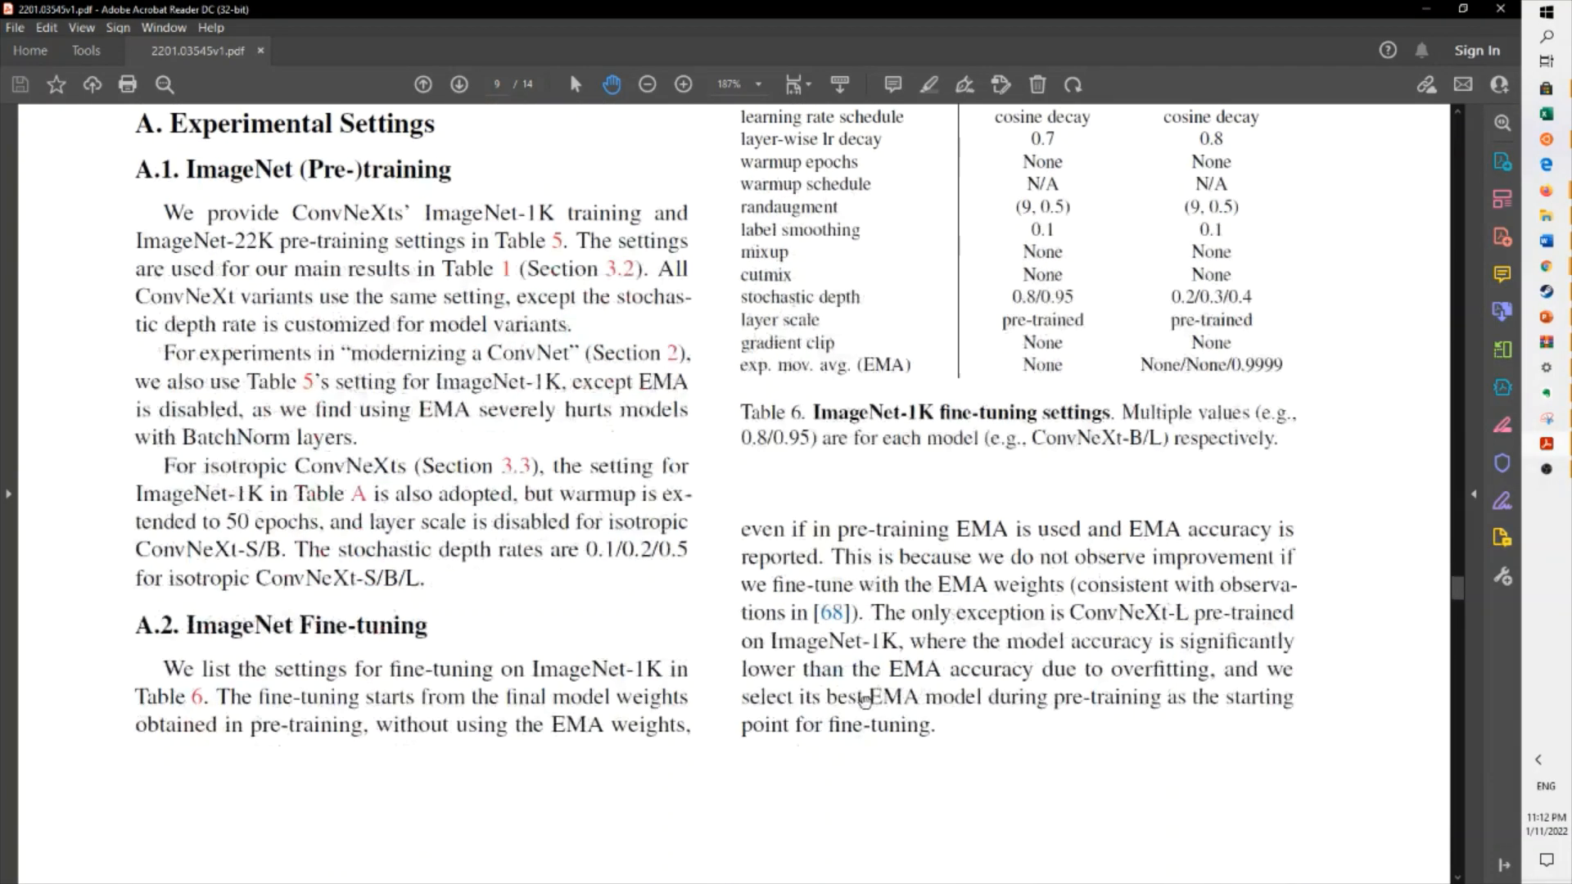
pyautogui.scroll(-3)
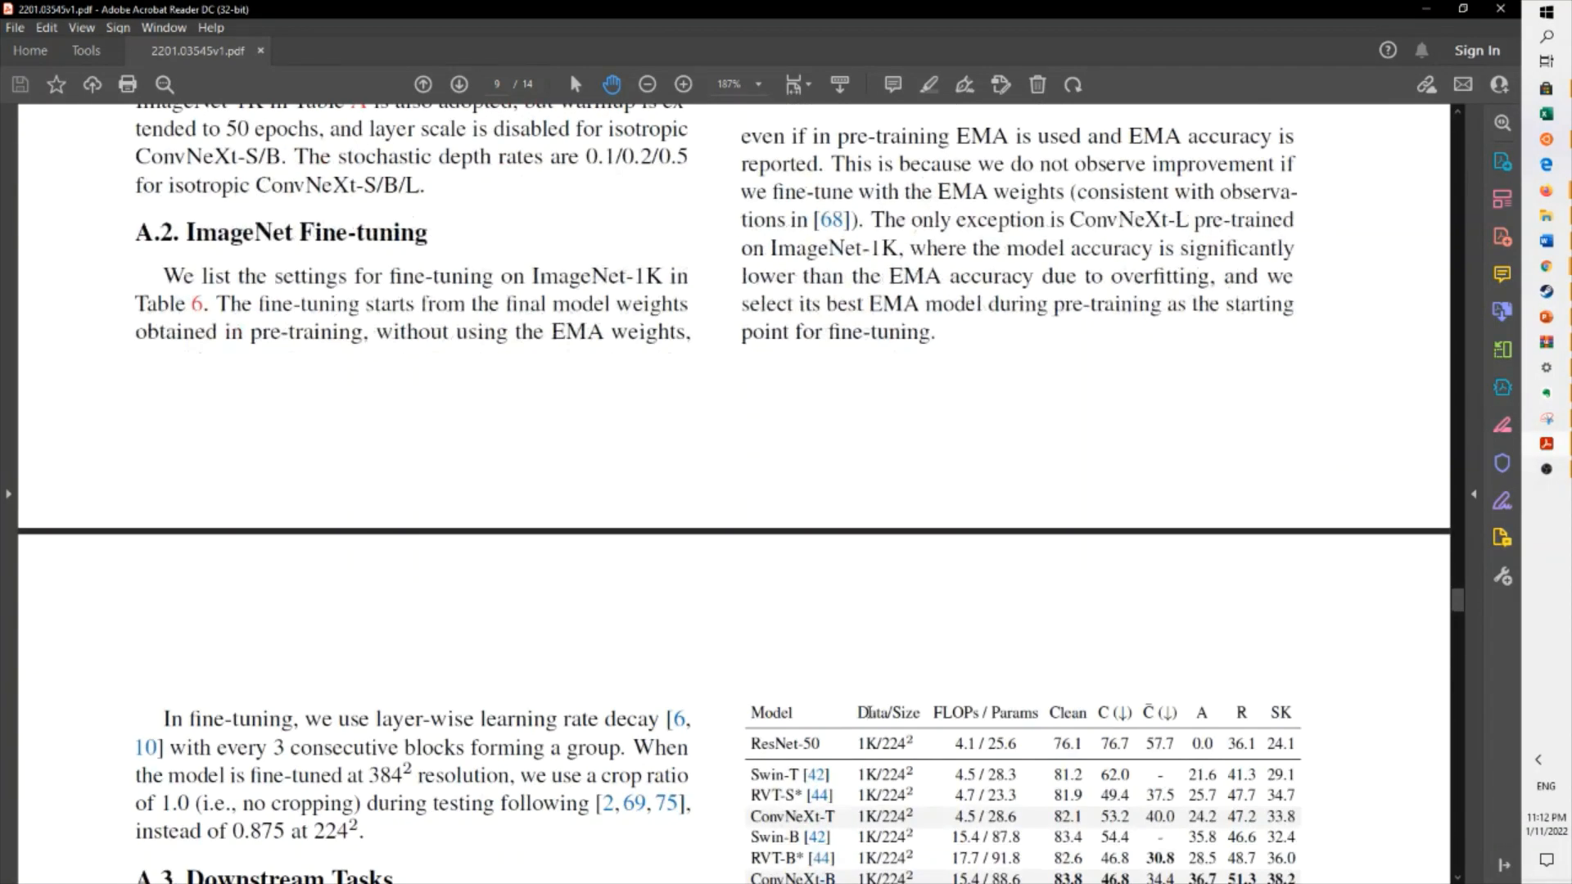
pyautogui.scroll(-3)
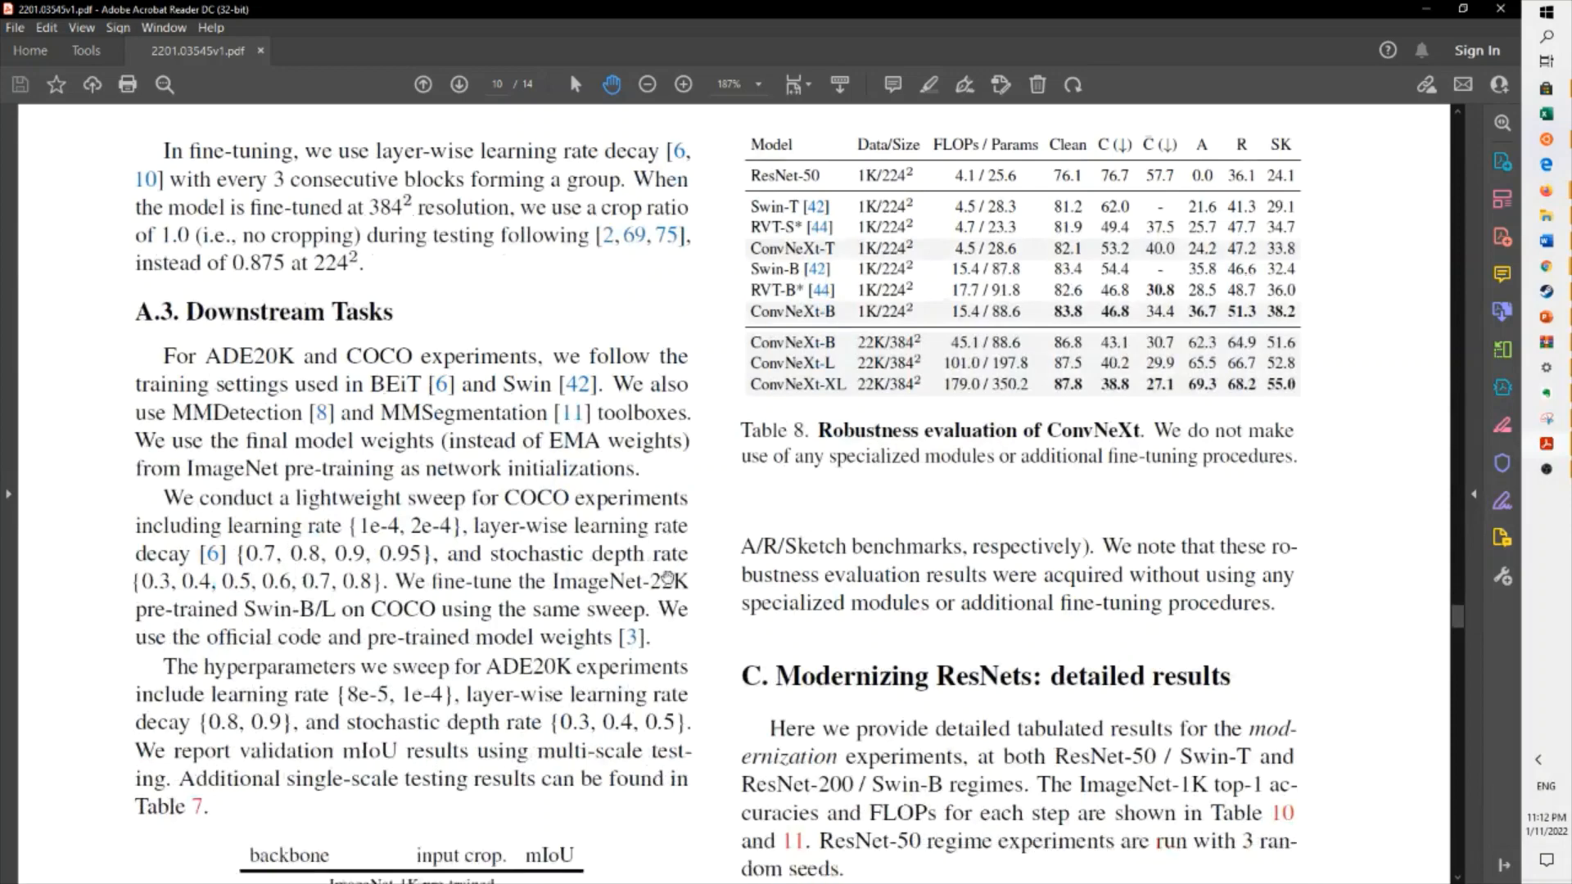
pyautogui.scroll(-3)
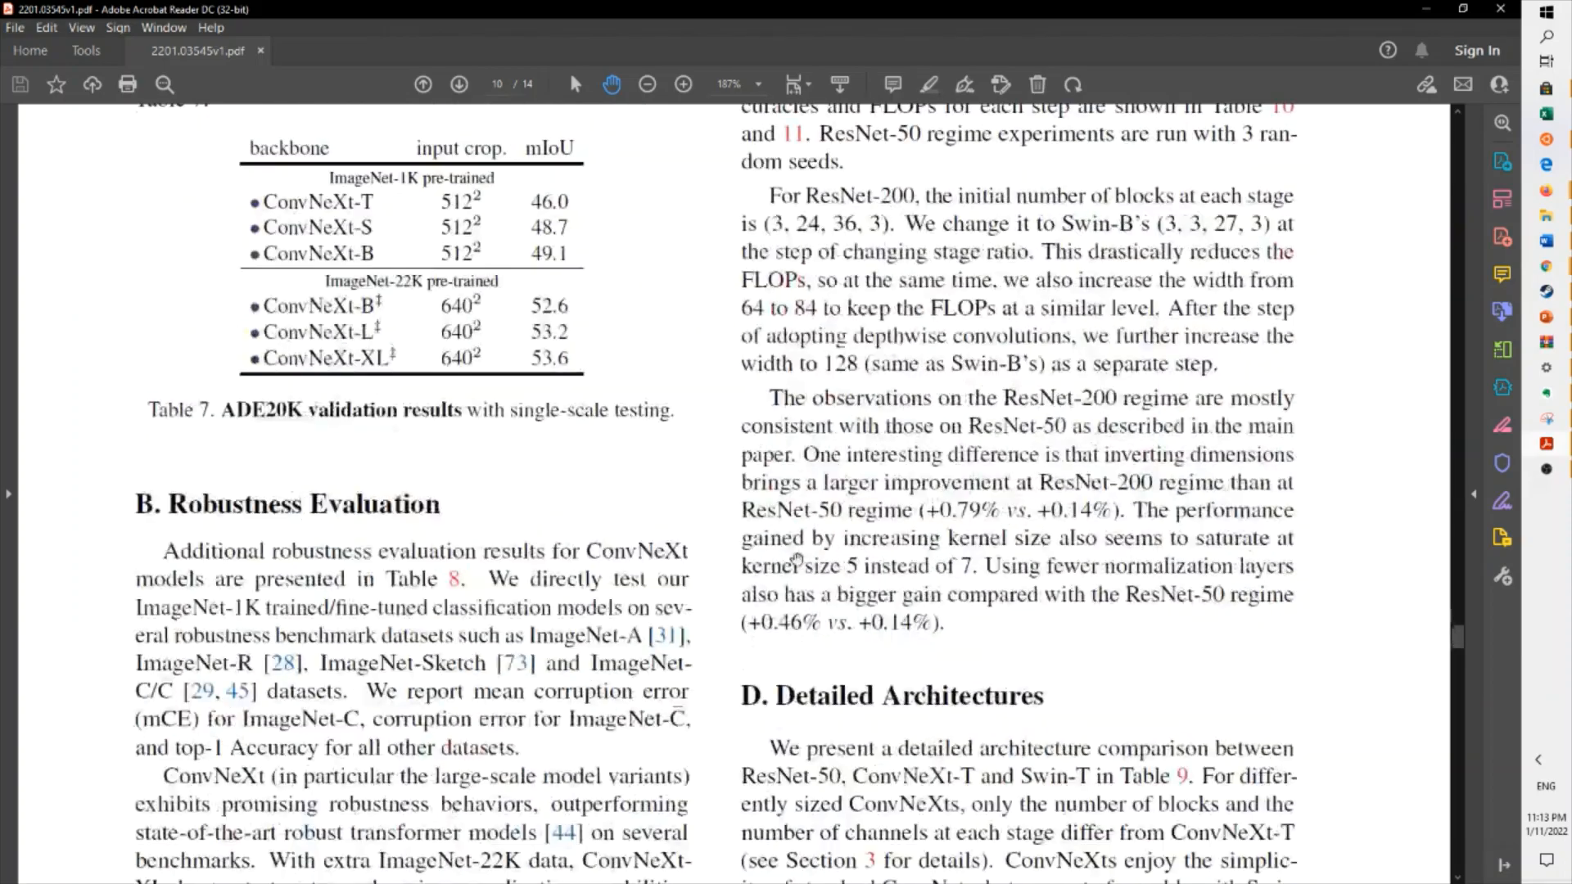
# Return to page 1 showing the title, authors and abstract of 'A ConvNet for the 2020s'
pyautogui.scroll(-3)
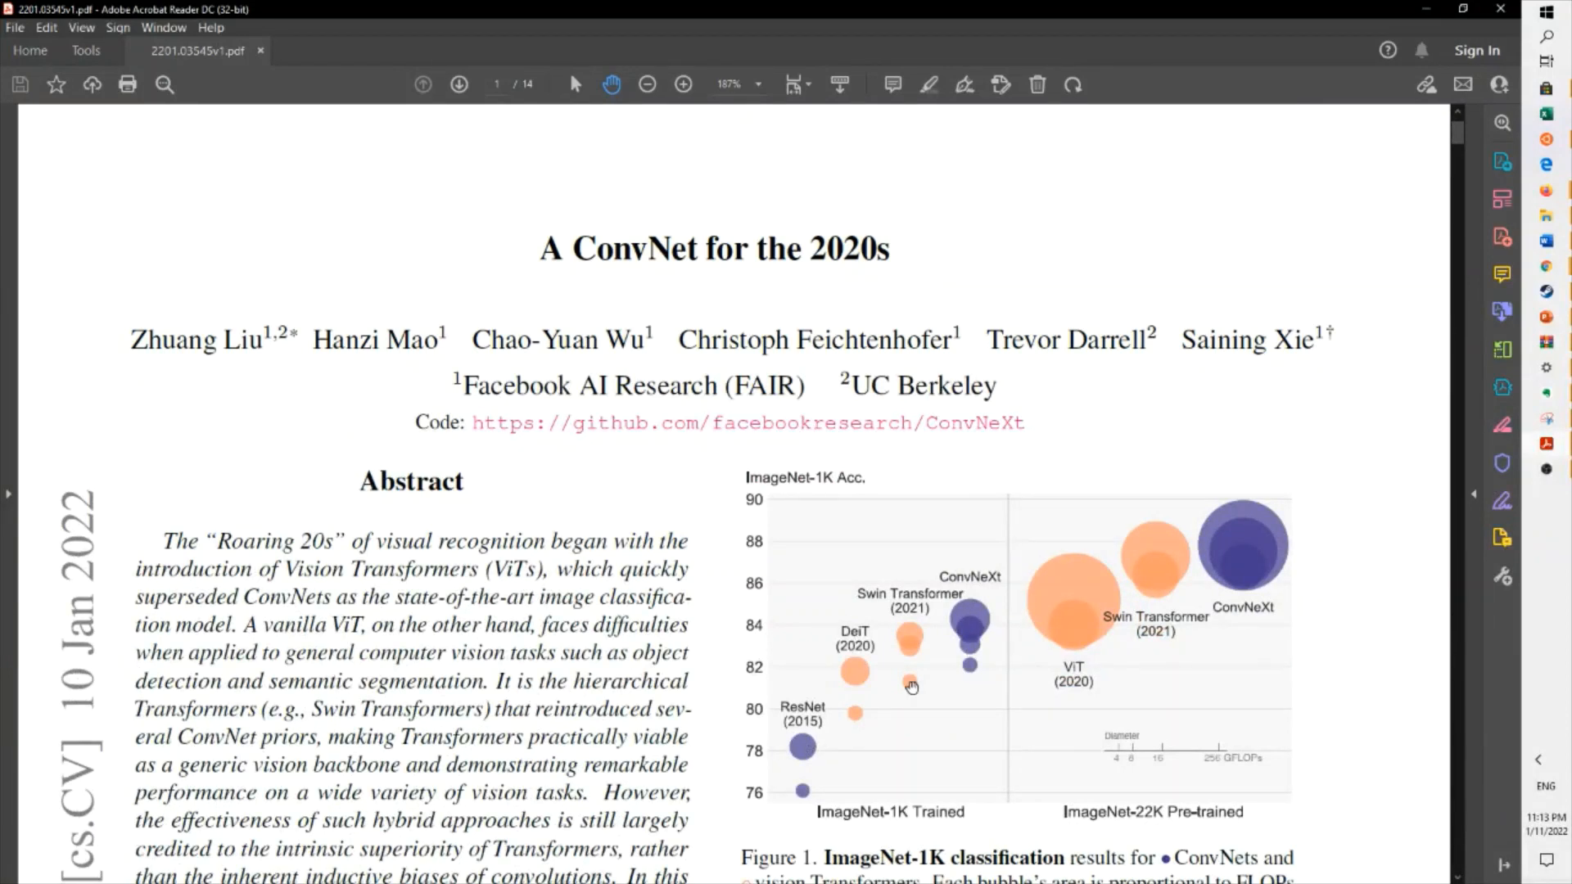
pyautogui.moveTo(1010, 614)
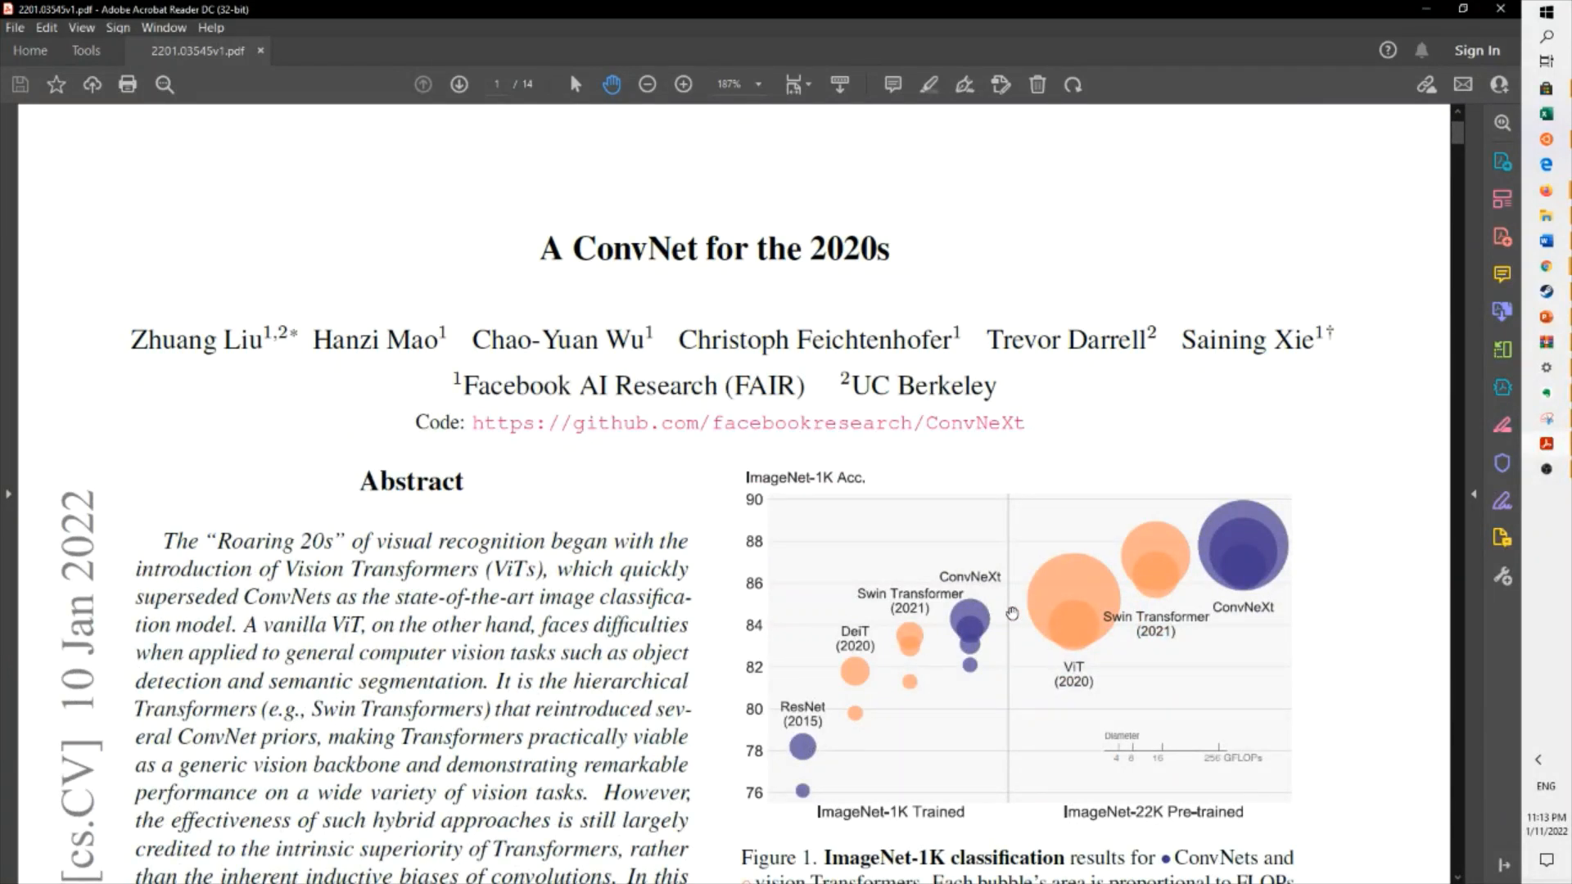